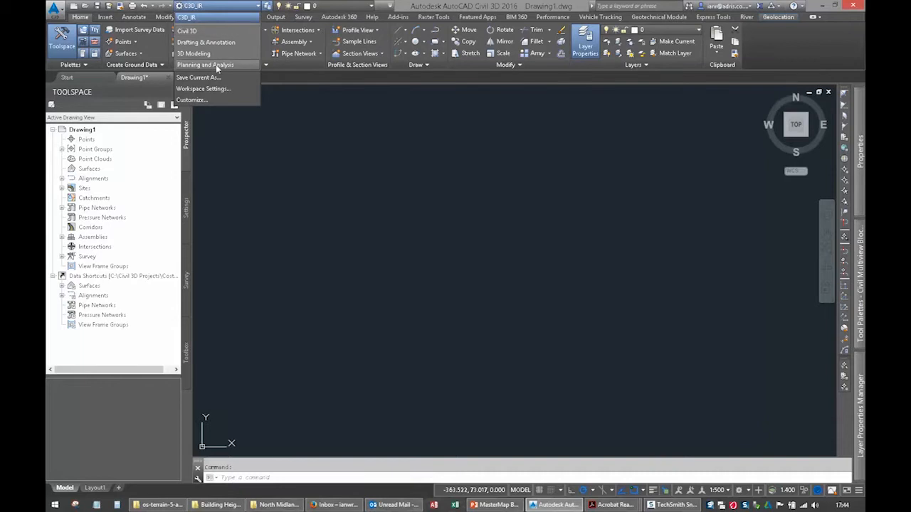
# Step: Switch Civil 3D 2016 to the Planning and Analysis workspace
pyautogui.click(205, 64)
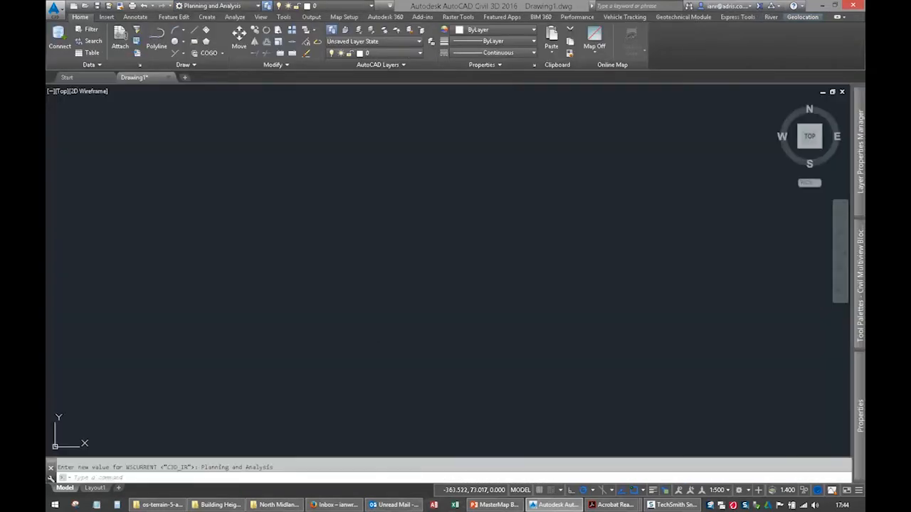
pyautogui.moveTo(288, 188)
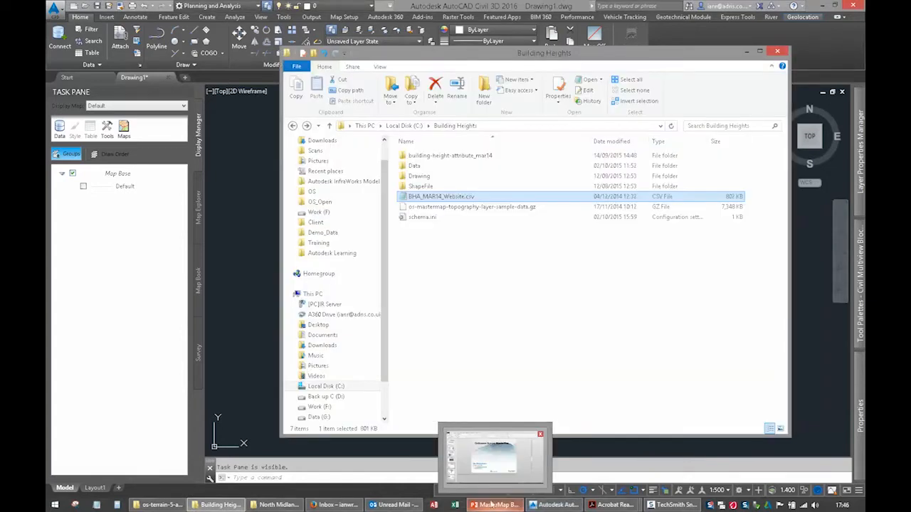
# Step: Replace every 'osgb' with '000' in BHA_MAR14_Website.csv and save the file
pyautogui.doubleClick(441, 195)
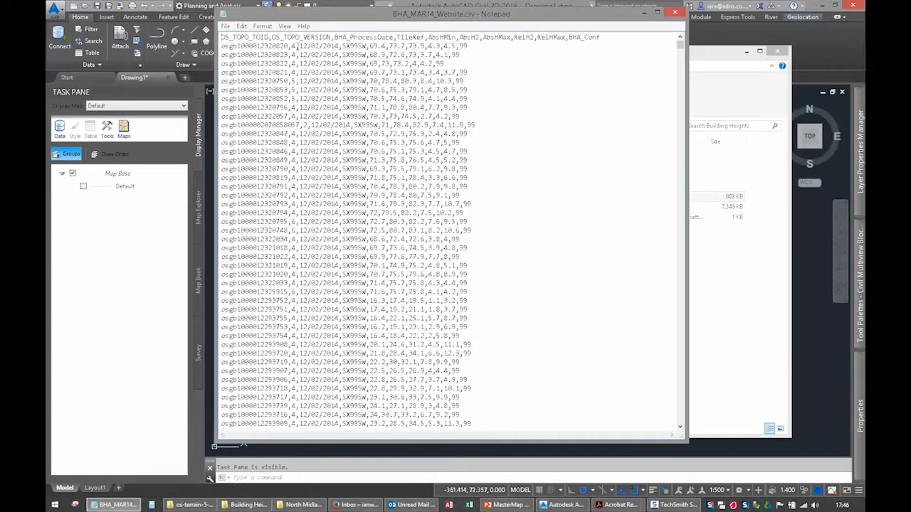
pyautogui.doubleClick(256, 45)
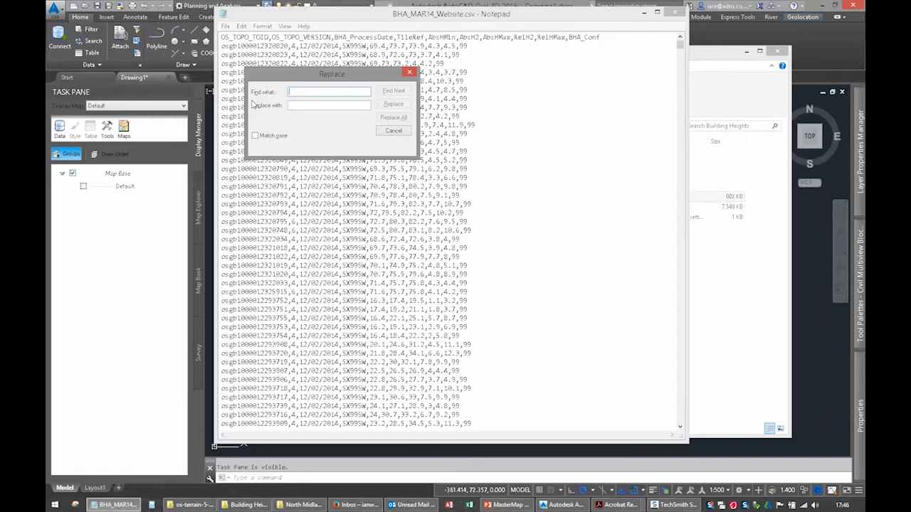
pyautogui.write('osg')
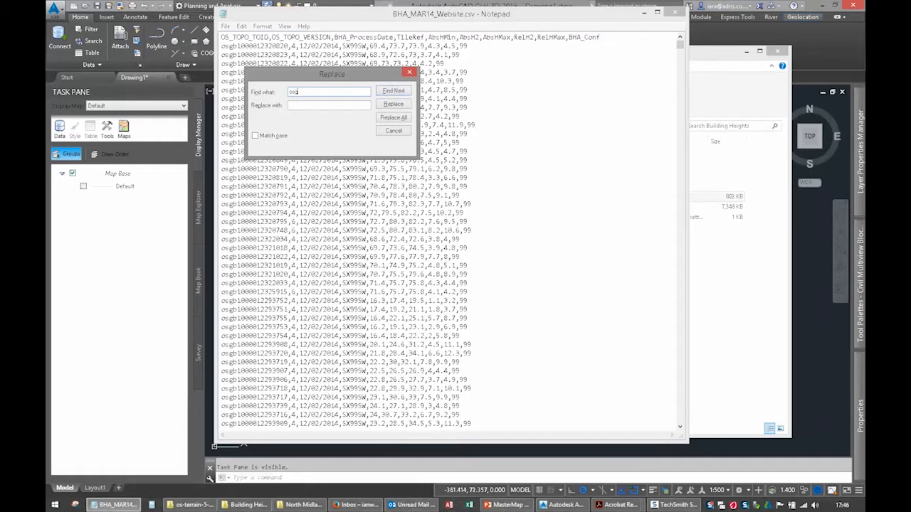
pyautogui.write('00')
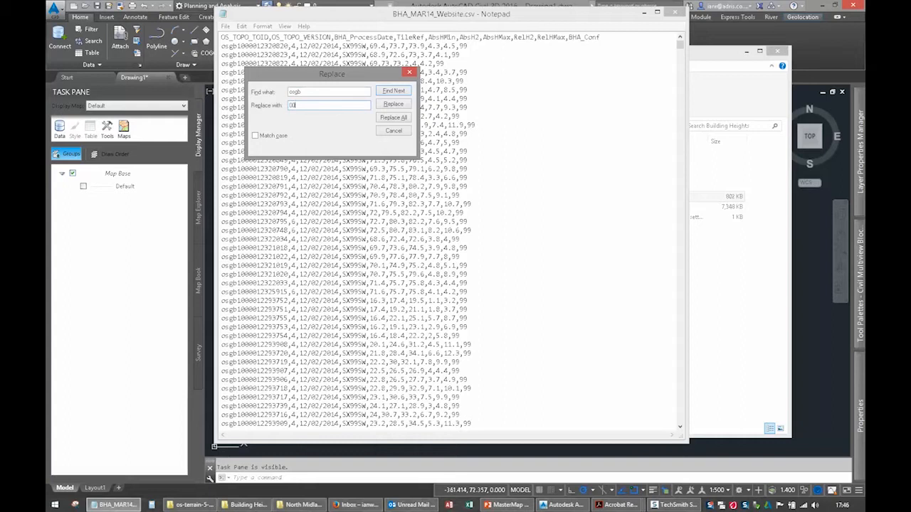
pyautogui.click(393, 117)
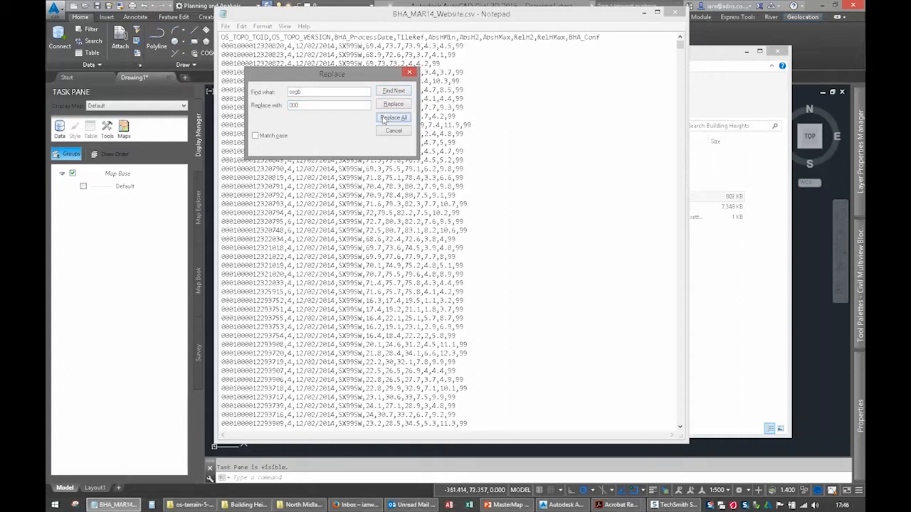
pyautogui.click(394, 116)
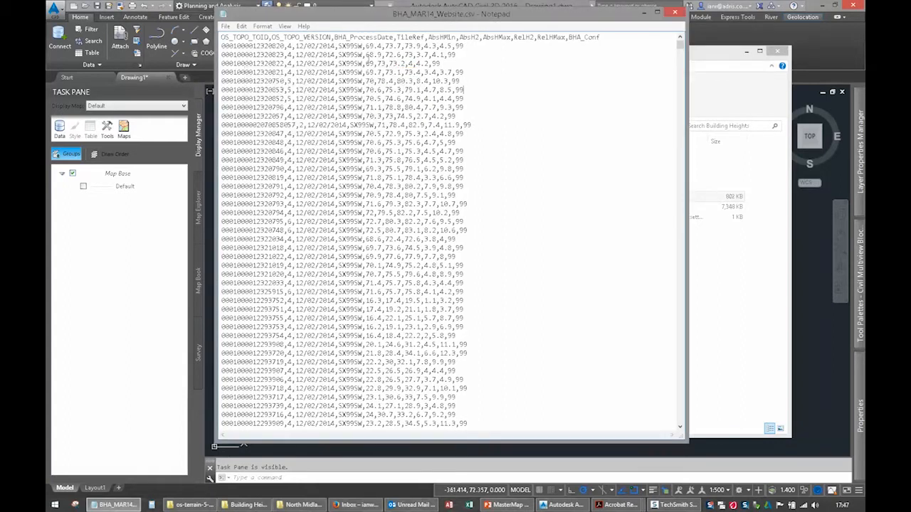
pyautogui.click(225, 26)
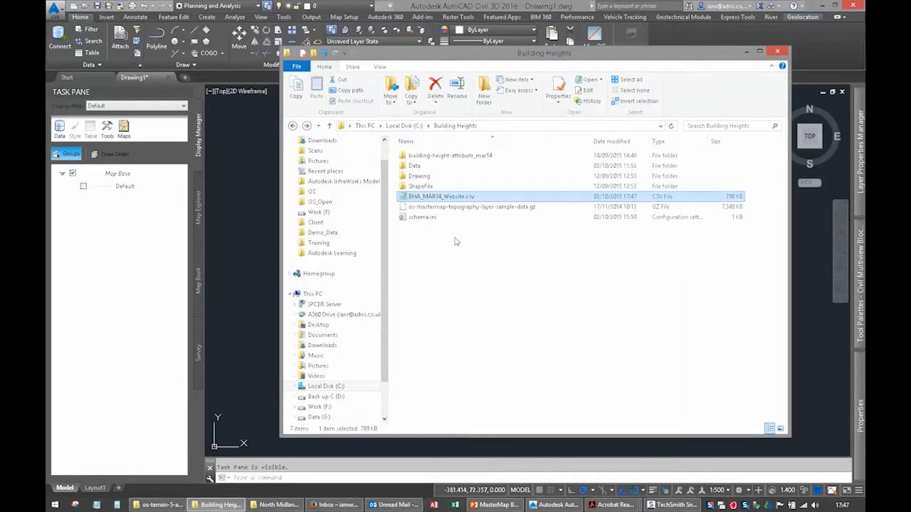
# Step: Import only the TopographicArea layer from the MasterMap .gz sample via MAPIMPORT
pyautogui.click(469, 207)
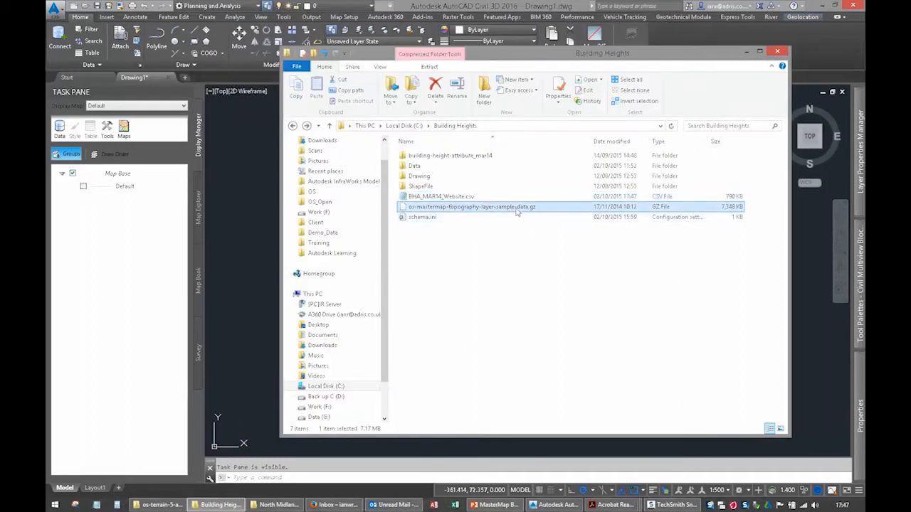
pyautogui.moveTo(520, 210)
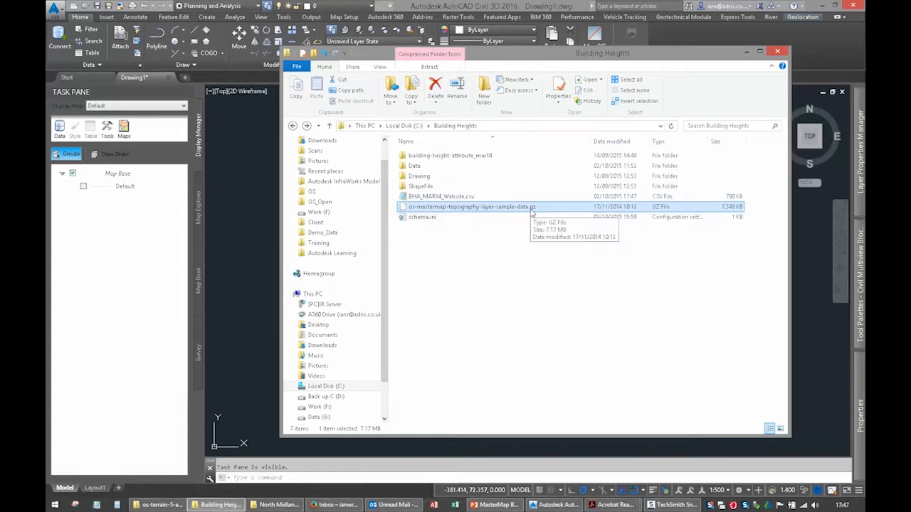
pyautogui.click(777, 51)
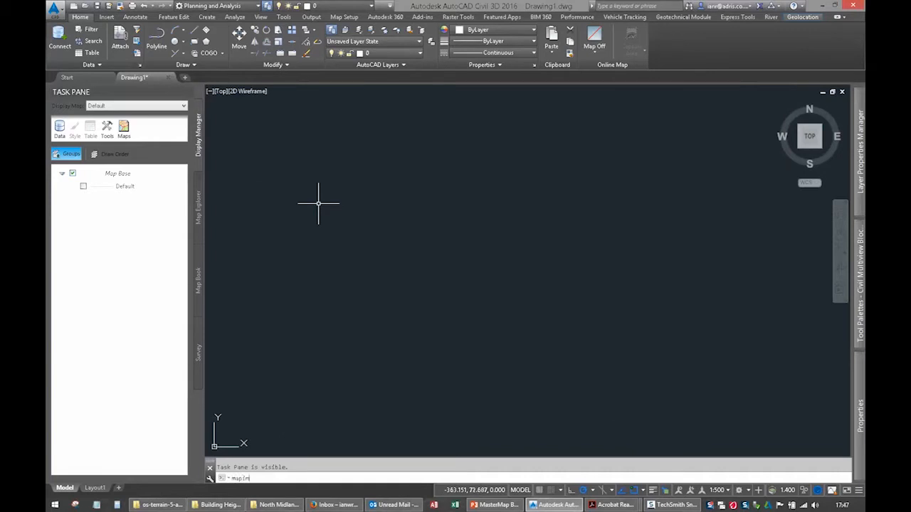
pyautogui.write('MAPINPORT')
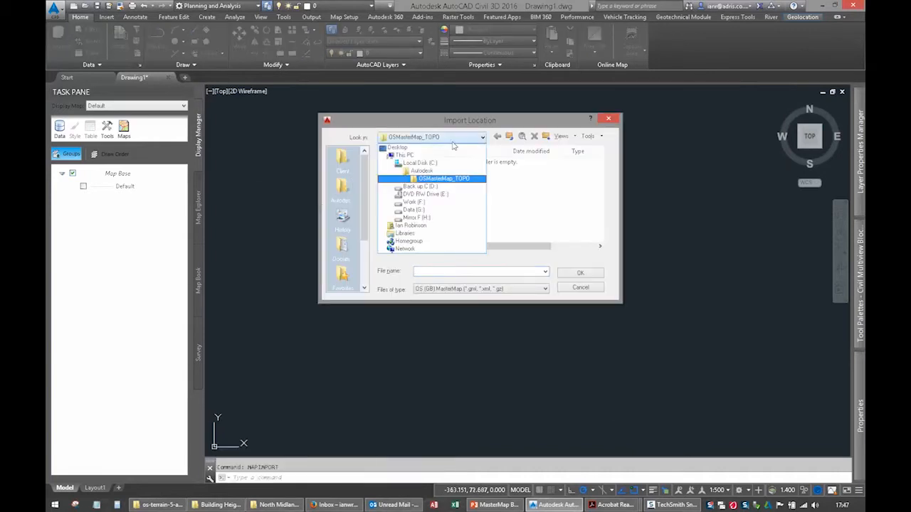
pyautogui.click(419, 163)
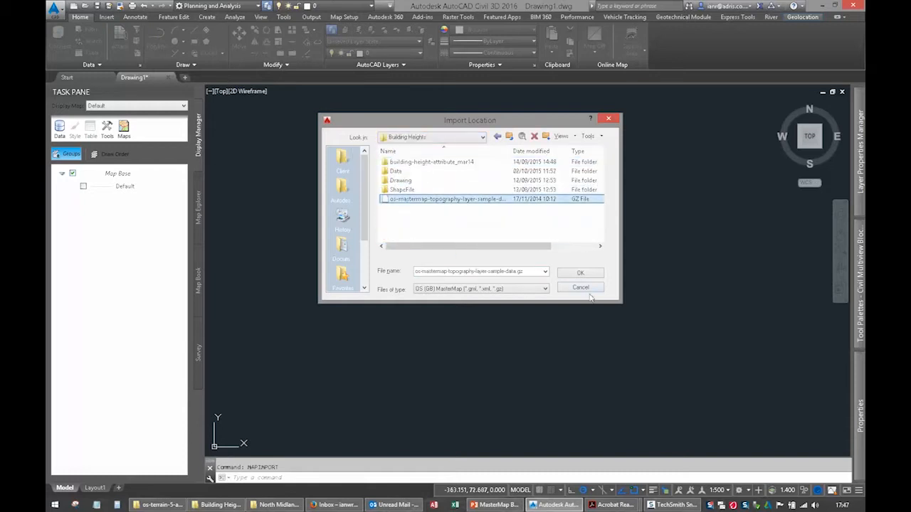
pyautogui.click(580, 273)
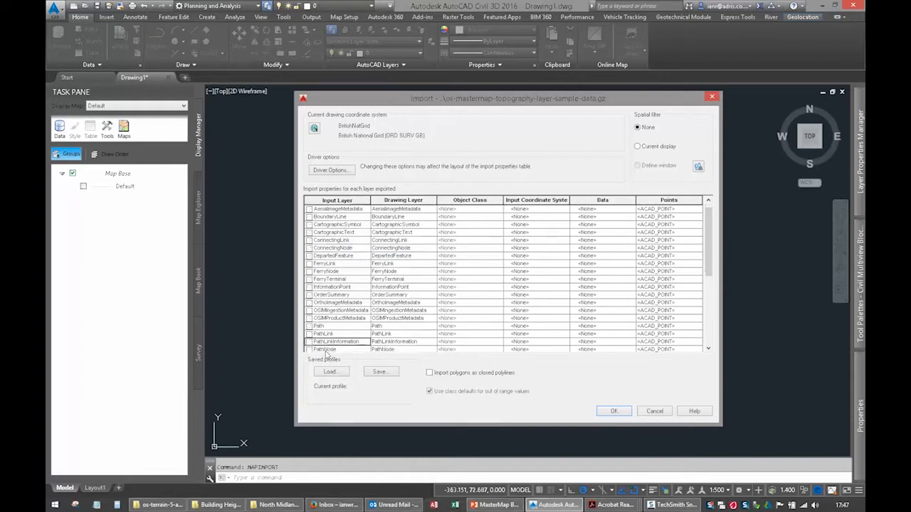
pyautogui.scroll(-3)
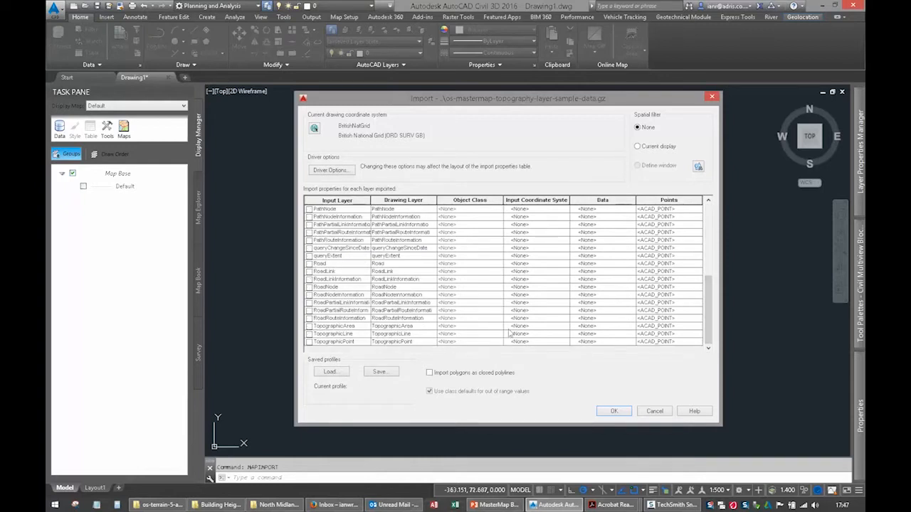
pyautogui.click(308, 326)
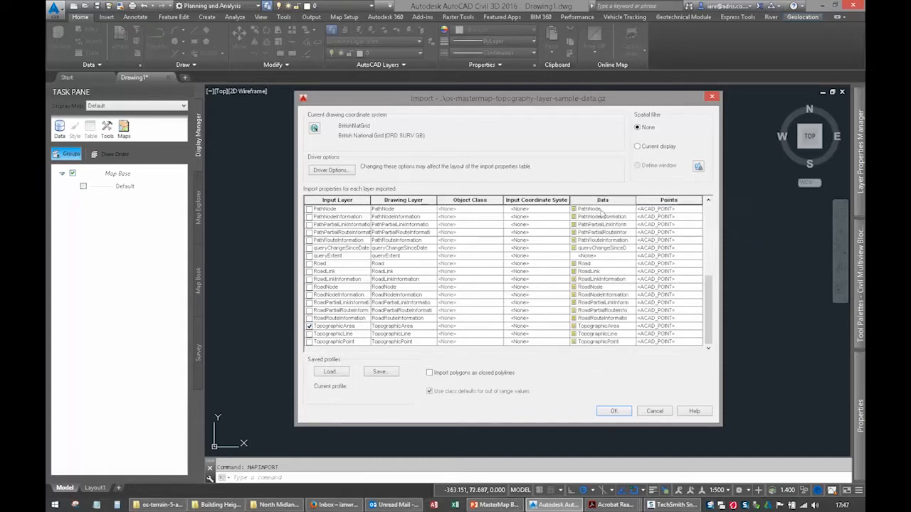
pyautogui.click(612, 410)
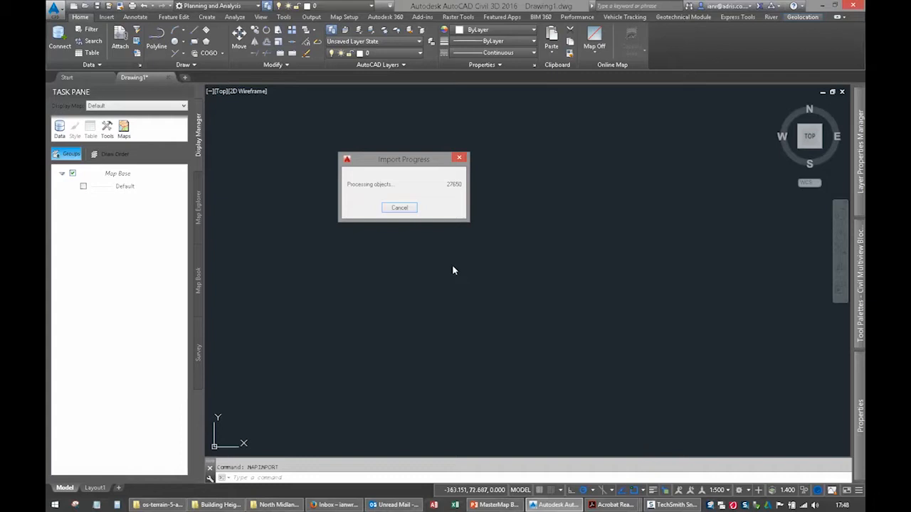
pyautogui.moveTo(455, 258)
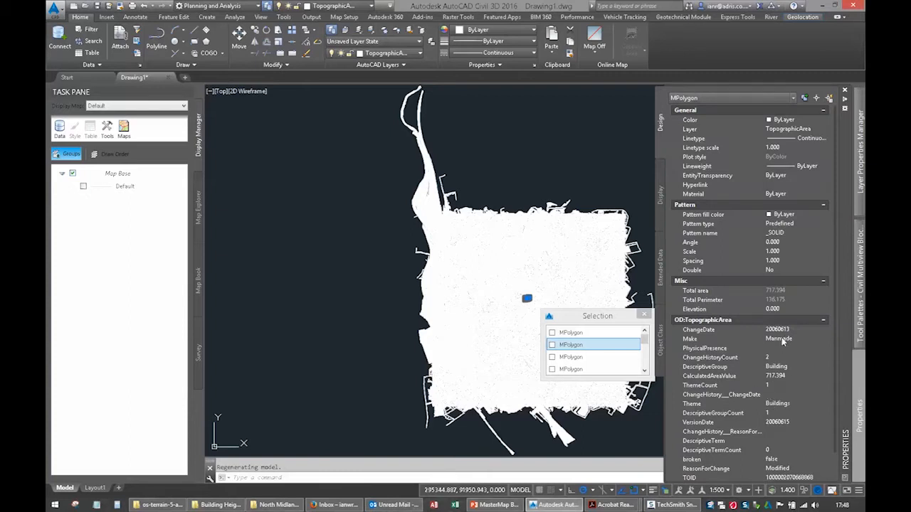
pyautogui.moveTo(776, 436)
pyautogui.write('MAPEXPORT')
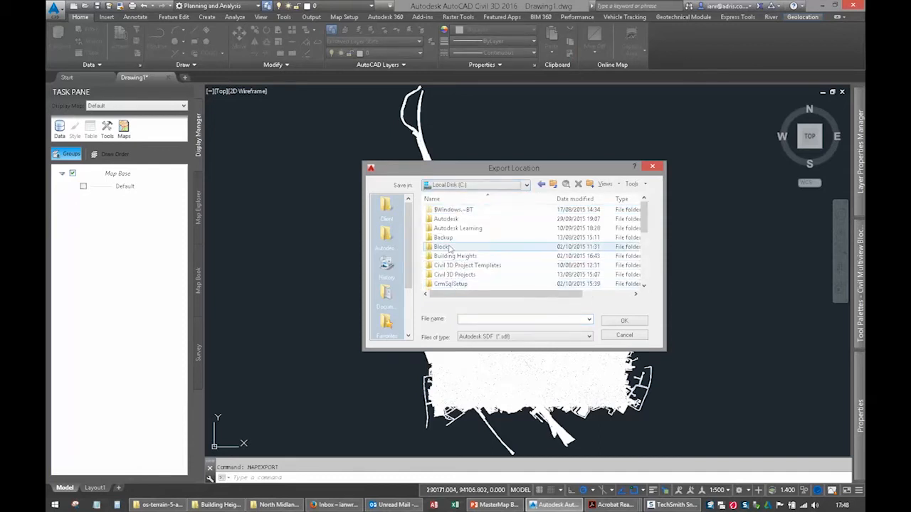
# Step: Name the export OSMM_151002.sdf in the Building Heights folder
pyautogui.doubleClick(455, 255)
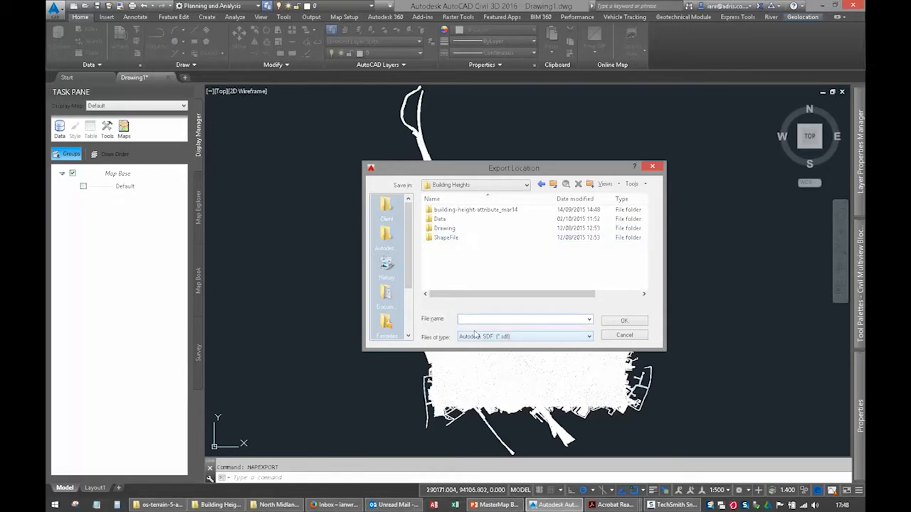
pyautogui.write('OSMM_151001')
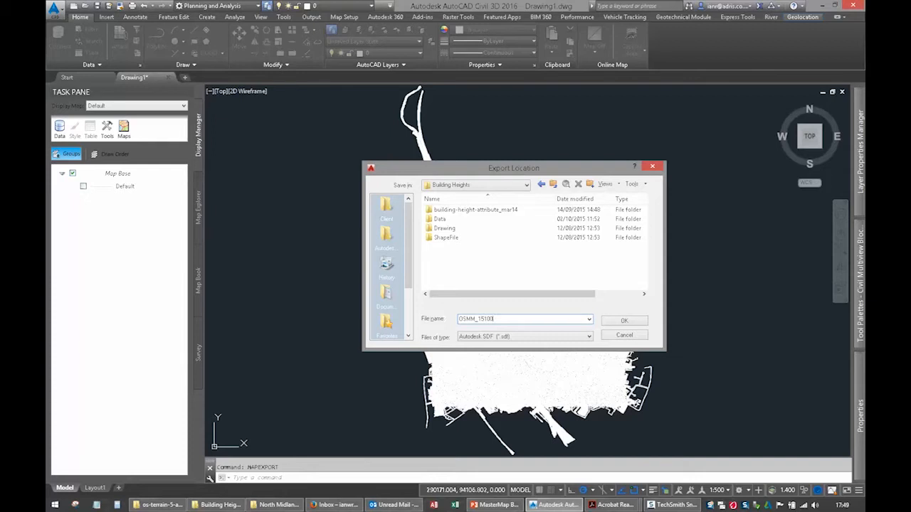
pyautogui.click(624, 320)
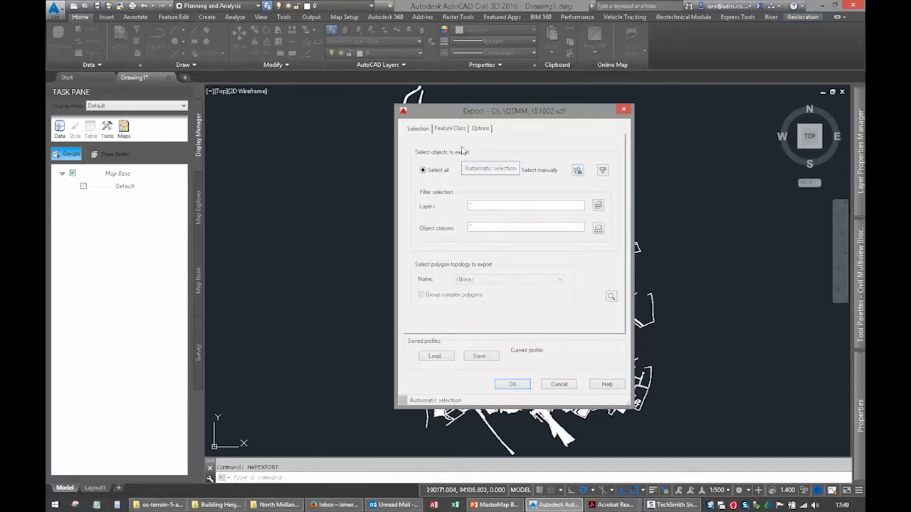
# Step: Export all objects as polygons with their Object Data attributes
pyautogui.click(450, 129)
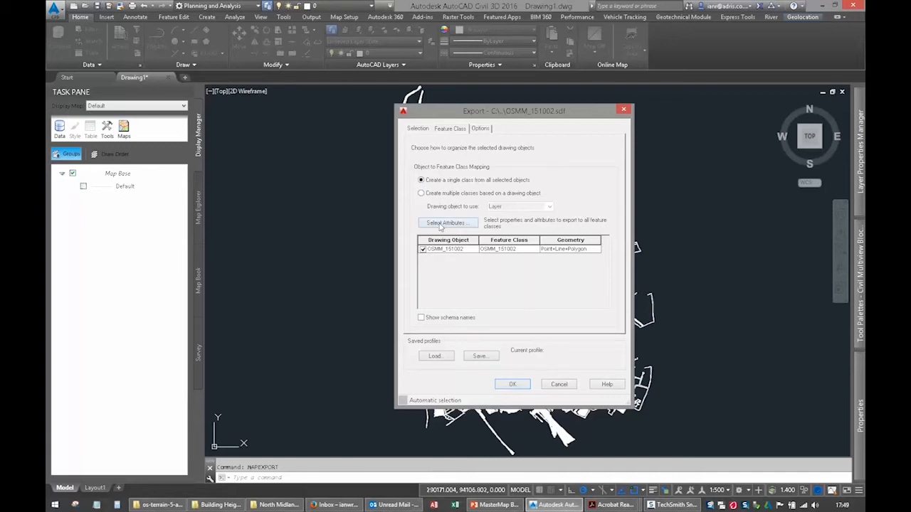
pyautogui.click(447, 222)
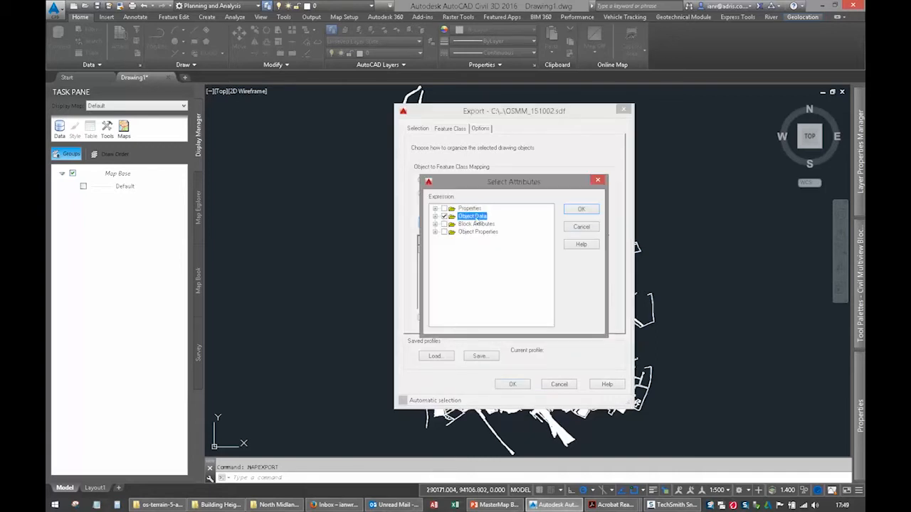
pyautogui.click(580, 208)
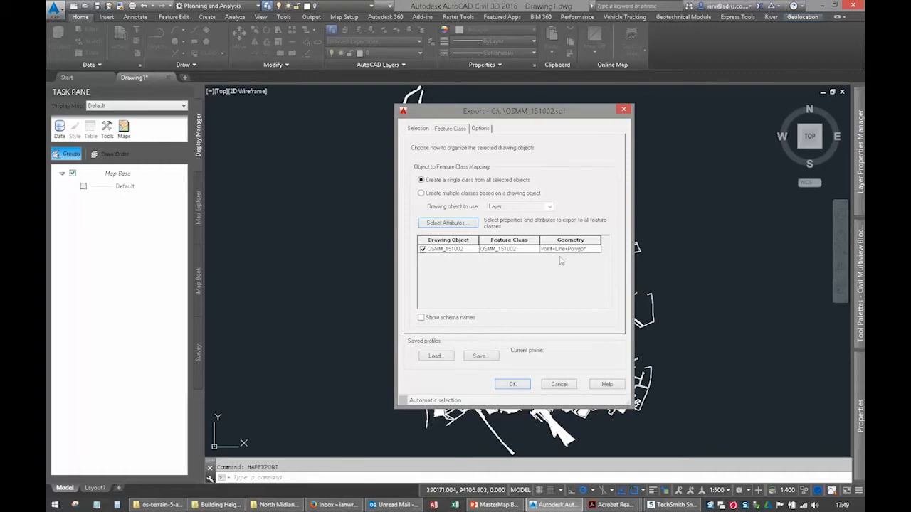
pyautogui.click(569, 249)
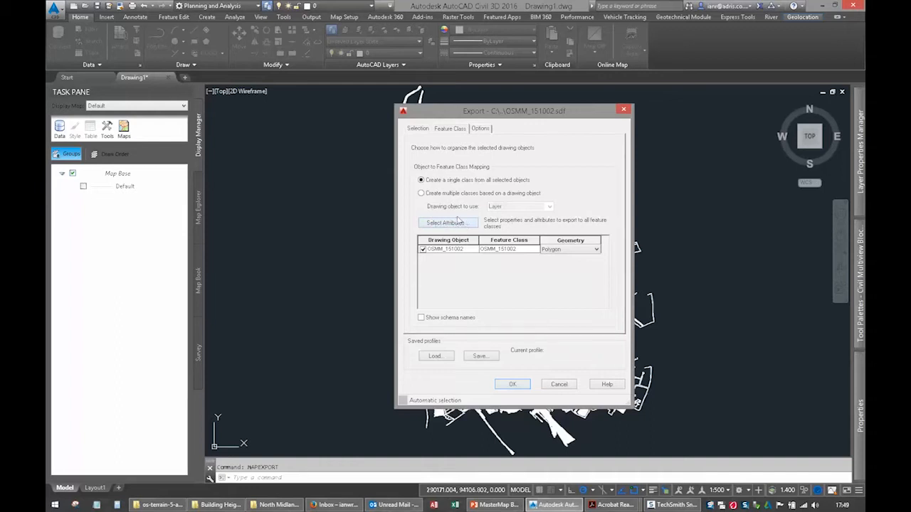
pyautogui.click(479, 128)
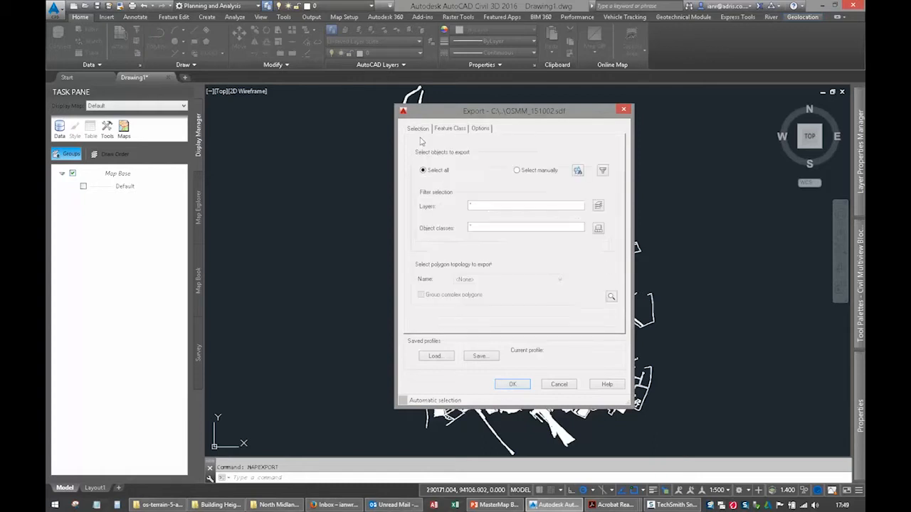
pyautogui.click(512, 385)
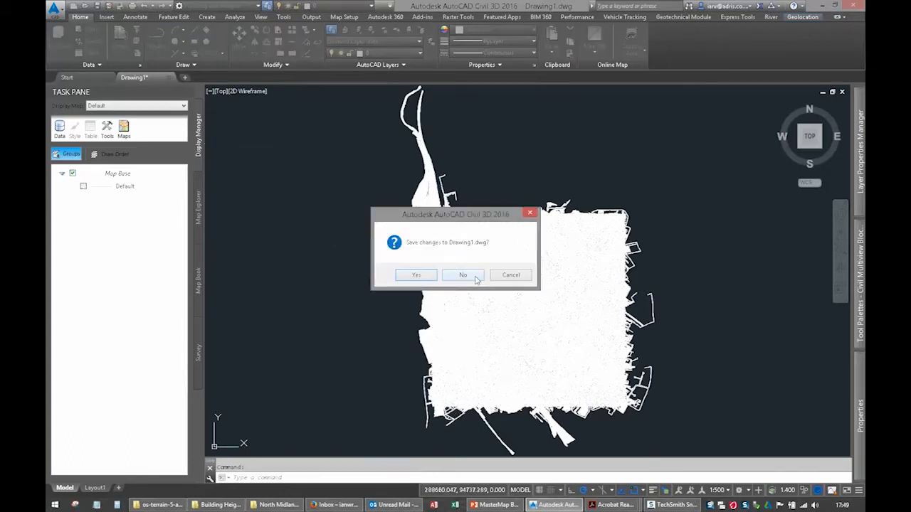
# Step: Close the drawing without saving, minimise File Explorer and bring up the Start screen
pyautogui.click(463, 275)
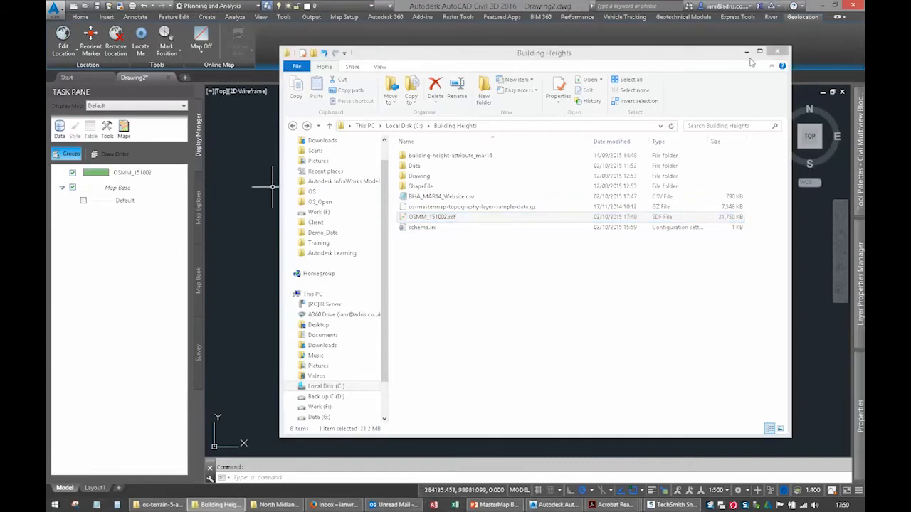
pyautogui.click(777, 51)
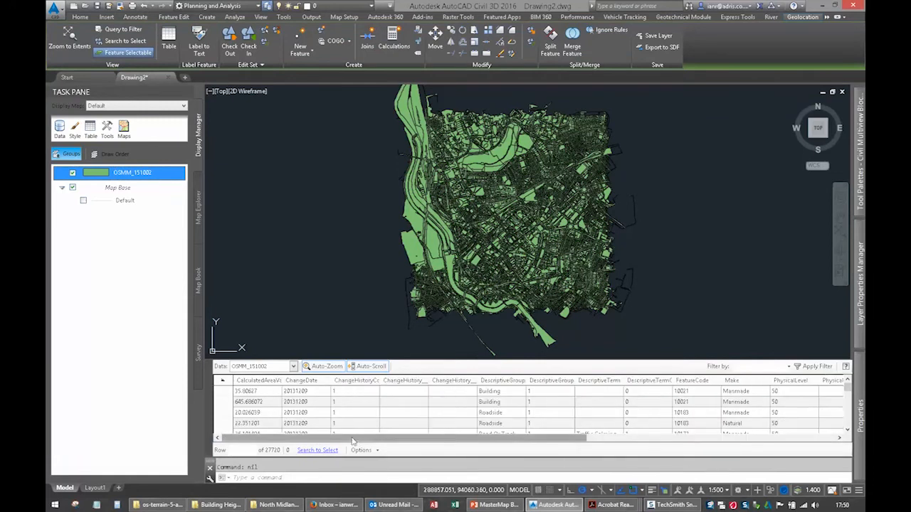
pyautogui.moveTo(498, 227)
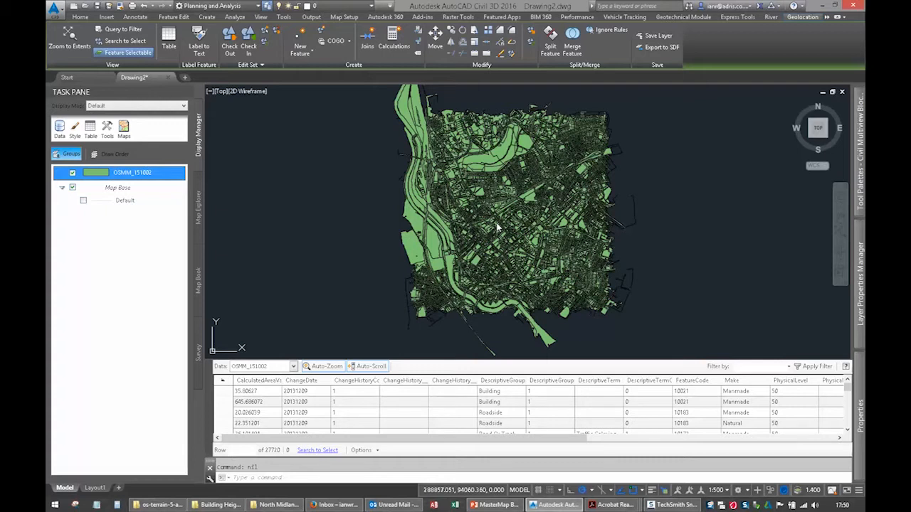
pyautogui.press('Super')
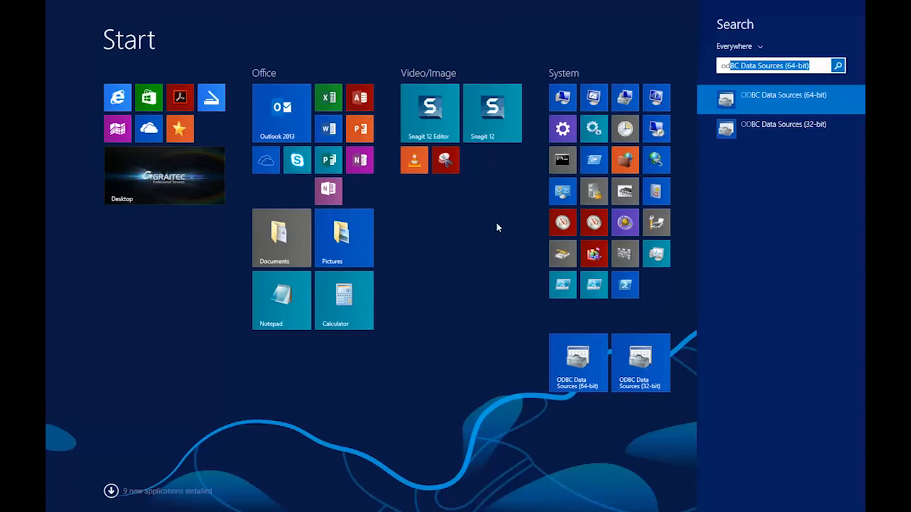
# Step: Add a new user data source using the Microsoft Access Text Driver
pyautogui.write('odbc')
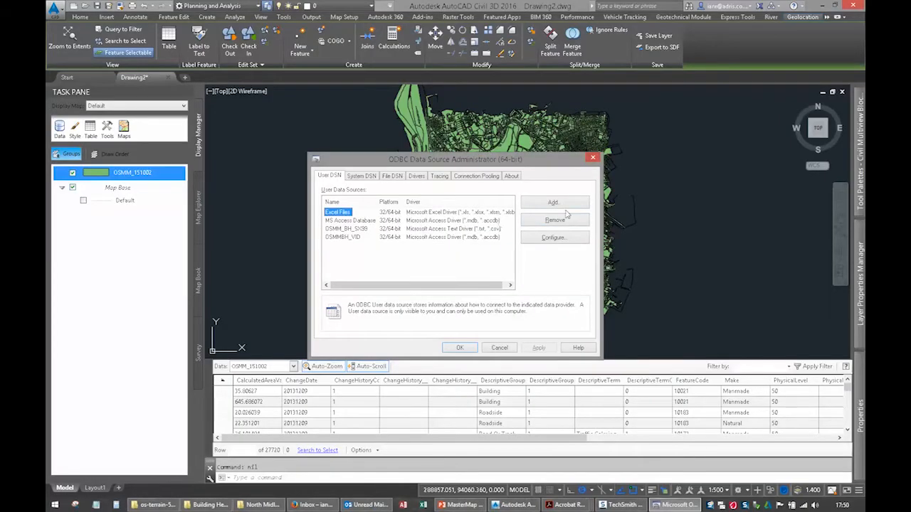
pyautogui.click(554, 202)
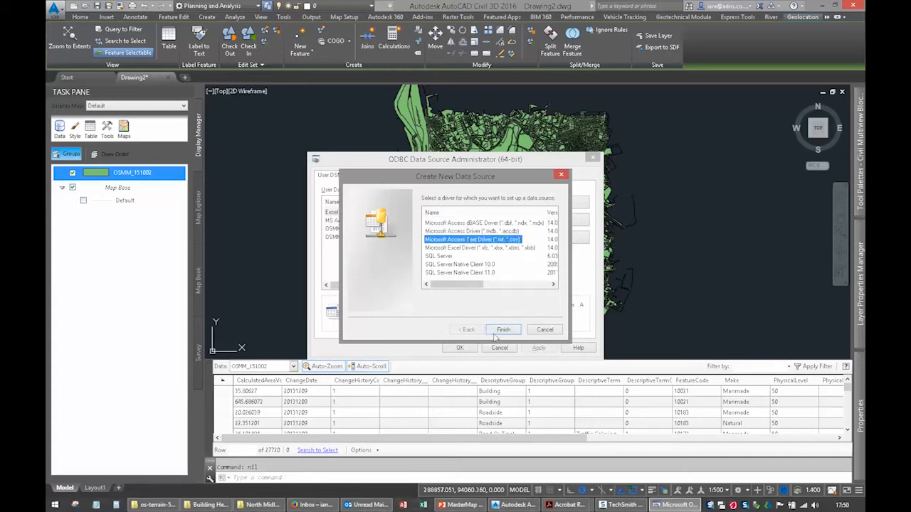
pyautogui.click(503, 329)
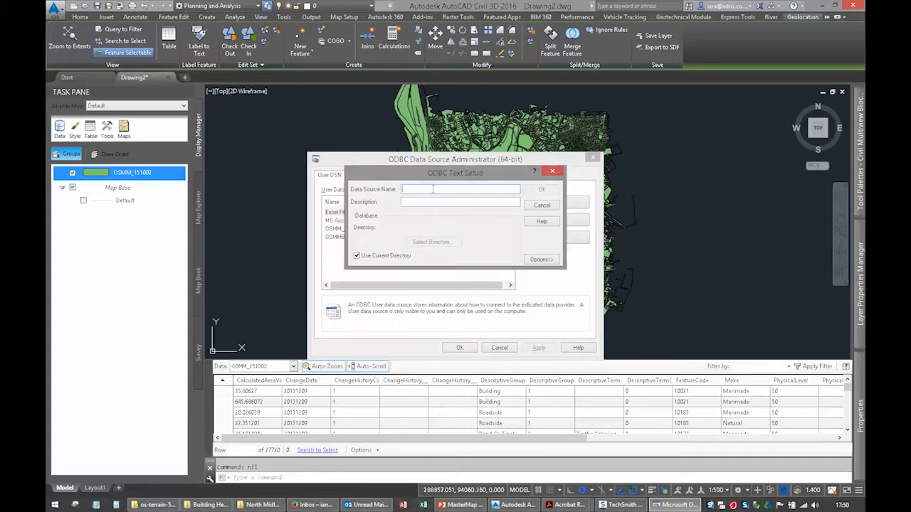
# Step: Name the DSN, set directory C:\BUILDING HEIGHTS with *.csv, and define its format
pyautogui.write('os')
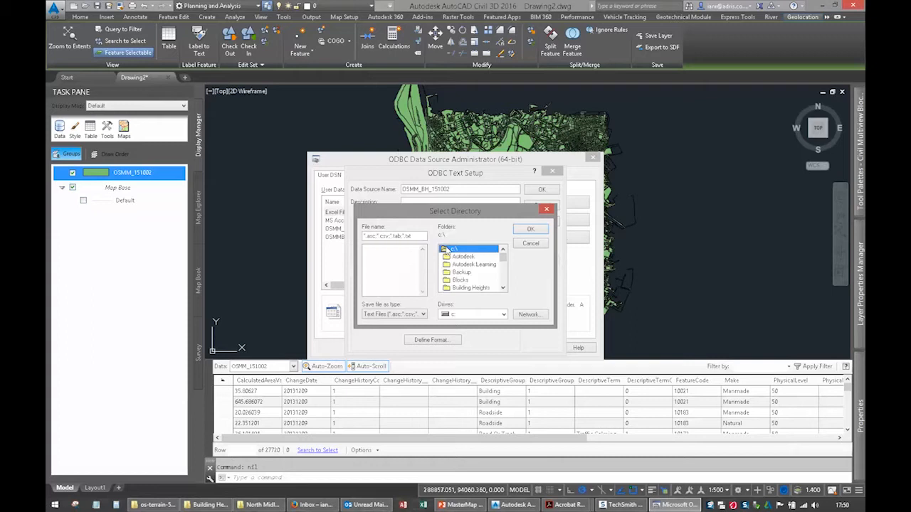
pyautogui.doubleClick(470, 257)
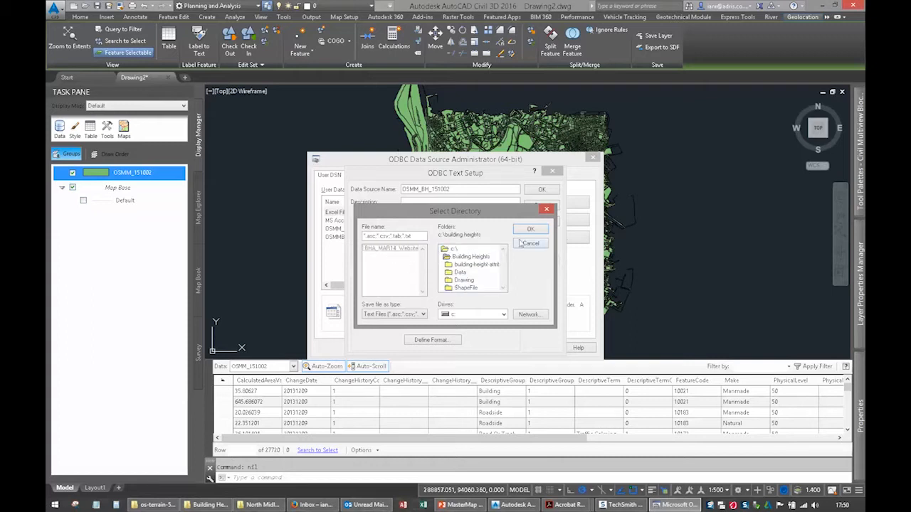
pyautogui.click(531, 228)
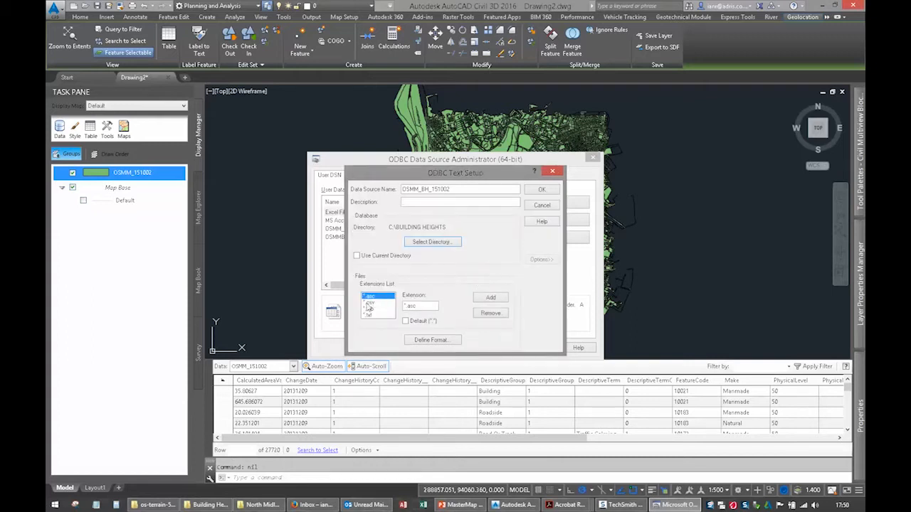
pyautogui.click(370, 303)
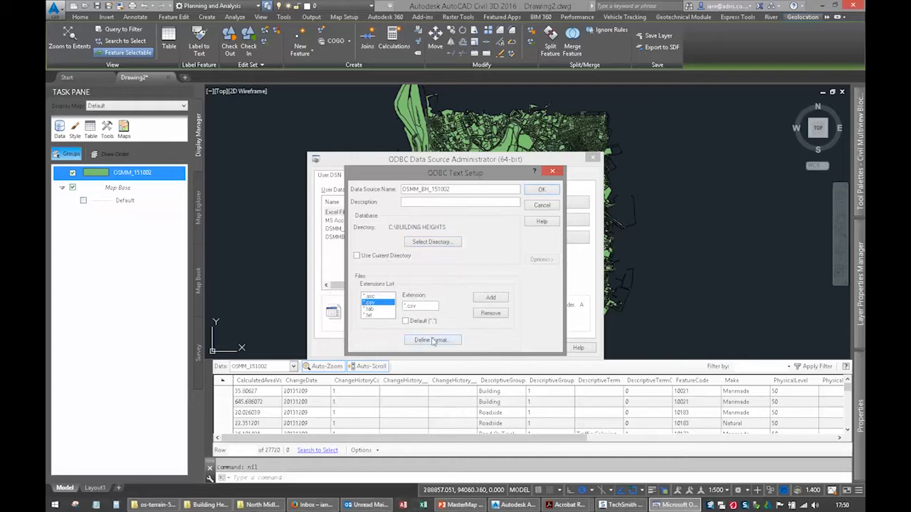
pyautogui.click(433, 339)
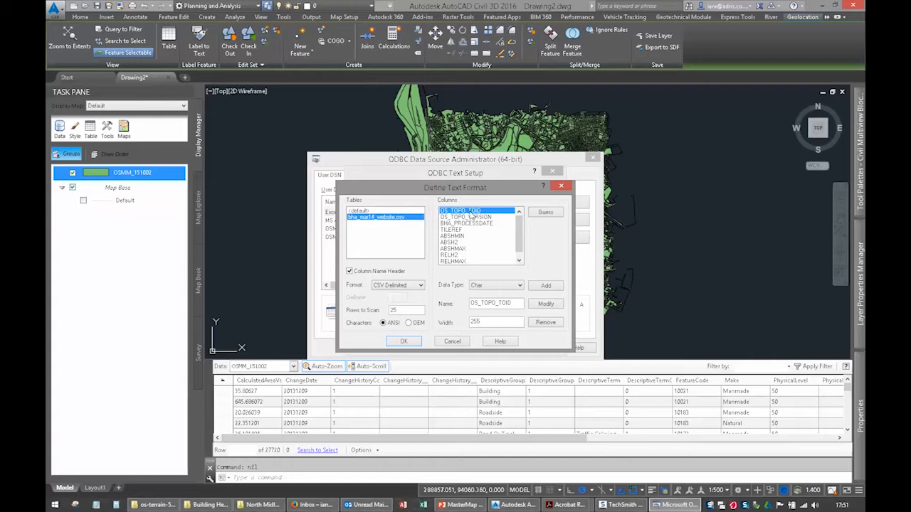
# Step: Guess the columns of the building heights CSV and set the OS_TOPO_TOID column width
pyautogui.click(519, 286)
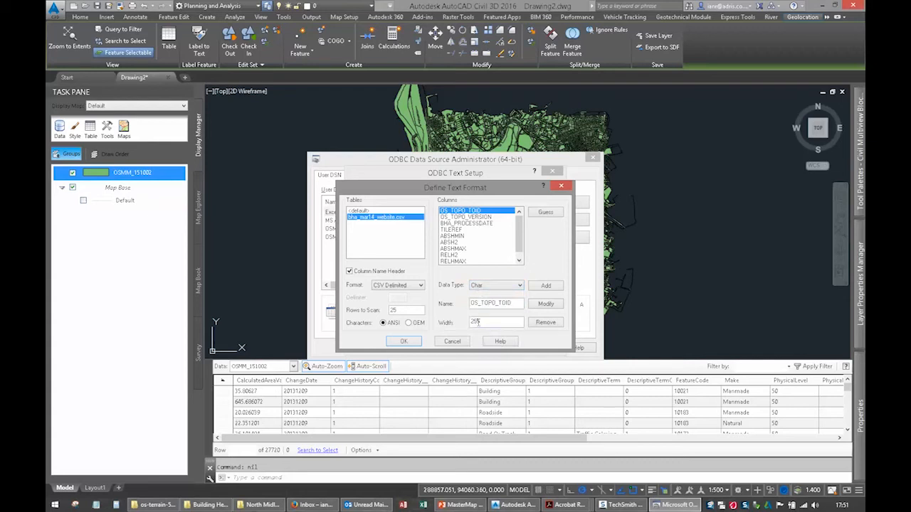
pyautogui.click(467, 217)
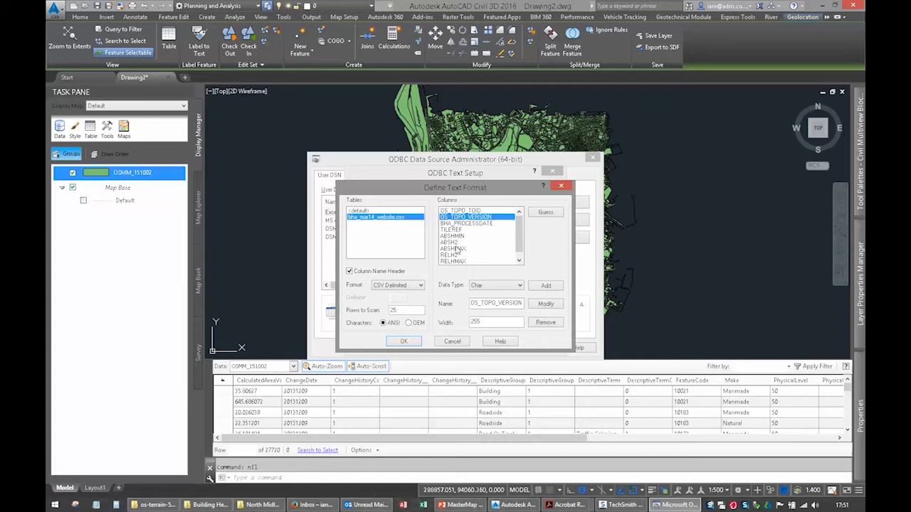
pyautogui.click(452, 255)
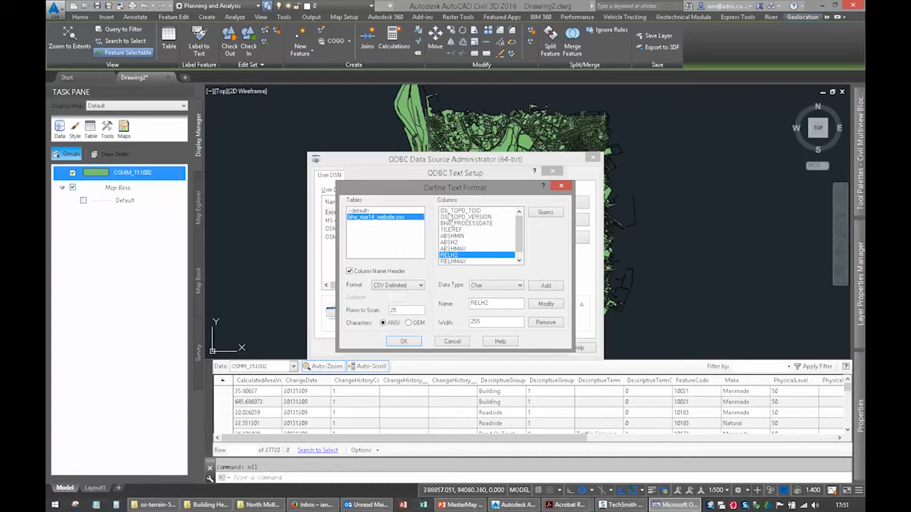
pyautogui.click(461, 211)
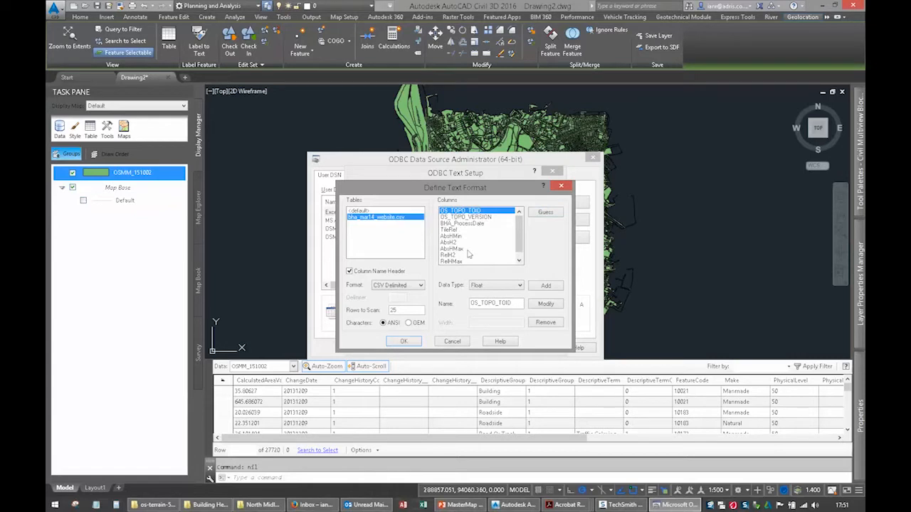
pyautogui.click(518, 285)
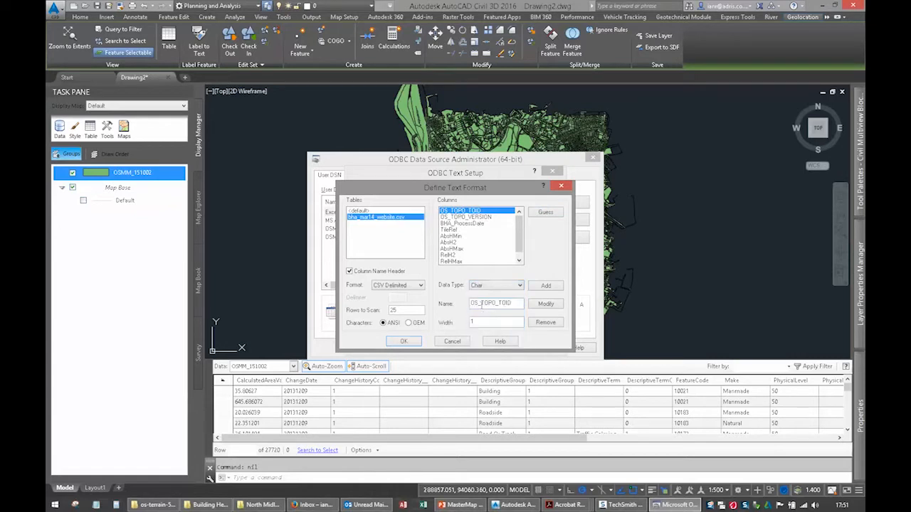
pyautogui.click(496, 322)
pyautogui.write('255')
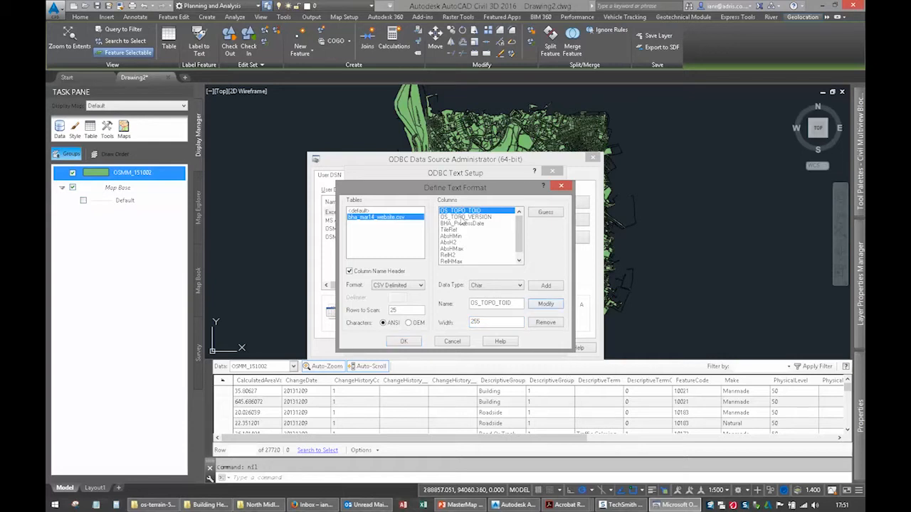
# Step: Set the RelH2 data type, dismiss the save error, and save OSMM_BH_151002
pyautogui.click(450, 255)
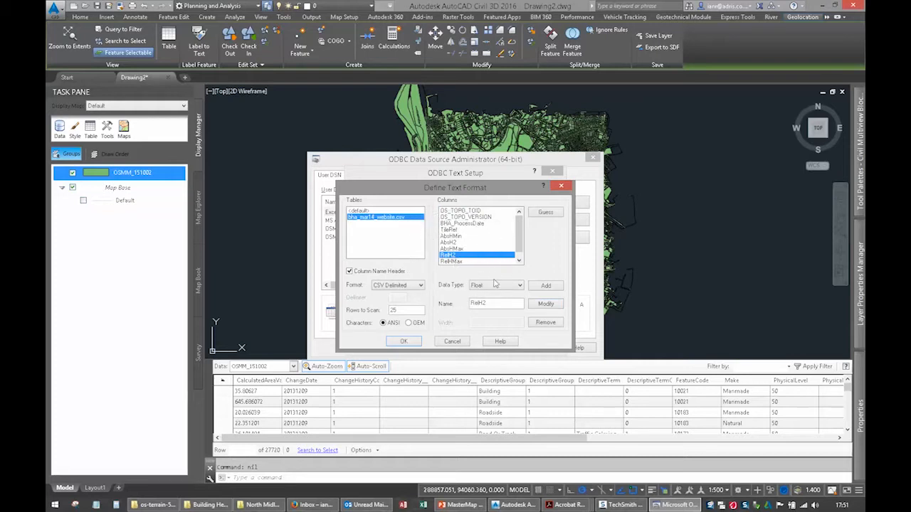
pyautogui.click(512, 285)
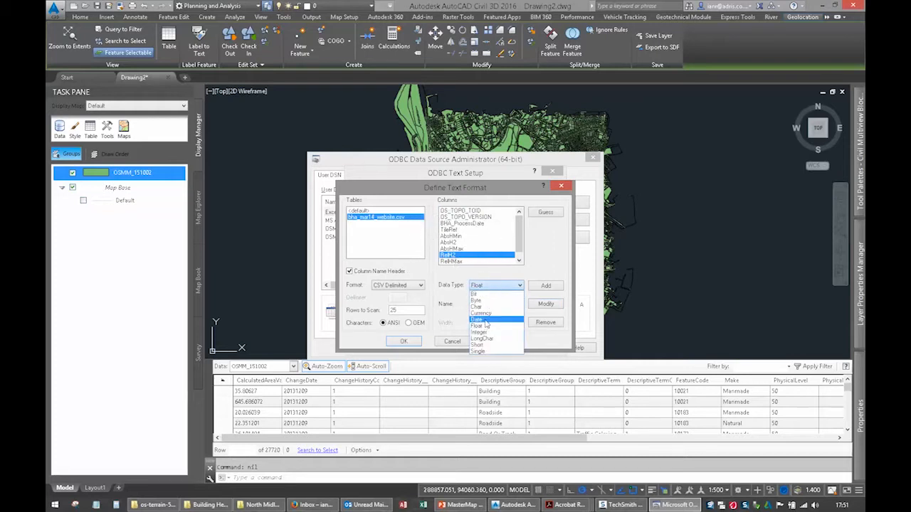
pyautogui.click(477, 307)
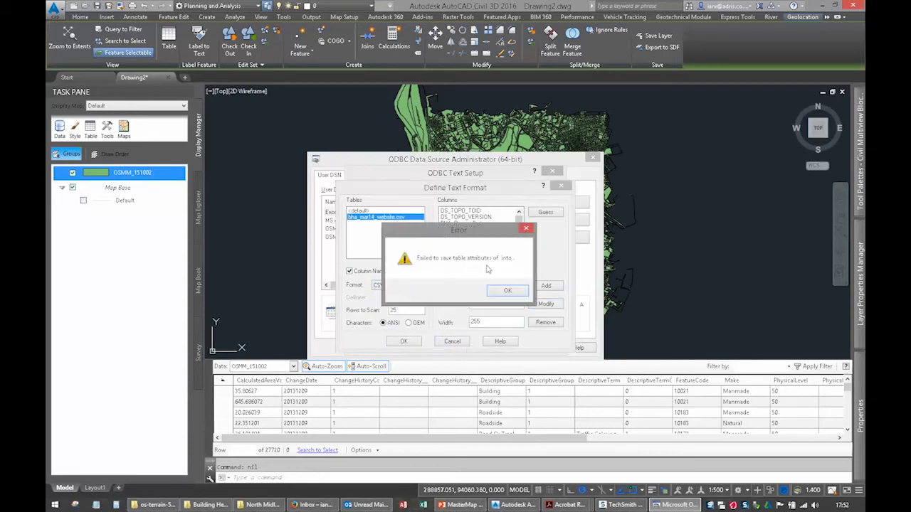
pyautogui.click(507, 291)
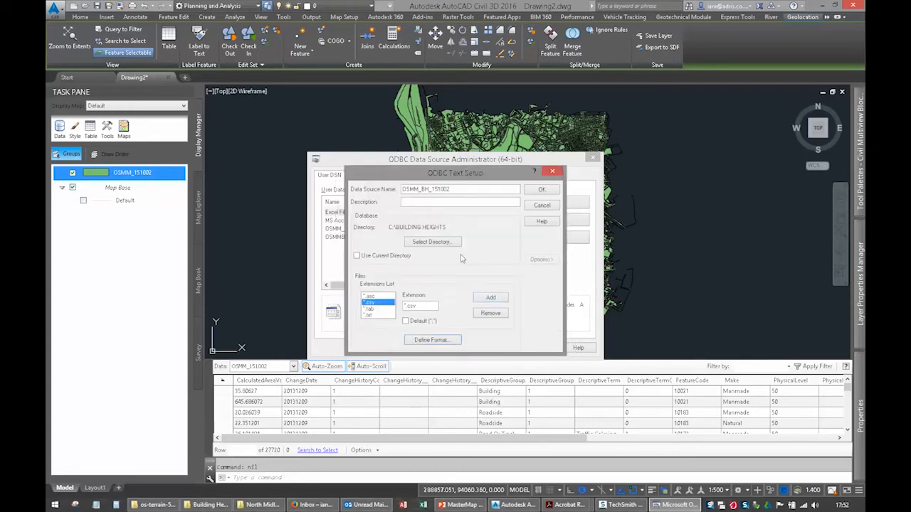
pyautogui.click(432, 339)
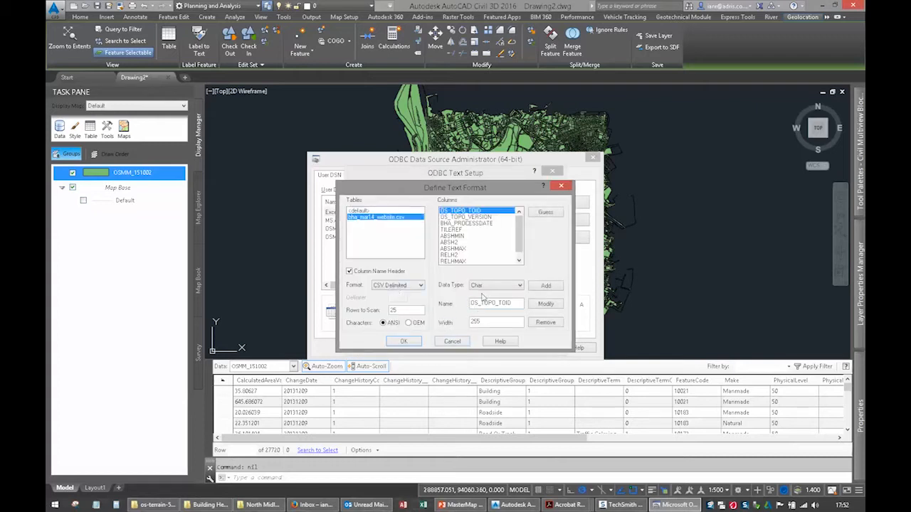
pyautogui.click(476, 255)
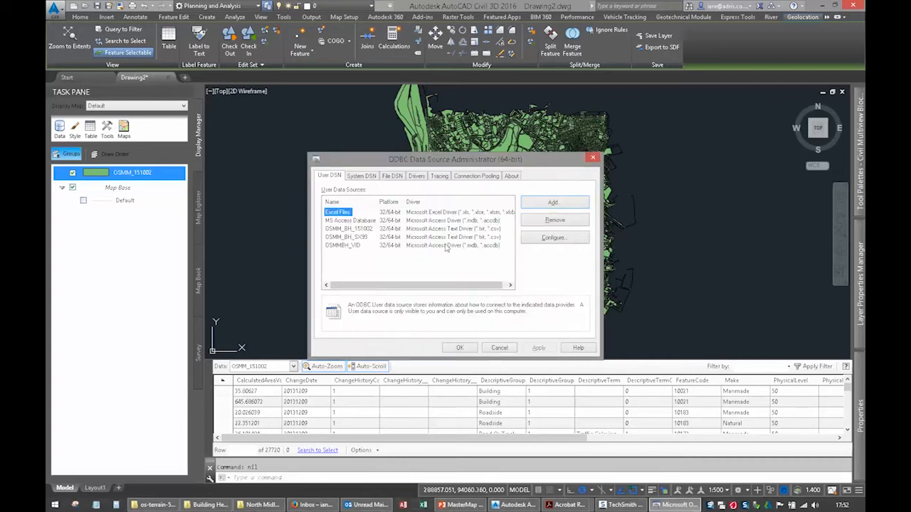
# Step: Connect to the OSMM_BH_151002 ODBC source without credentials
pyautogui.click(348, 229)
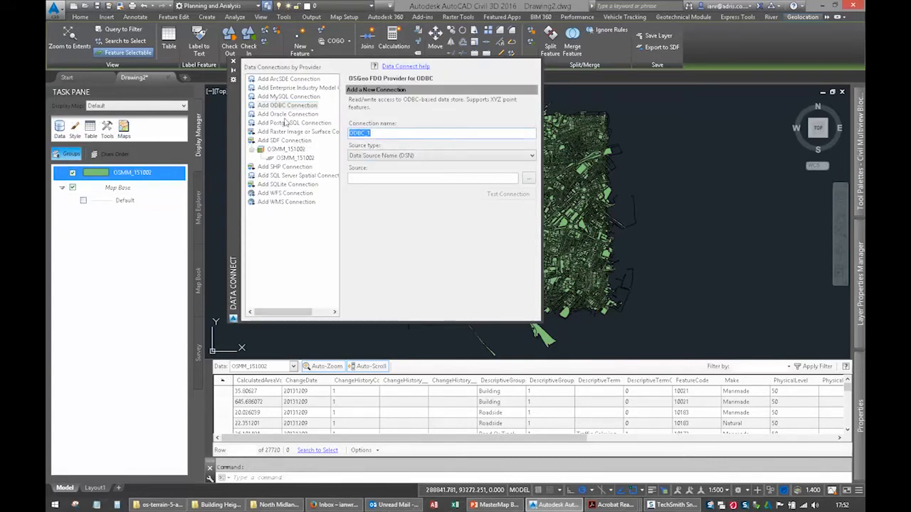
pyautogui.write('OSMM_BH')
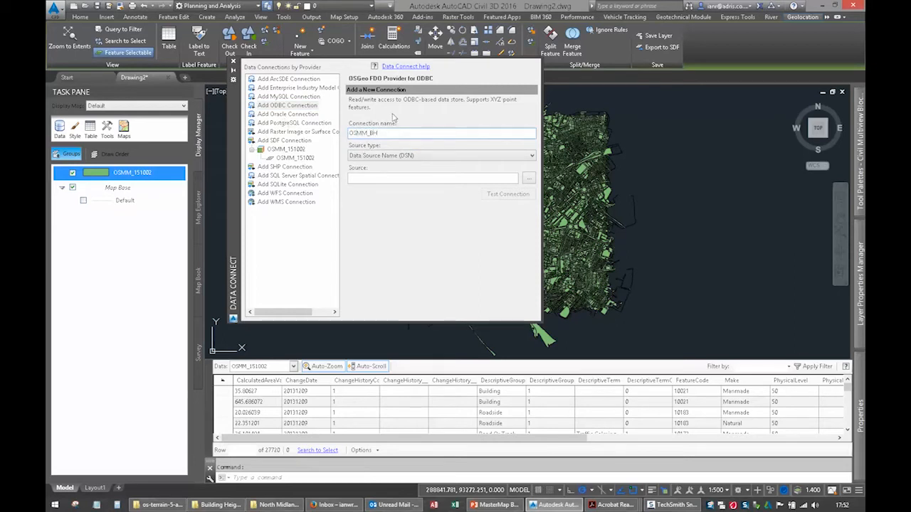
pyautogui.click(529, 178)
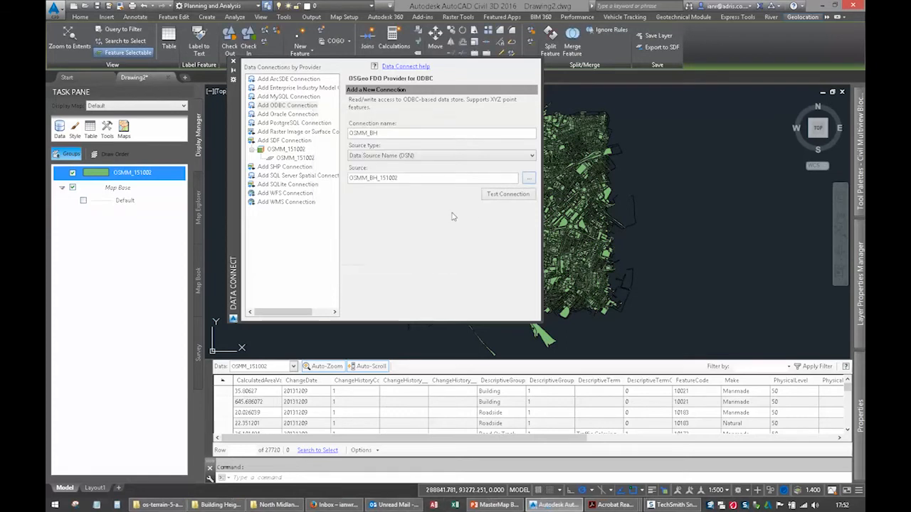
pyautogui.click(508, 194)
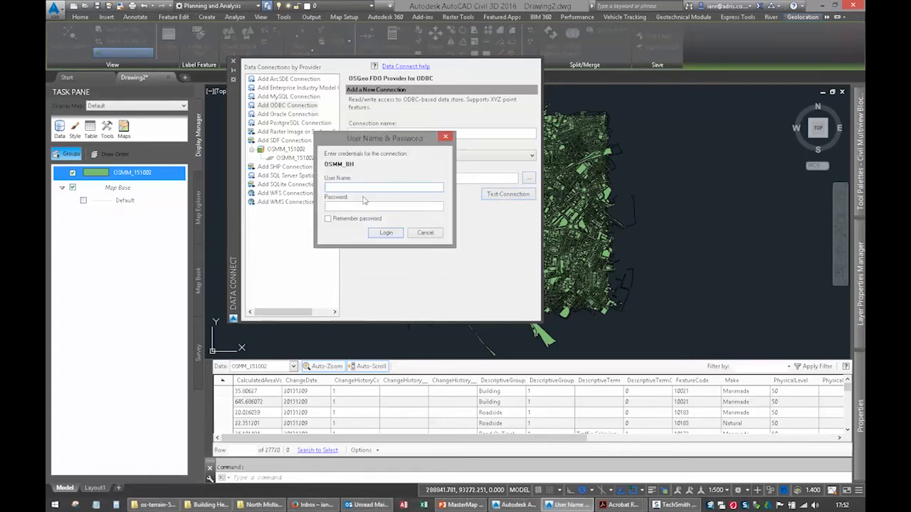
pyautogui.click(385, 232)
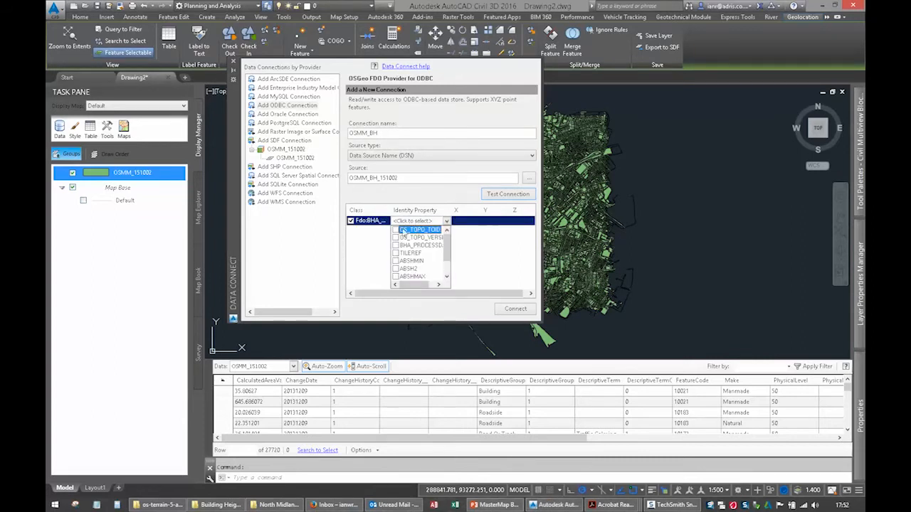
# Step: Set OS_TOPO_TOID as the identity property, add the connection, and close Data Connect
pyautogui.click(418, 230)
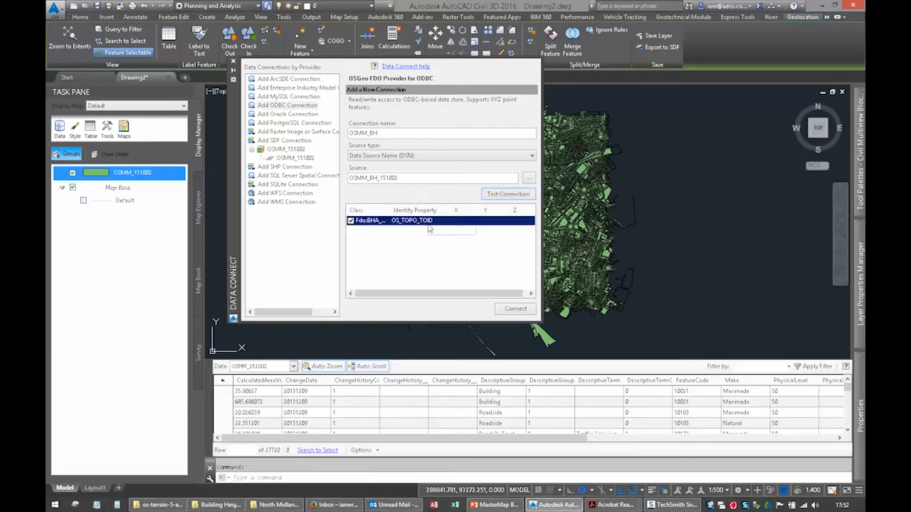
pyautogui.click(515, 309)
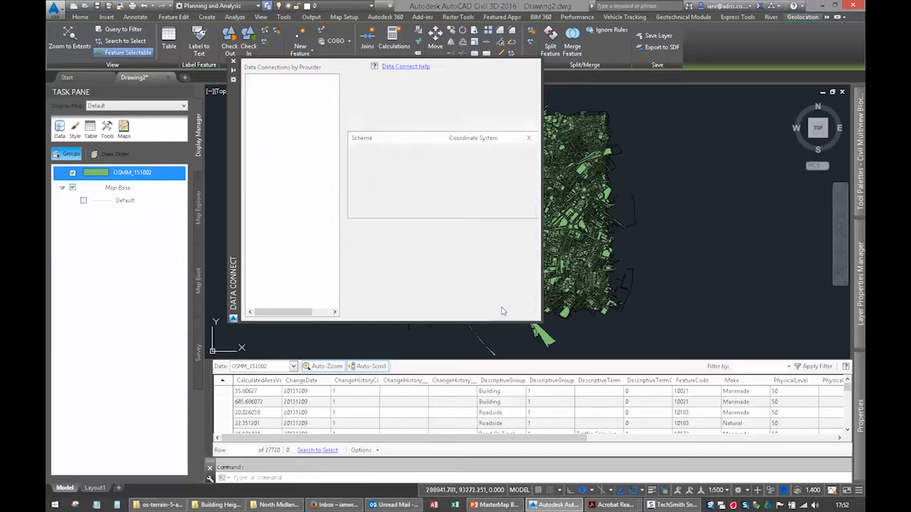
pyautogui.click(279, 114)
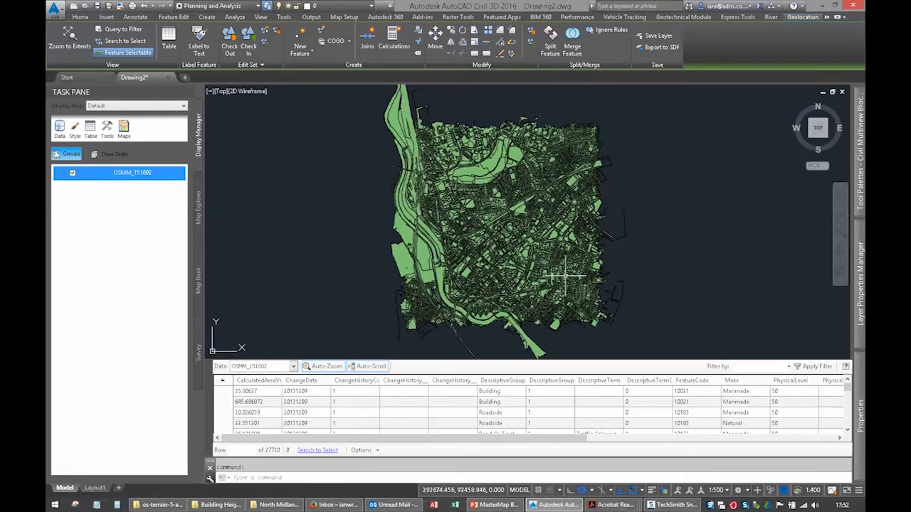
# Step: Join BHA_MAR14_Website_csv to OSMM_151002 on TOID = OS_TOPO_TOID
pyautogui.rightClick(119, 172)
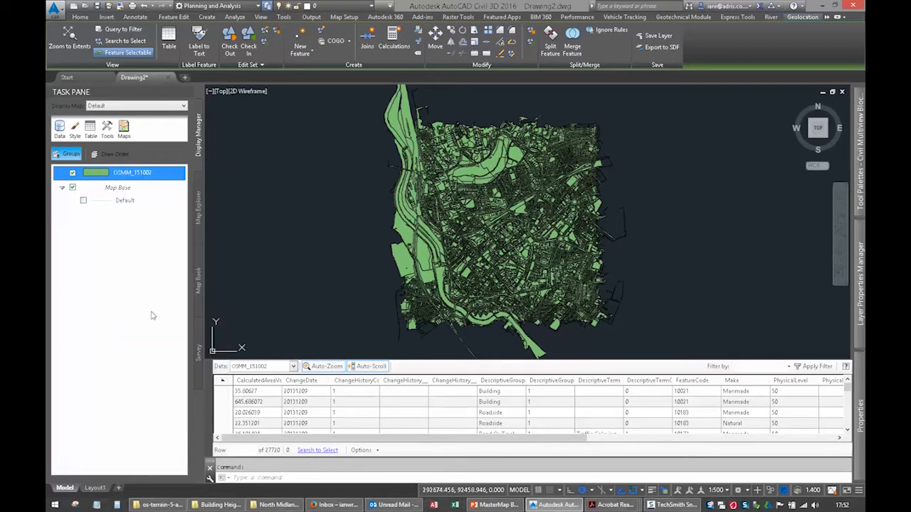
pyautogui.click(368, 45)
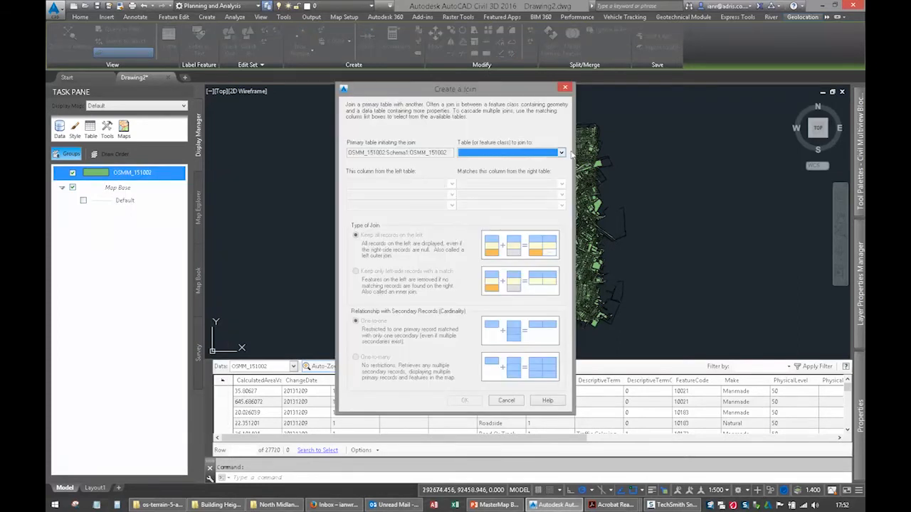
pyautogui.click(562, 152)
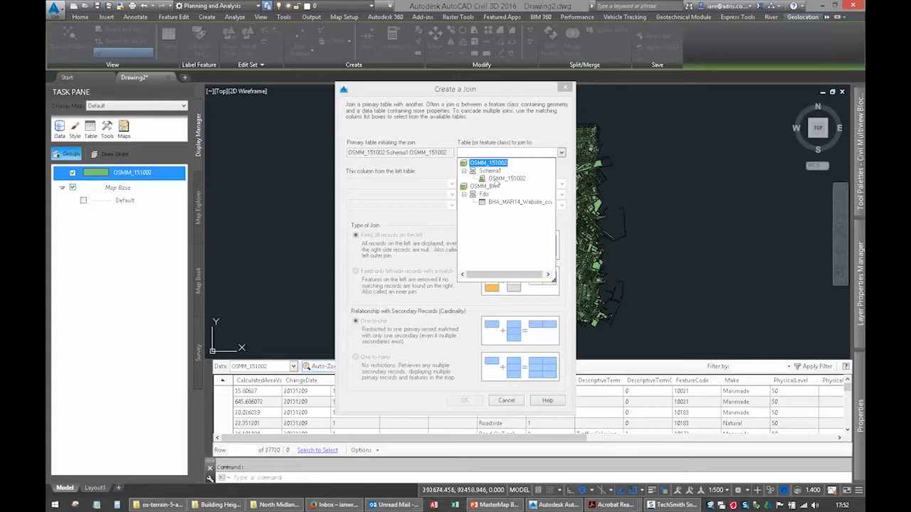
pyautogui.moveTo(498, 205)
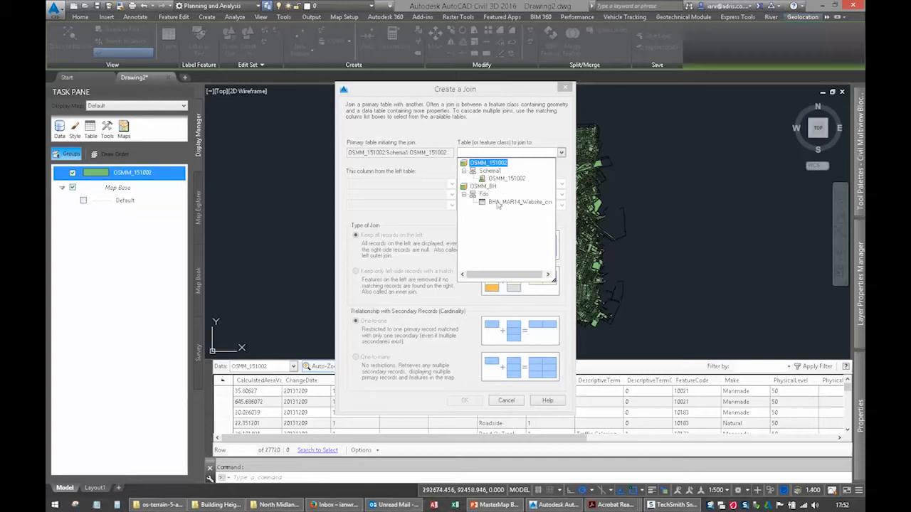
pyautogui.click(520, 202)
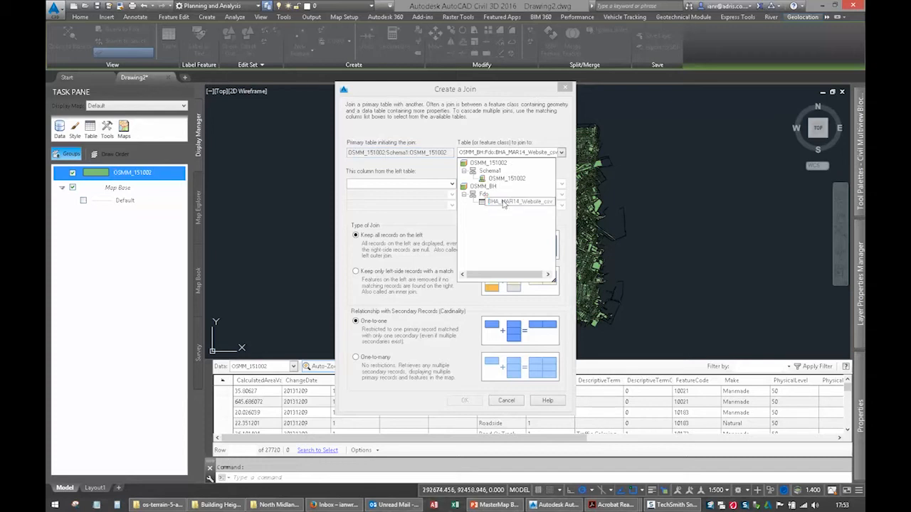
pyautogui.click(451, 183)
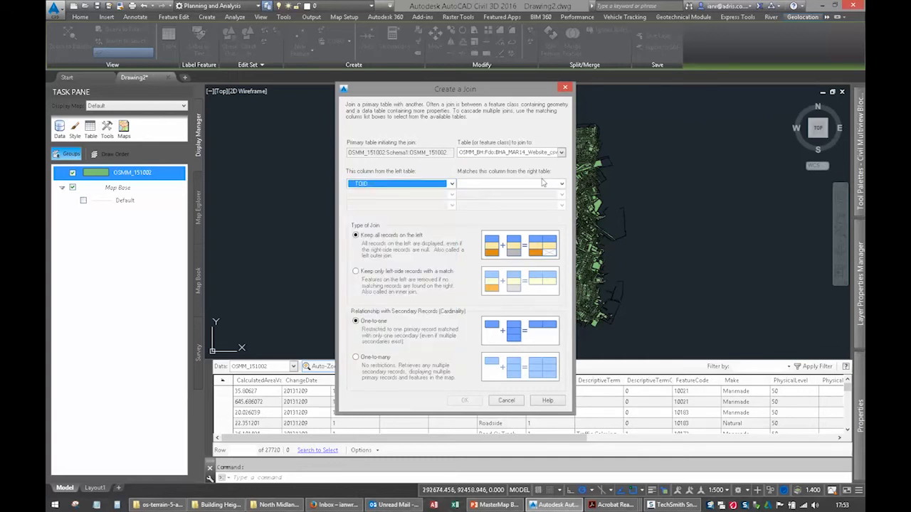
pyautogui.click(509, 184)
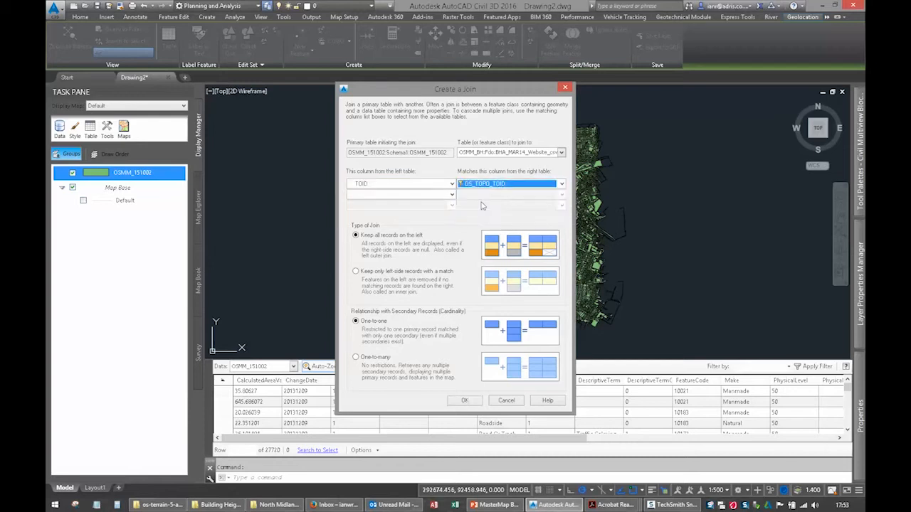
pyautogui.click(355, 271)
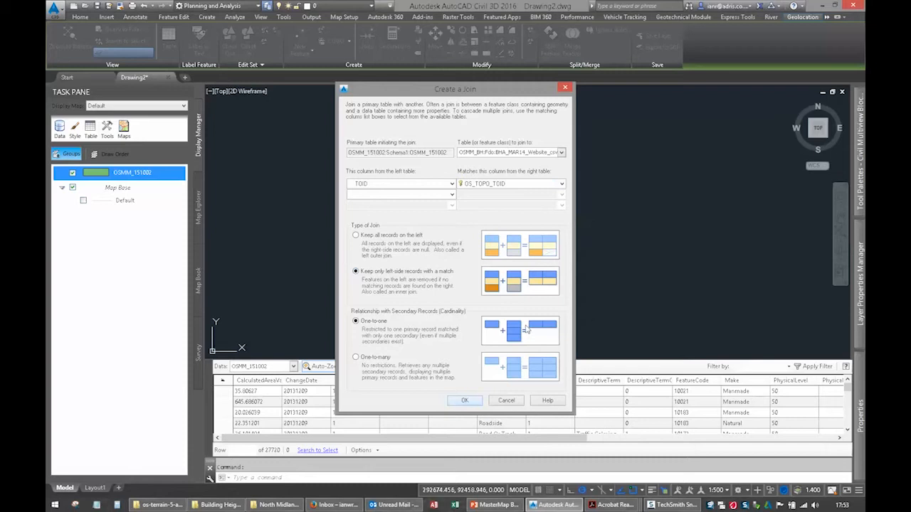
pyautogui.click(464, 400)
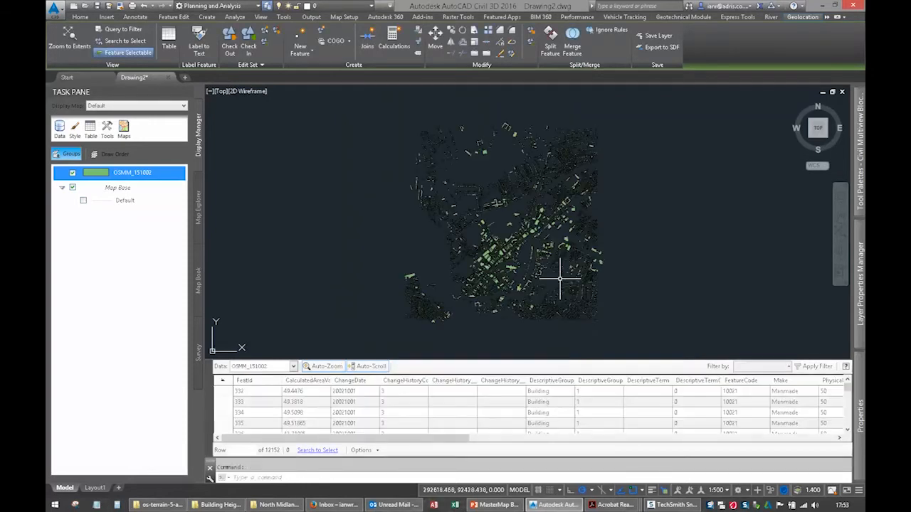
# Step: Export the joined OSMM_151002 layer's data to SQLite in the destination folder
pyautogui.scroll(3)
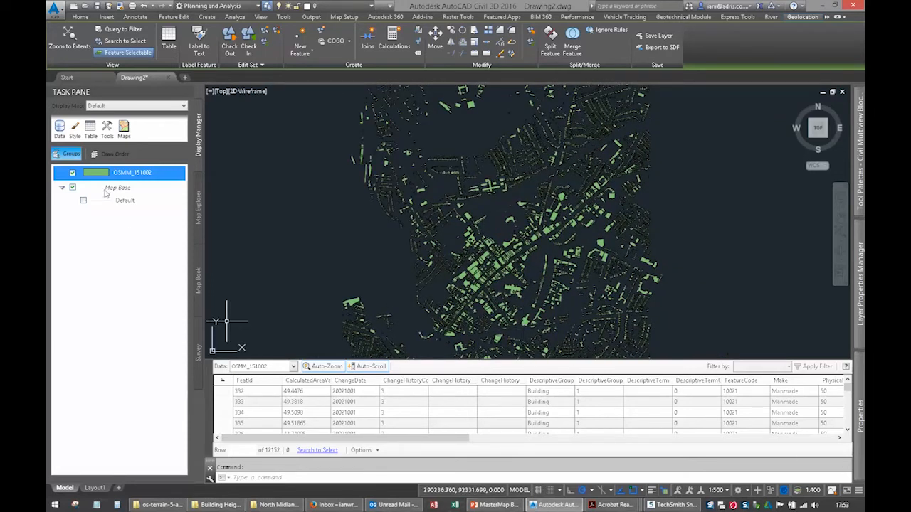
pyautogui.rightClick(132, 172)
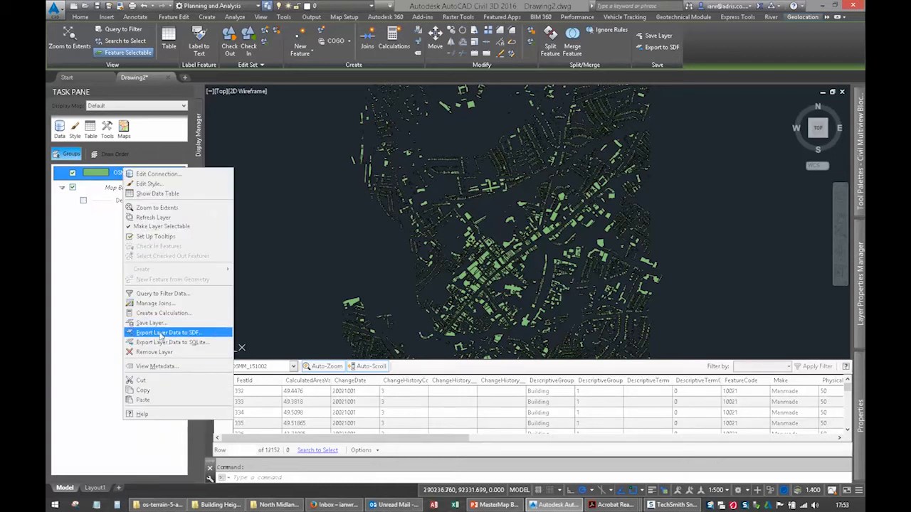
pyautogui.moveTo(172, 343)
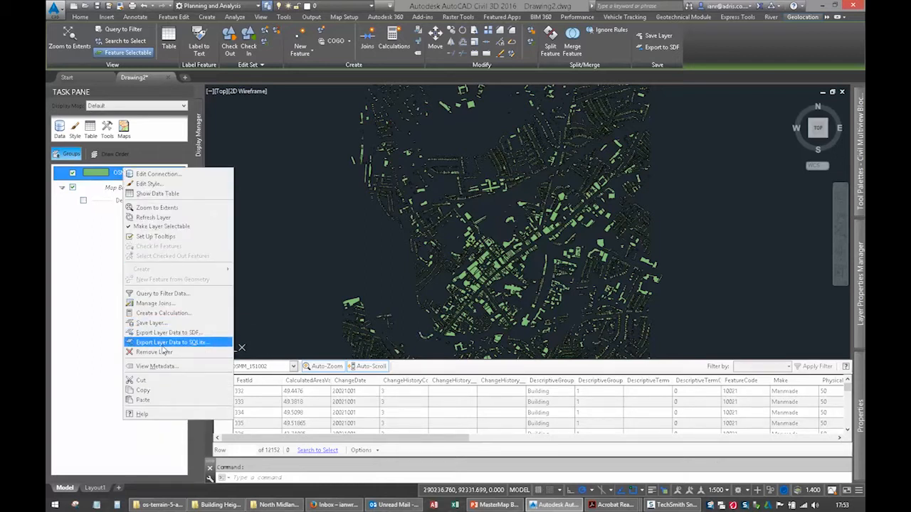
pyautogui.click(172, 342)
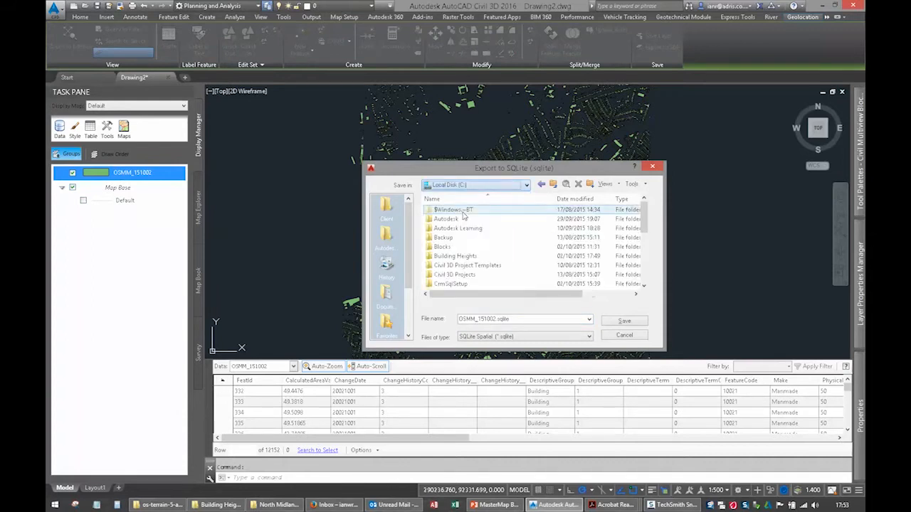
pyautogui.doubleClick(454, 255)
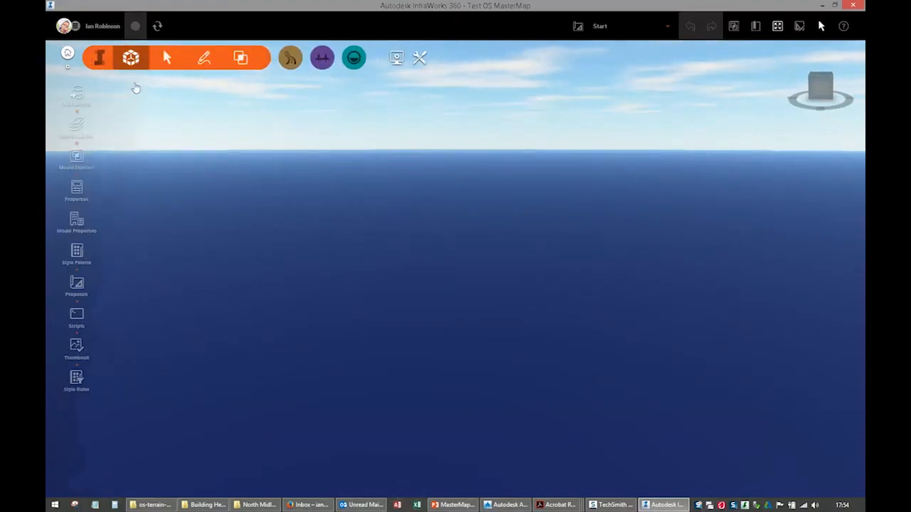
# Step: Open the Data Sources panel for the empty Test OS MasterMap model
pyautogui.click(82, 92)
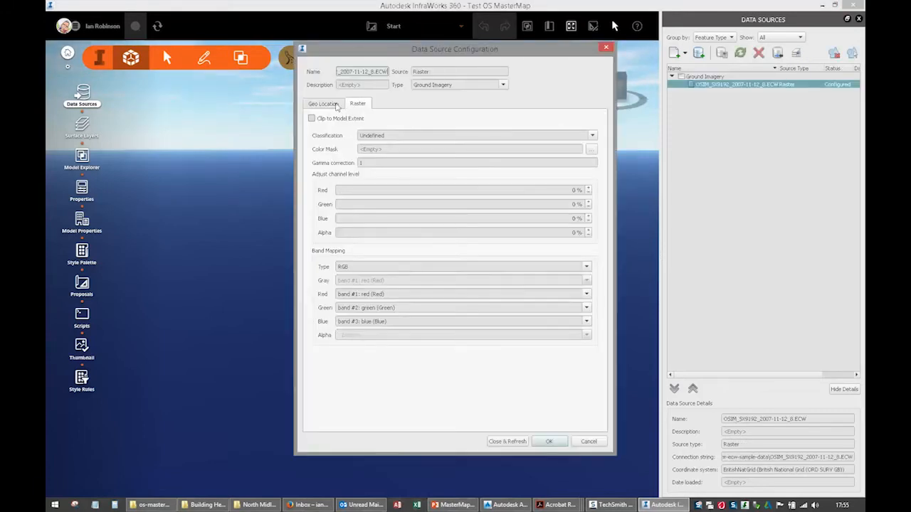
# Step: Finish the ECW raster's Ground Imagery configuration with Close & Refresh
pyautogui.click(507, 441)
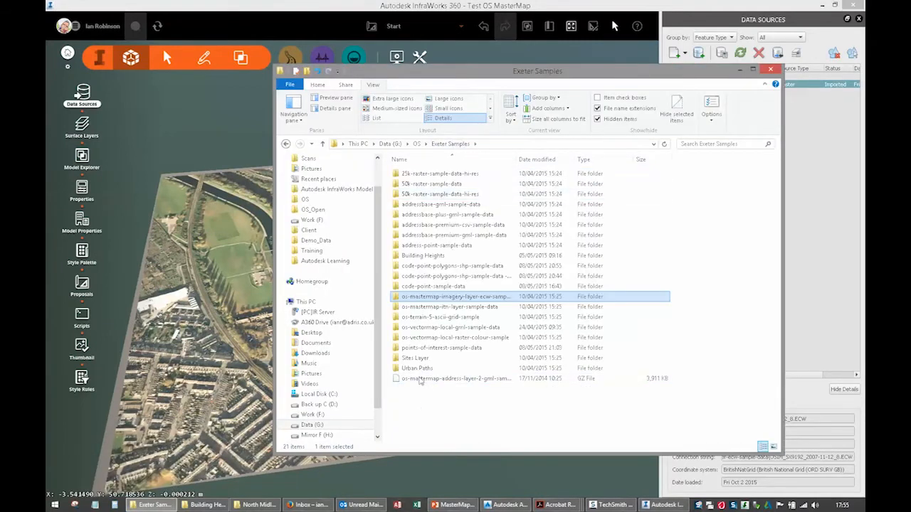
# Step: Import SX99SW.asc from the terrain sample folder with BritishNatGrid and refresh
pyautogui.doubleClick(442, 317)
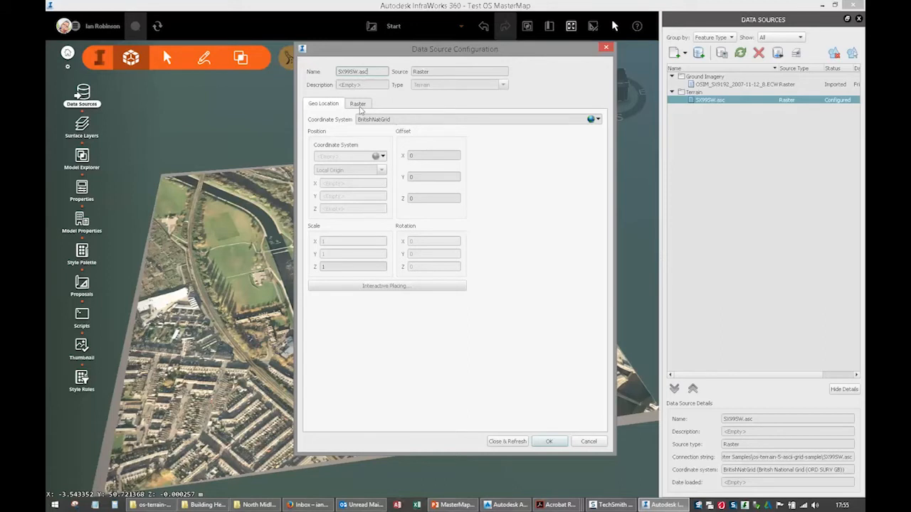
pyautogui.click(358, 104)
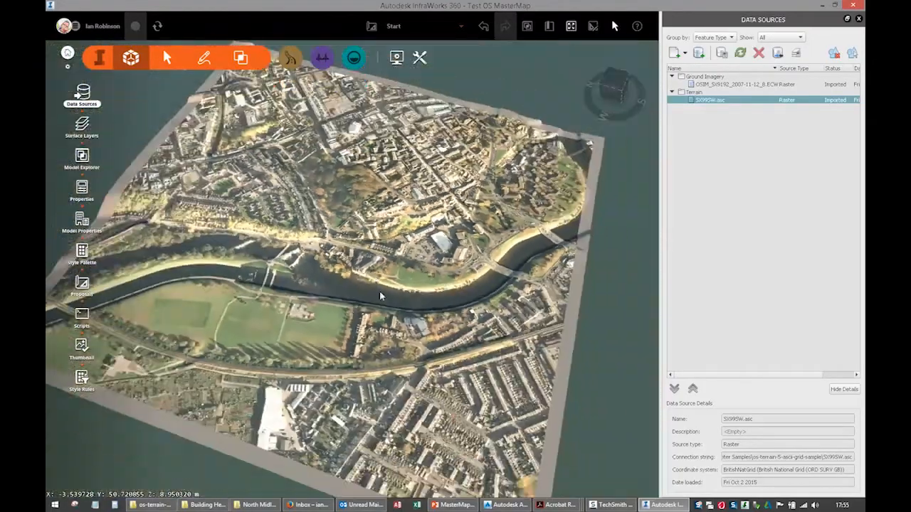
# Step: Add OSMM_BH_151002.sqlite as a Buildings source with roof height from RELH2
pyautogui.click(205, 505)
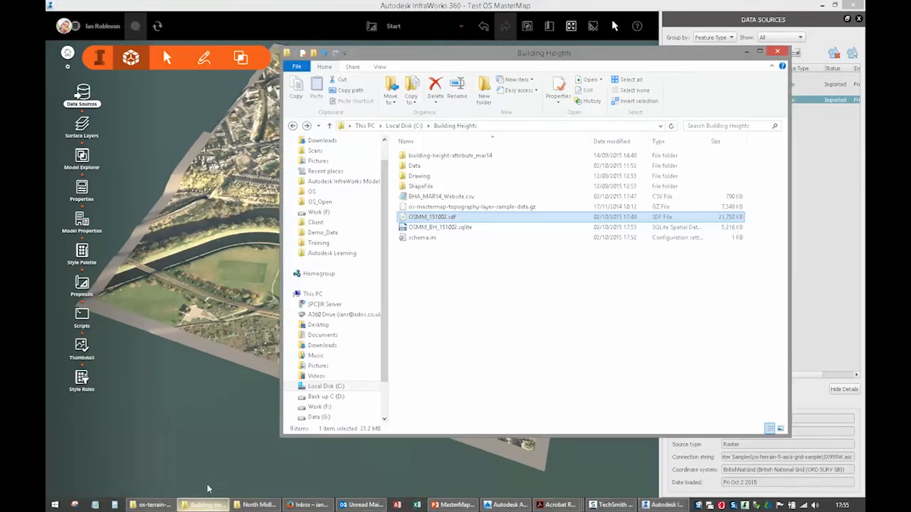
pyautogui.click(439, 227)
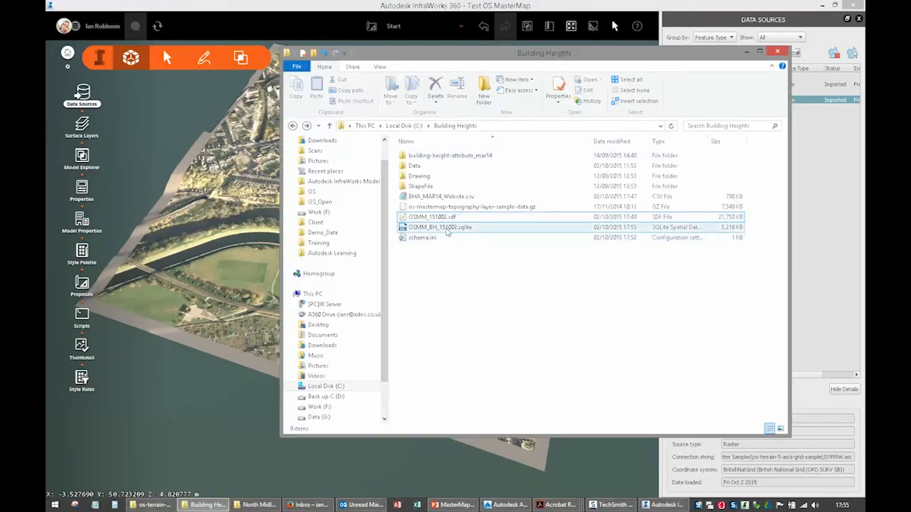
pyautogui.click(439, 227)
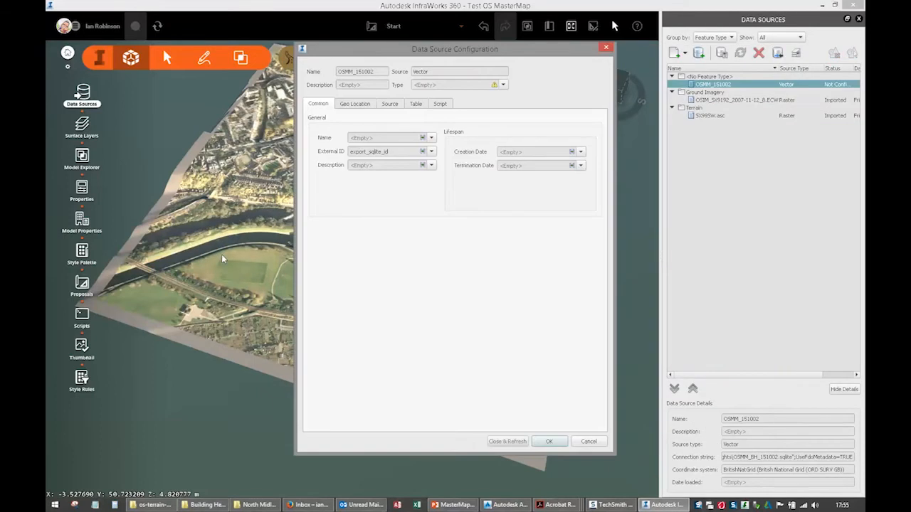
pyautogui.click(456, 84)
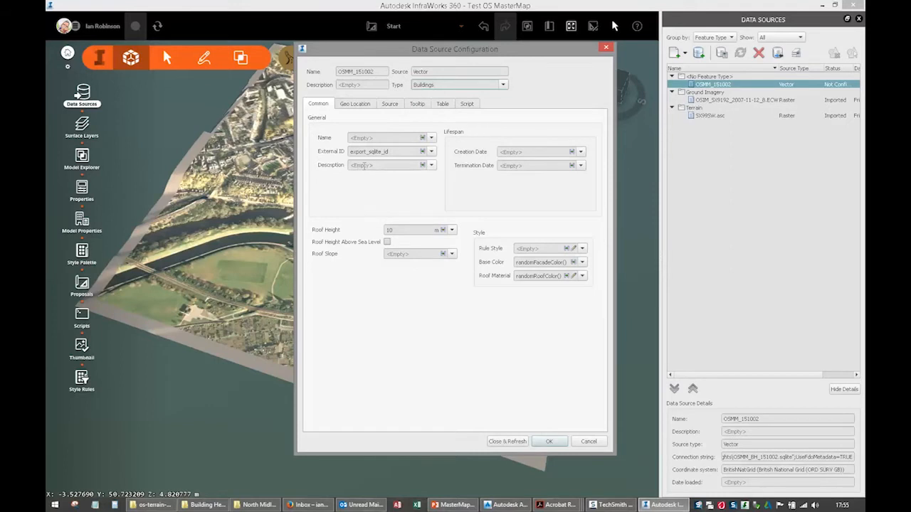
pyautogui.click(432, 165)
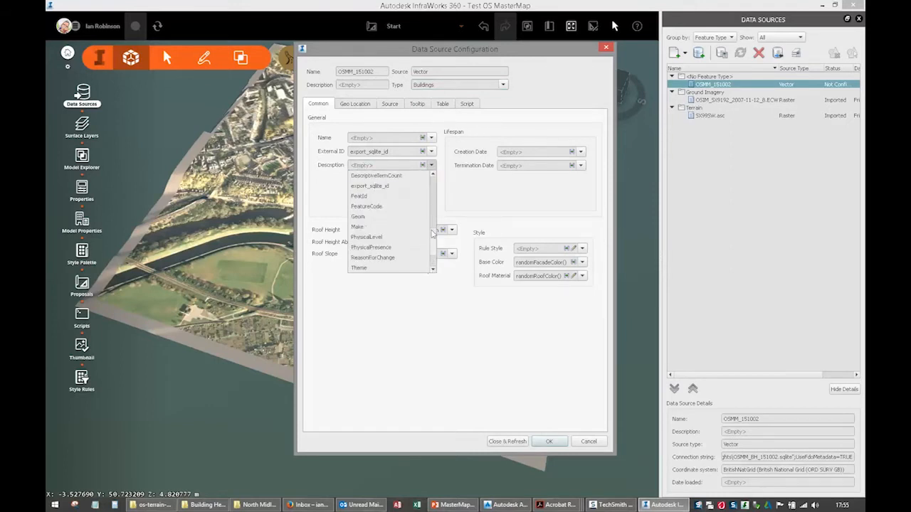
pyautogui.click(424, 202)
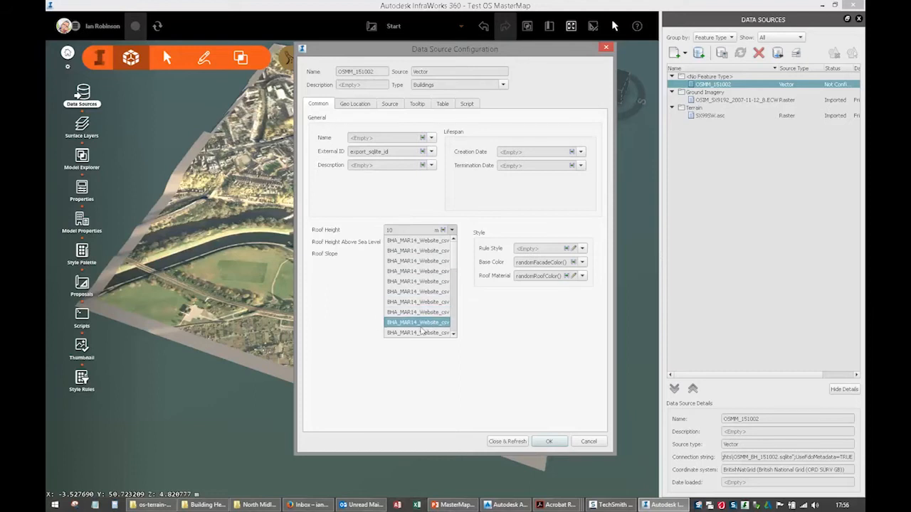
pyautogui.click(417, 322)
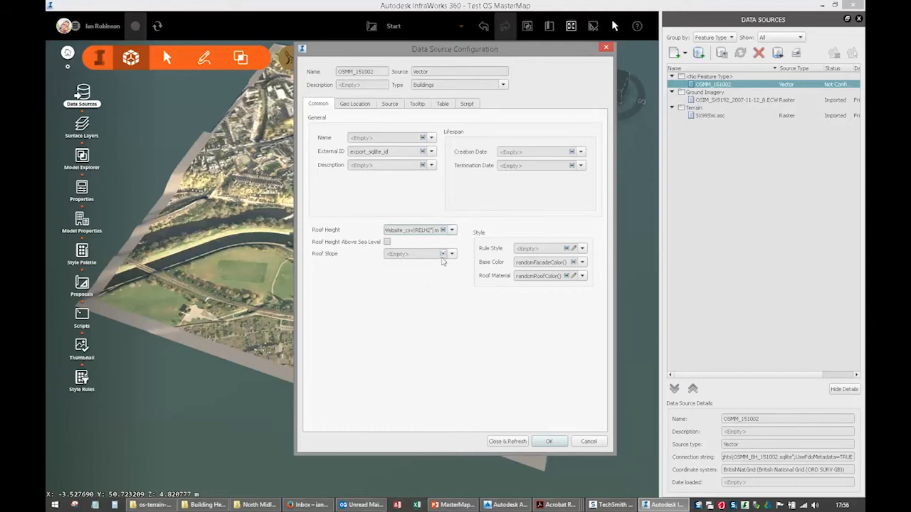
pyautogui.moveTo(438, 247)
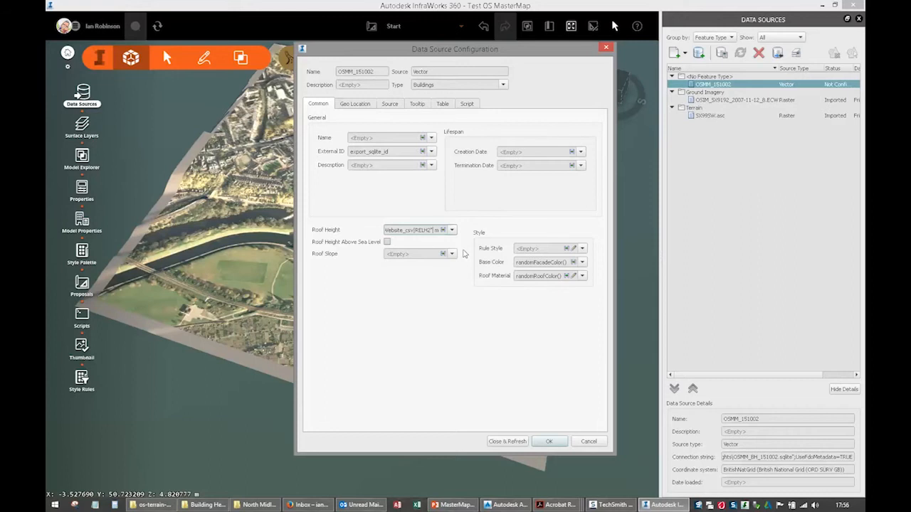
pyautogui.moveTo(462, 254)
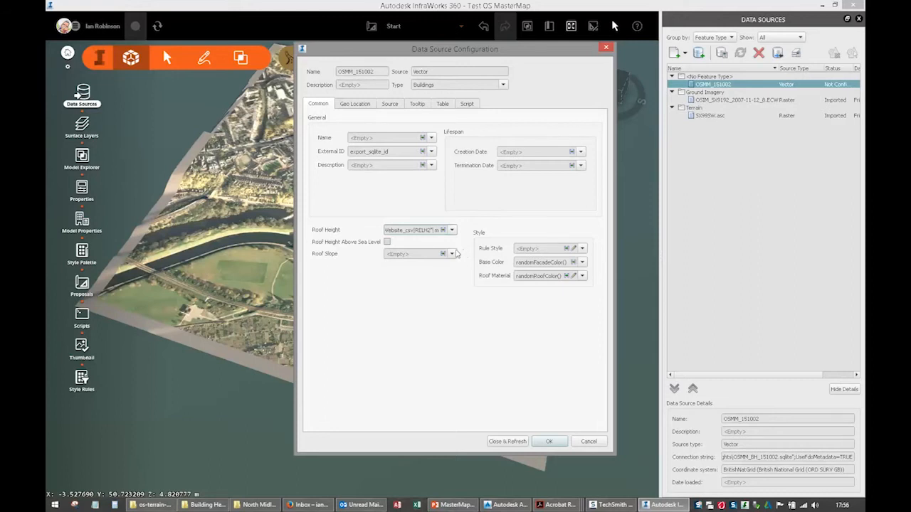
pyautogui.moveTo(367, 130)
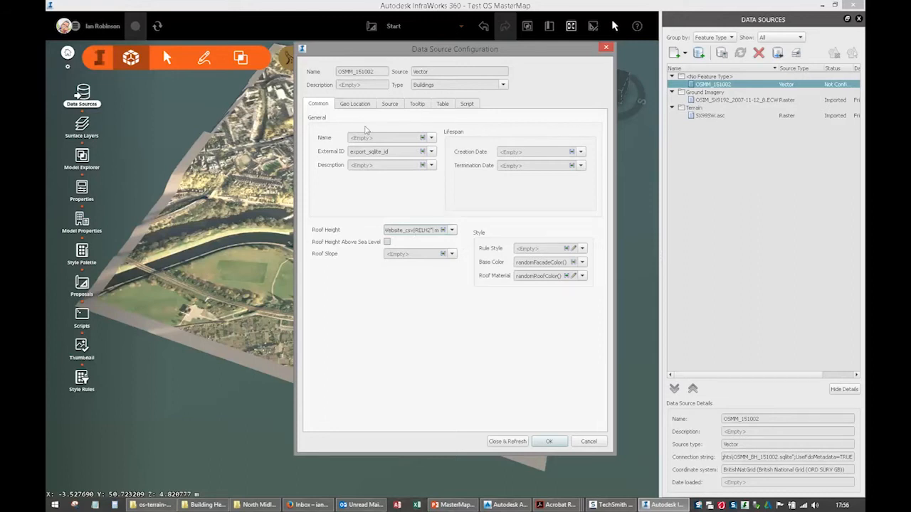
# Step: Set the OSMM_151002 buildings to Drape and tick Clip to model extent
pyautogui.click(354, 104)
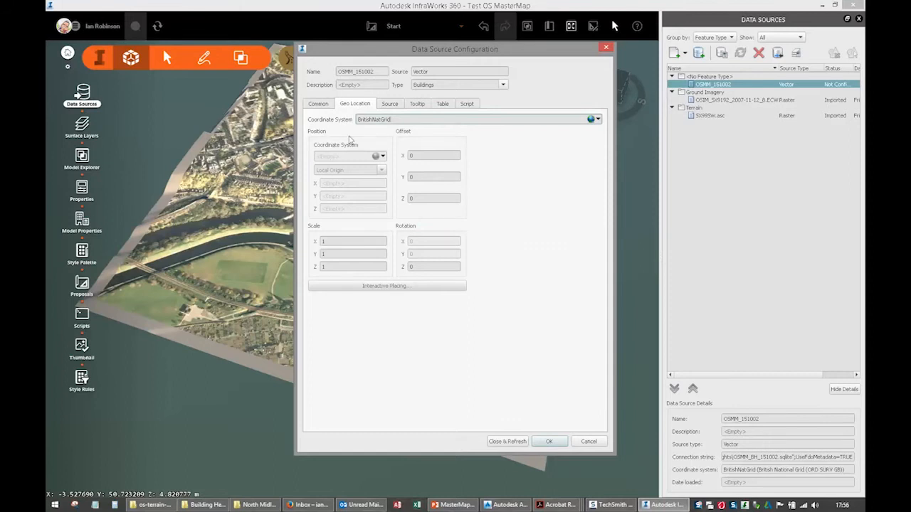
pyautogui.moveTo(421, 129)
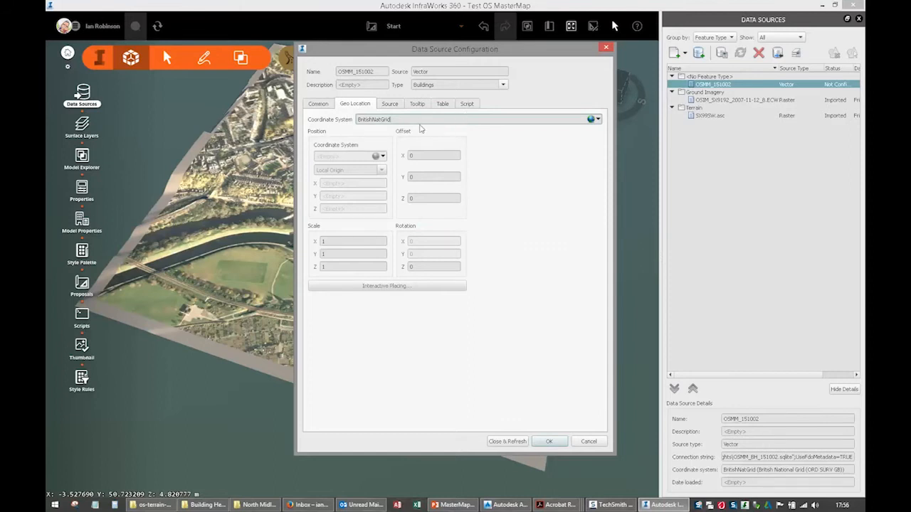
pyautogui.click(389, 104)
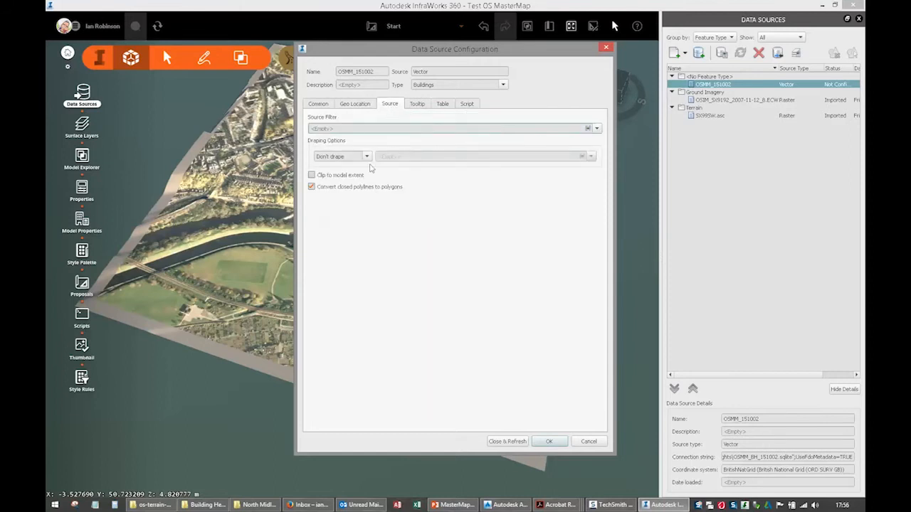
pyautogui.click(342, 156)
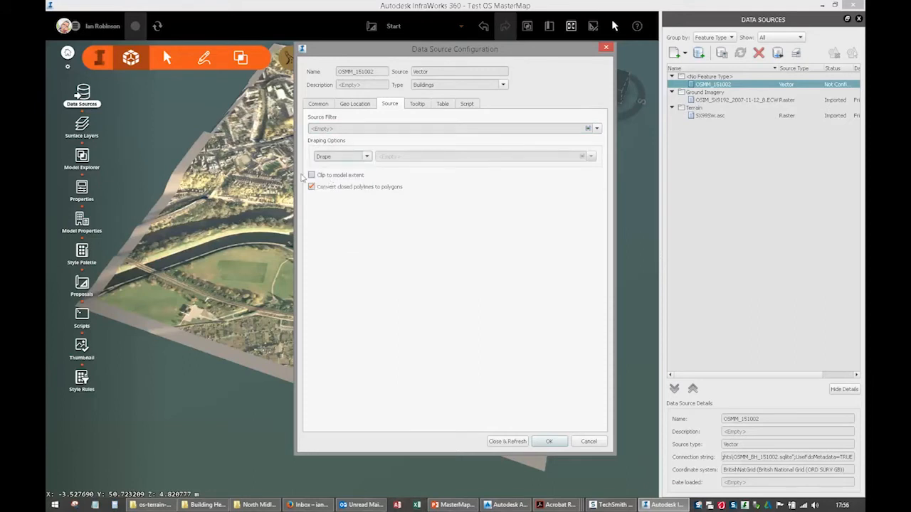
pyautogui.click(312, 175)
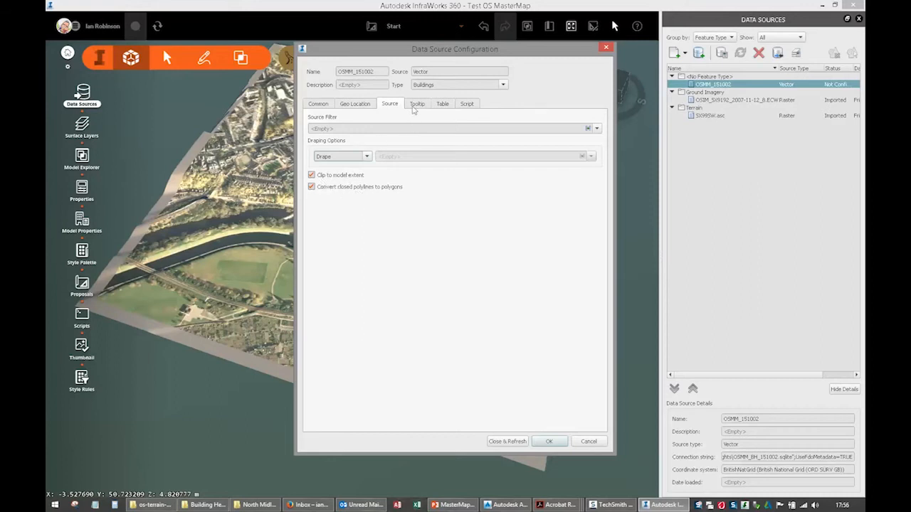
pyautogui.click(418, 103)
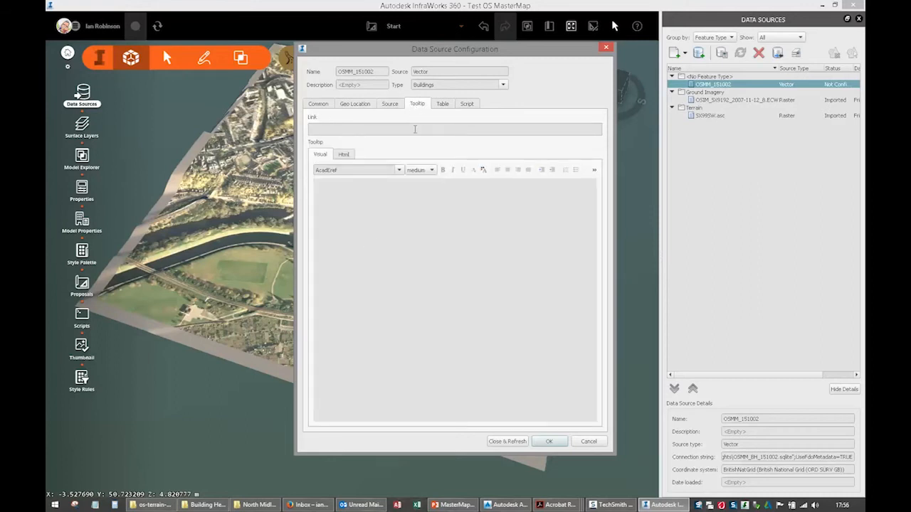
pyautogui.click(442, 103)
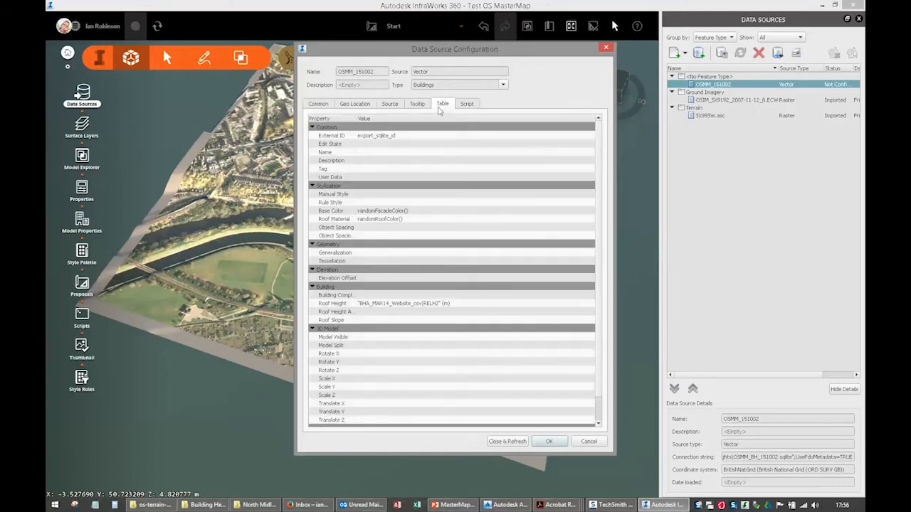
# Step: Map the OSMM_151002 buildings' User Data property to CalculatedAreaValue
pyautogui.click(330, 177)
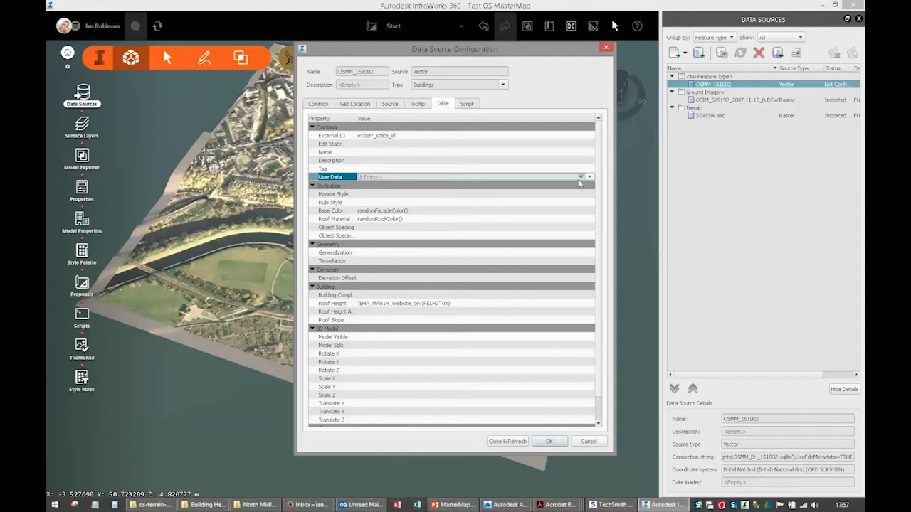
pyautogui.click(590, 177)
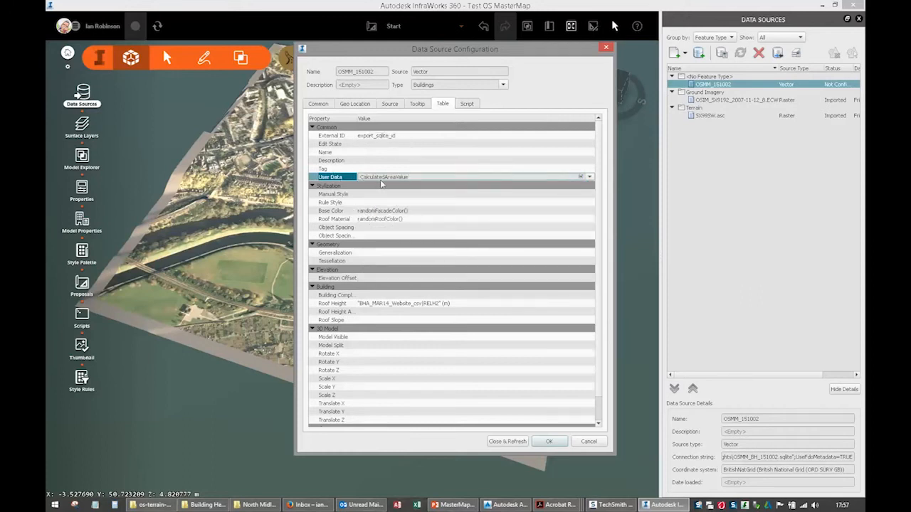
pyautogui.moveTo(439, 239)
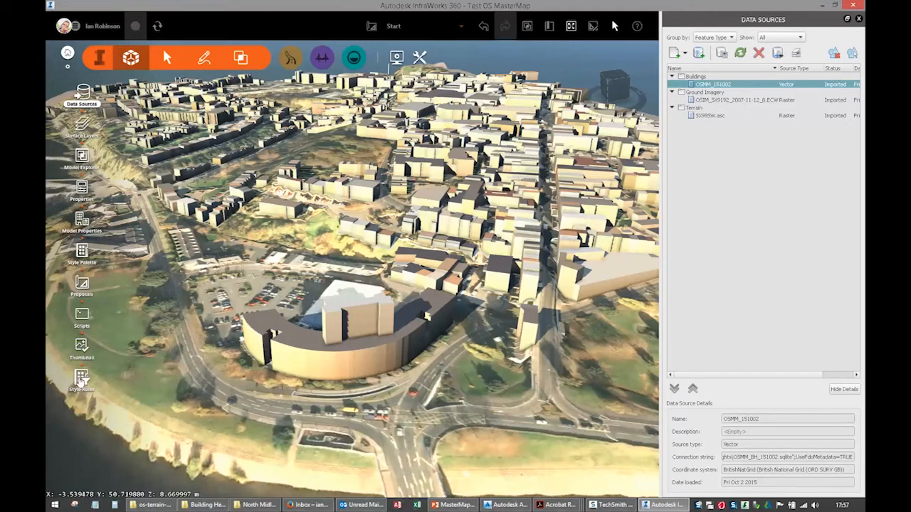
# Step: Create a style rule named Random and close the Rule Editor without styles
pyautogui.click(82, 381)
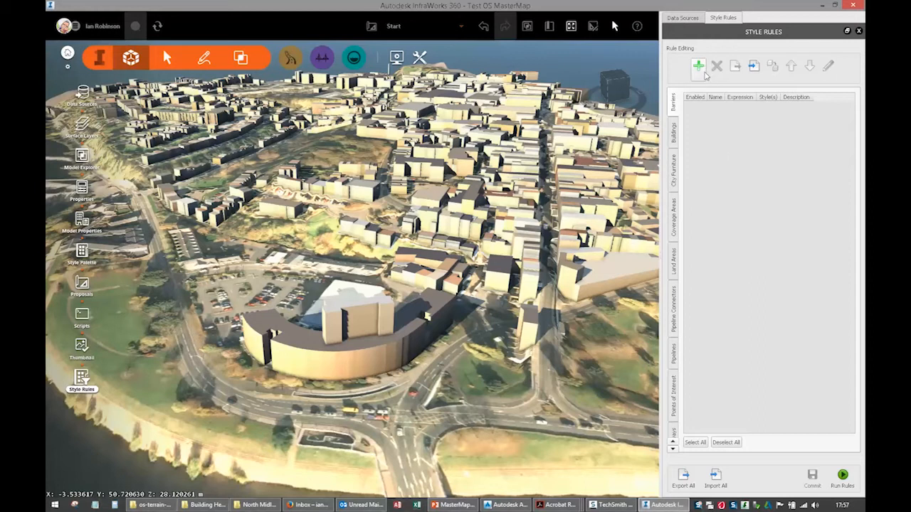
pyautogui.click(699, 65)
pyautogui.write('Random')
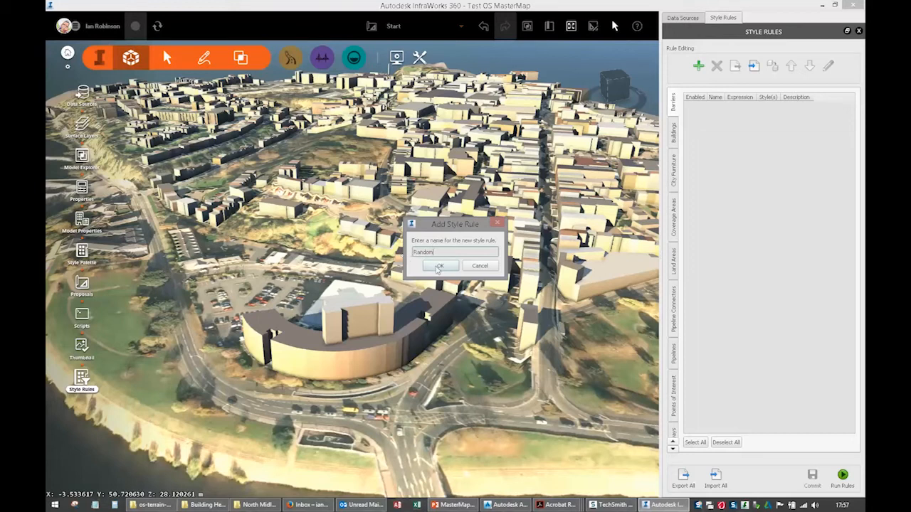
pyautogui.click(440, 266)
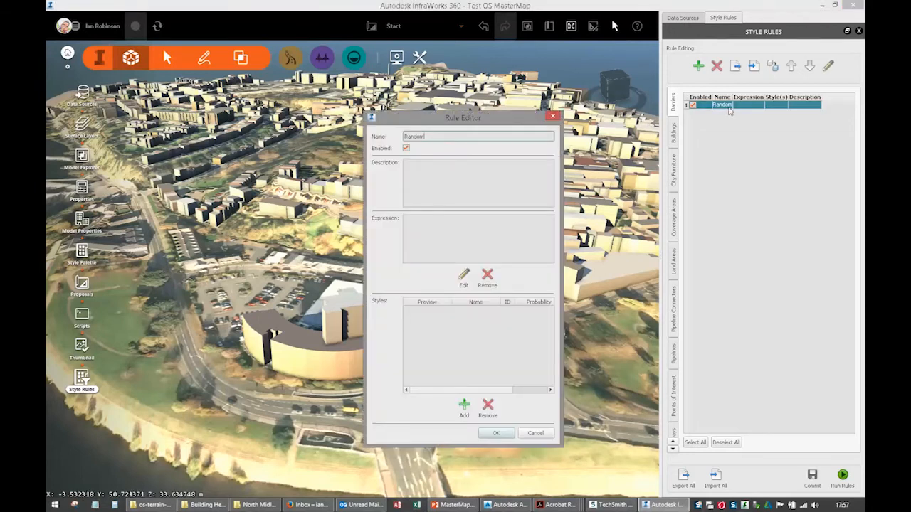
pyautogui.moveTo(463, 118); pyautogui.dragTo(430, 81)
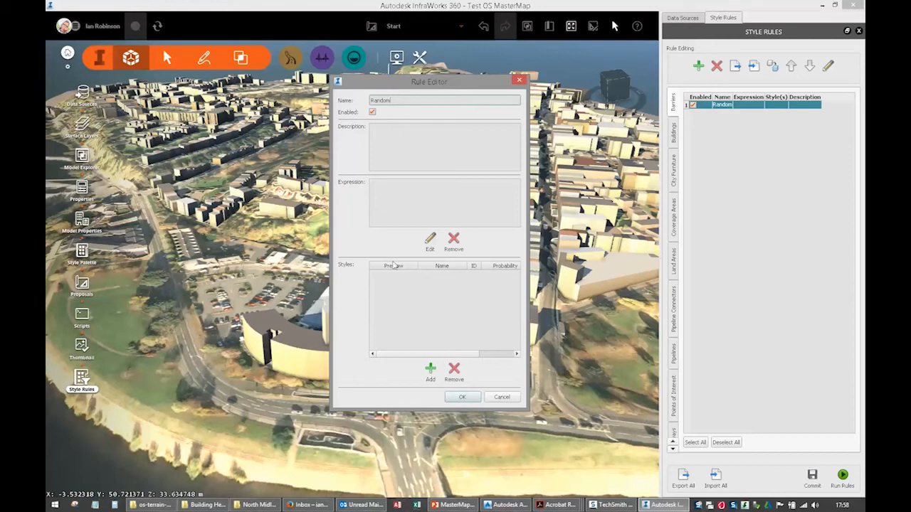
pyautogui.moveTo(419, 317)
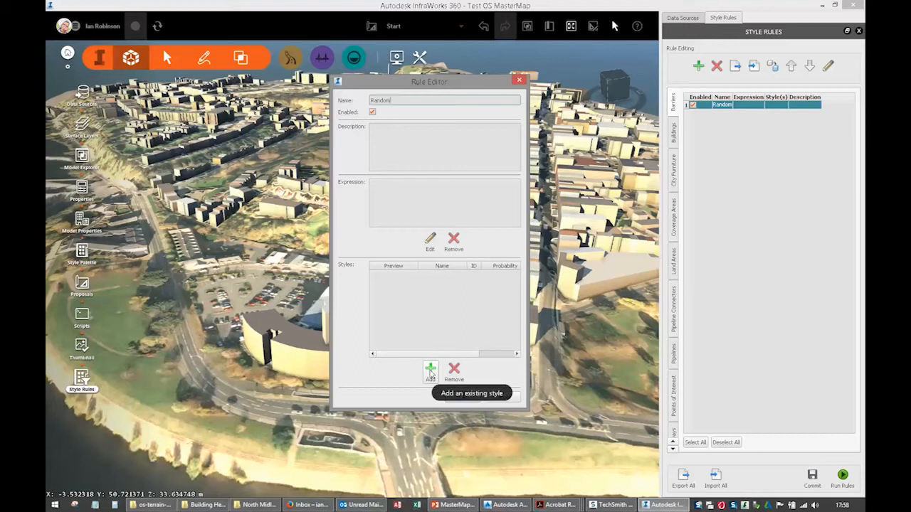
pyautogui.click(430, 369)
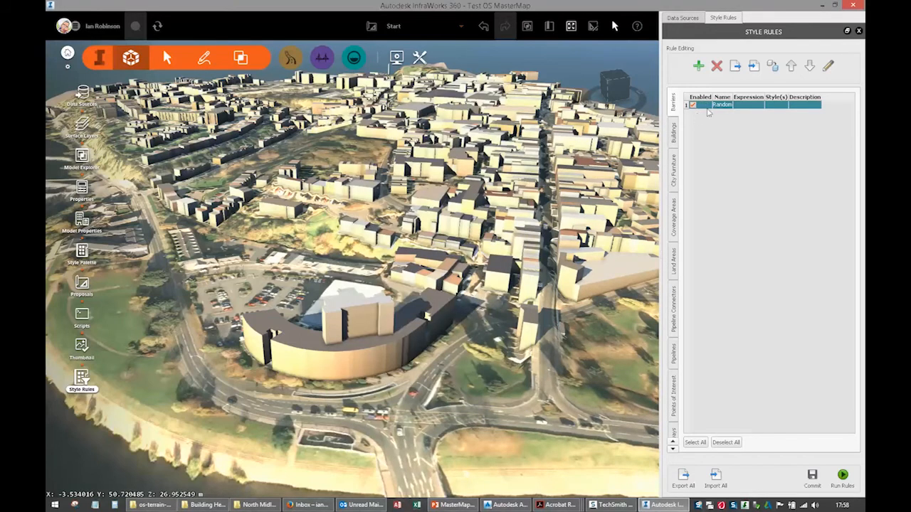
# Step: Delete the misplaced Random rule and the Barriers rule
pyautogui.click(717, 65)
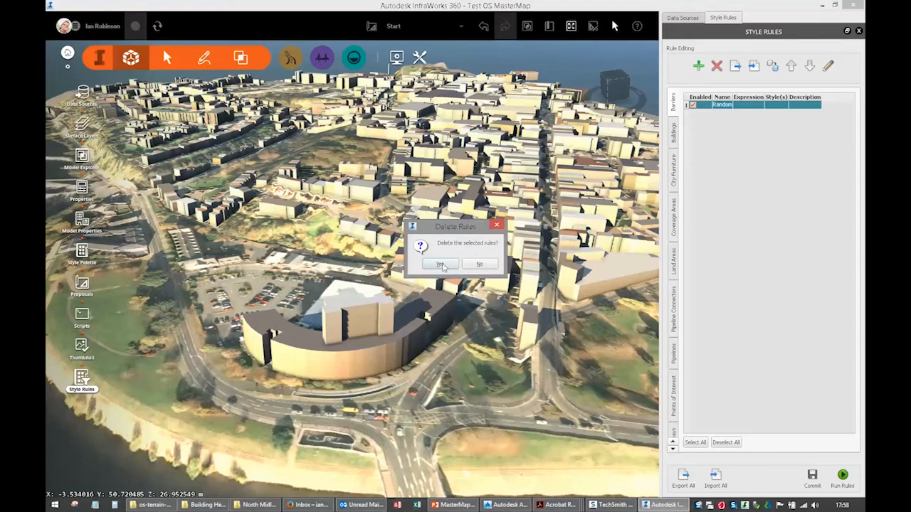
pyautogui.click(439, 264)
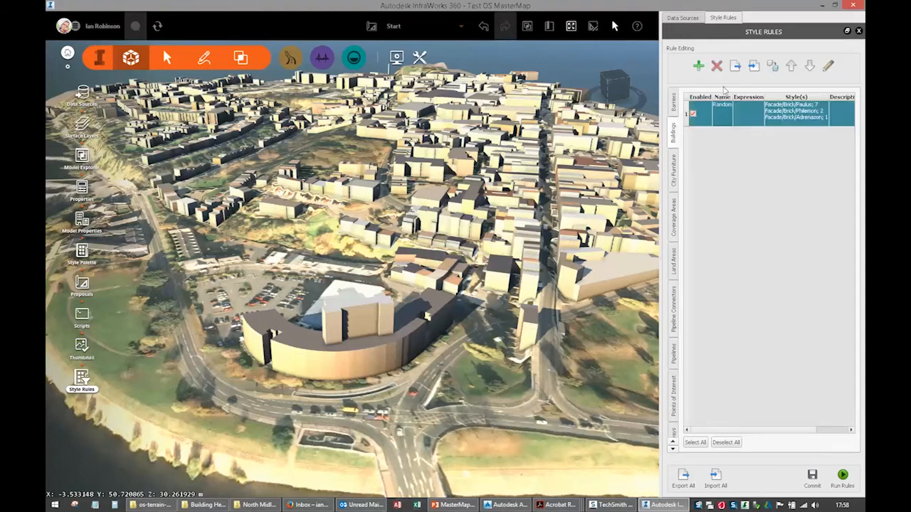
pyautogui.click(716, 66)
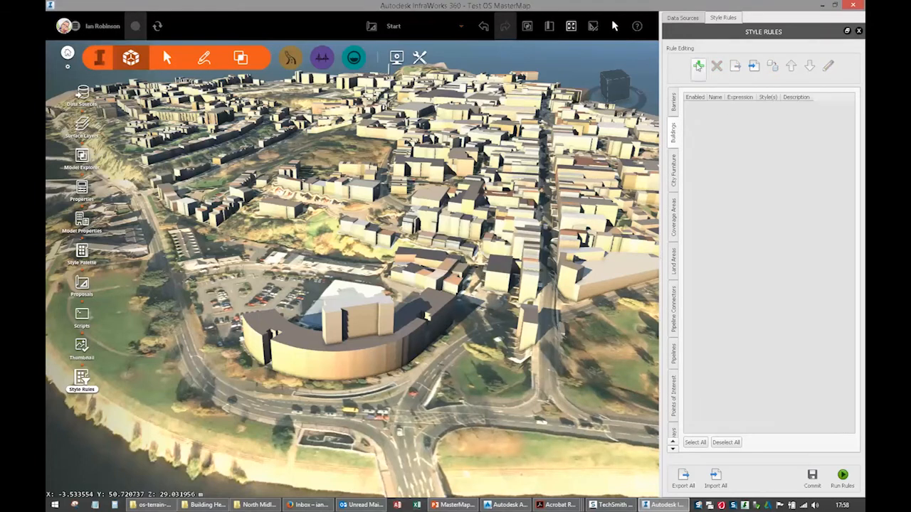
# Step: Add a Random buildings rule with Paulus (7), Philemon (2) and Elisabeth (1) facades
pyautogui.click(698, 65)
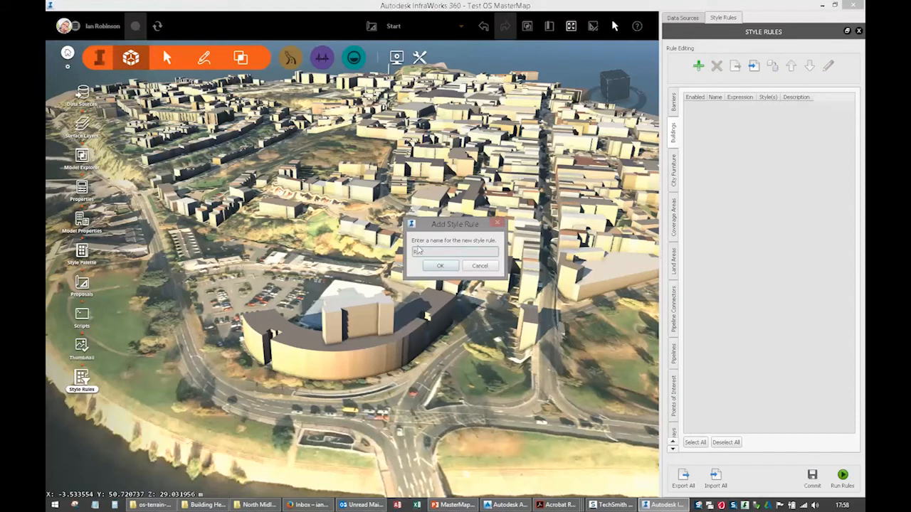
pyautogui.write('Random')
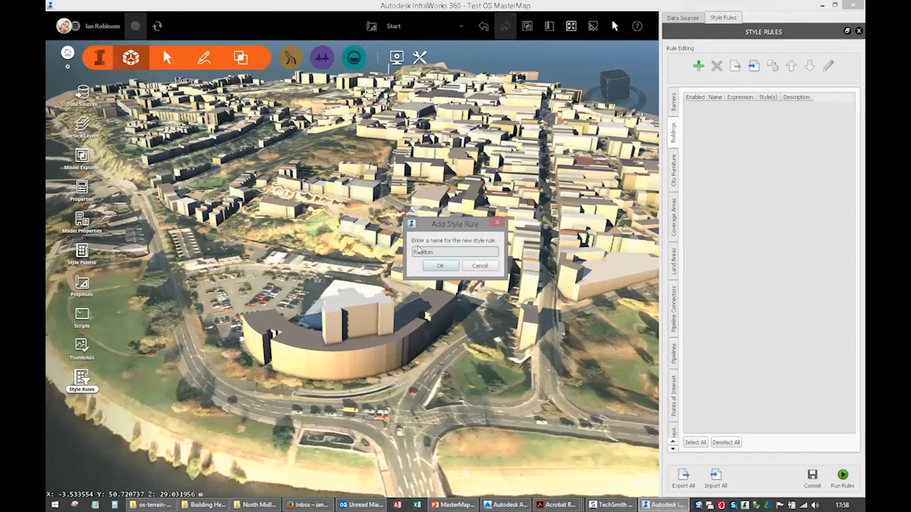
pyautogui.click(440, 265)
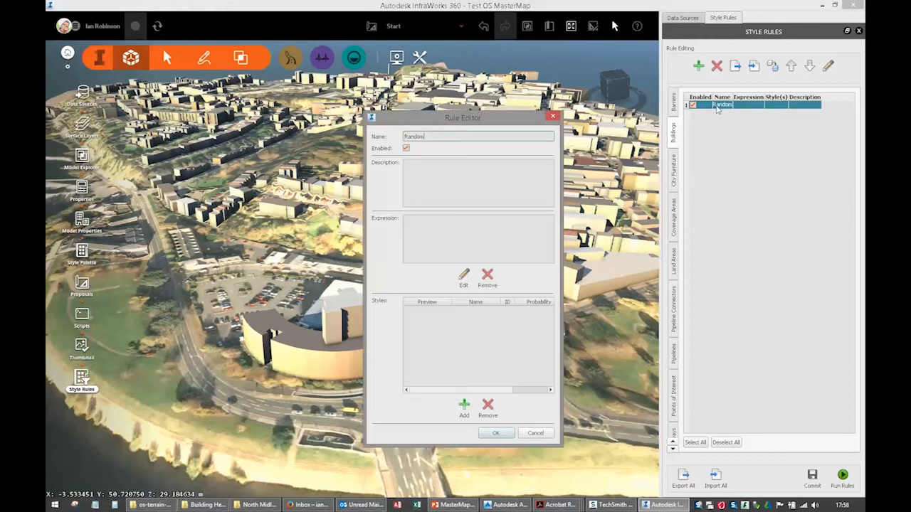
pyautogui.click(464, 404)
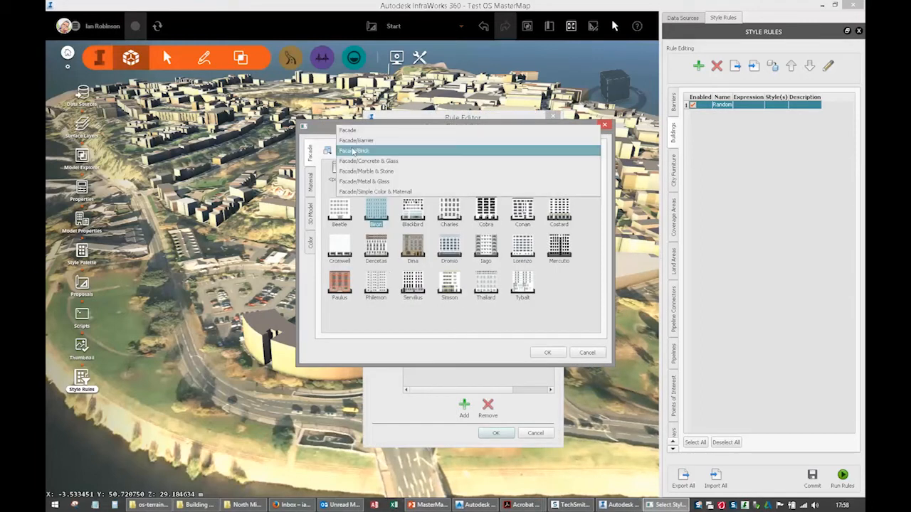
pyautogui.click(354, 150)
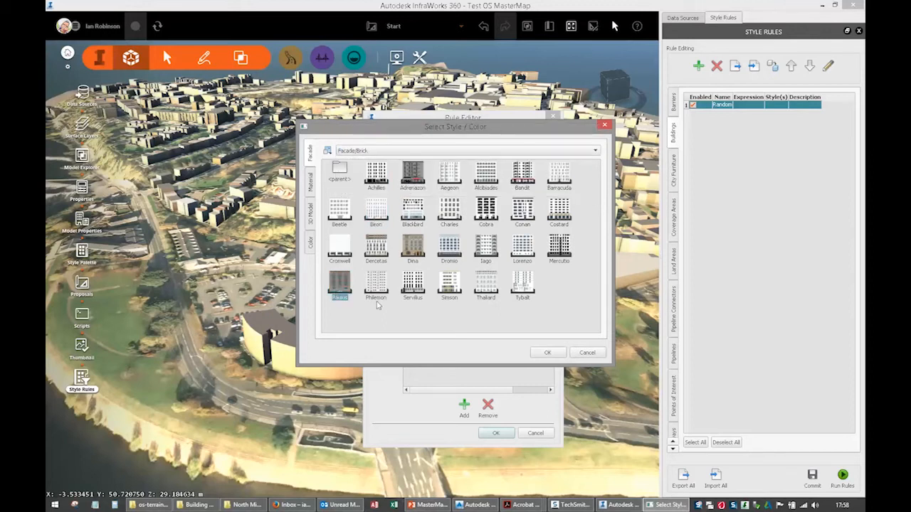
pyautogui.click(548, 352)
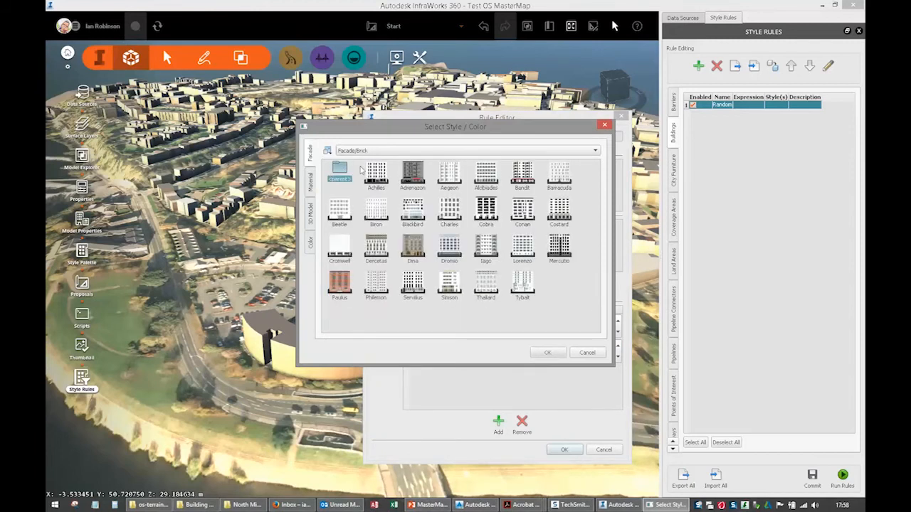
pyautogui.click(467, 150)
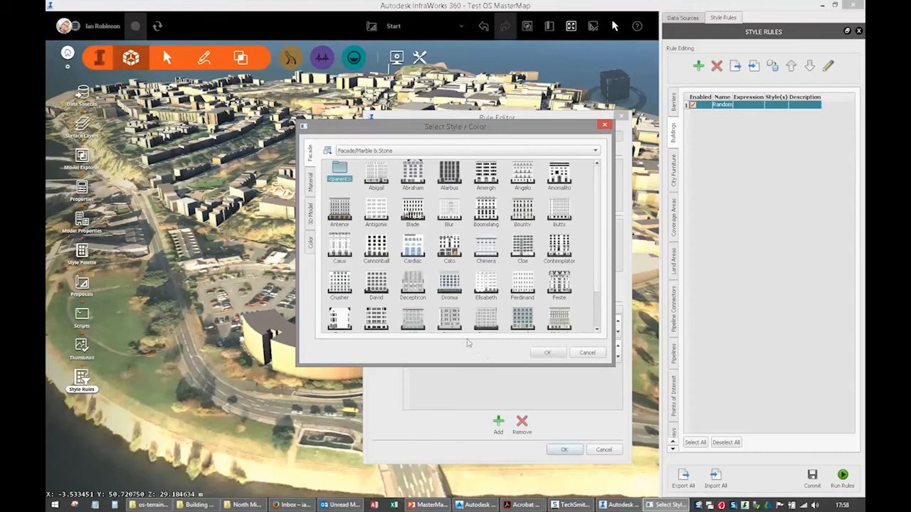
pyautogui.click(547, 352)
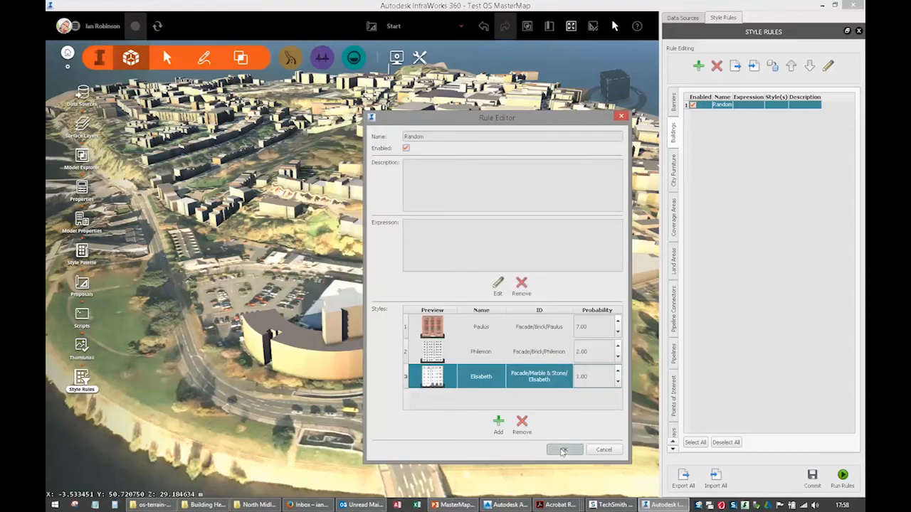
pyautogui.click(564, 449)
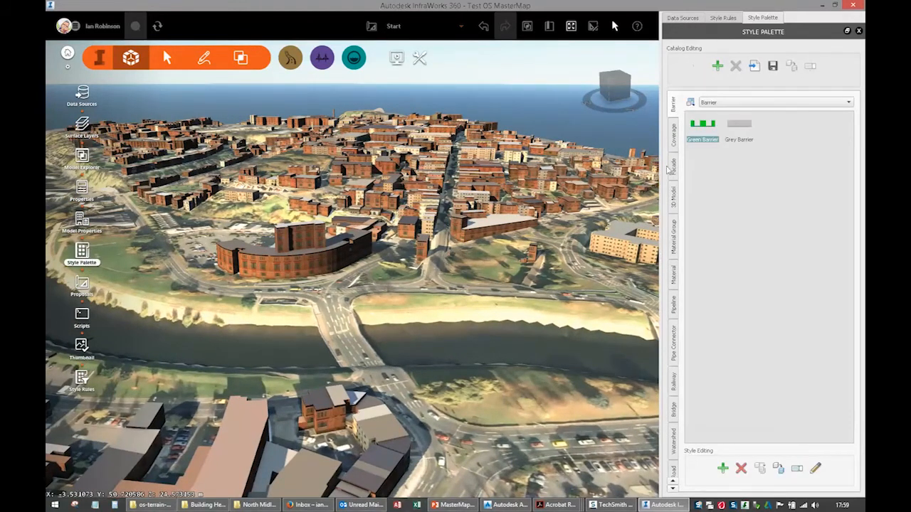
# Step: Show the Facade/Brick category in the Style Palette
pyautogui.click(671, 167)
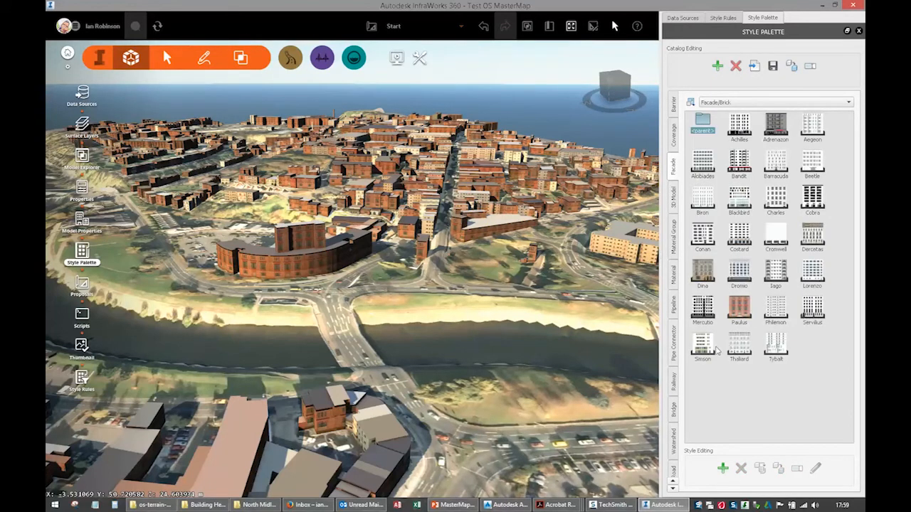
pyautogui.moveTo(703, 306)
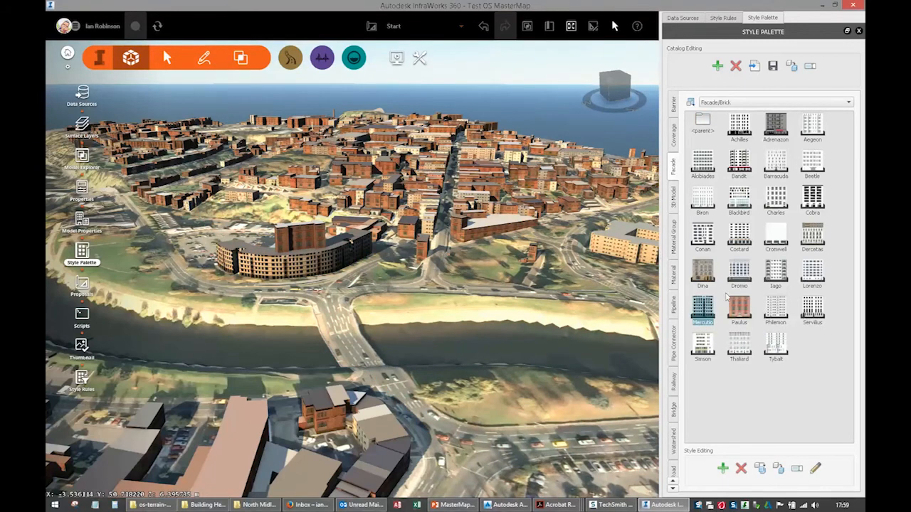
pyautogui.click(776, 311)
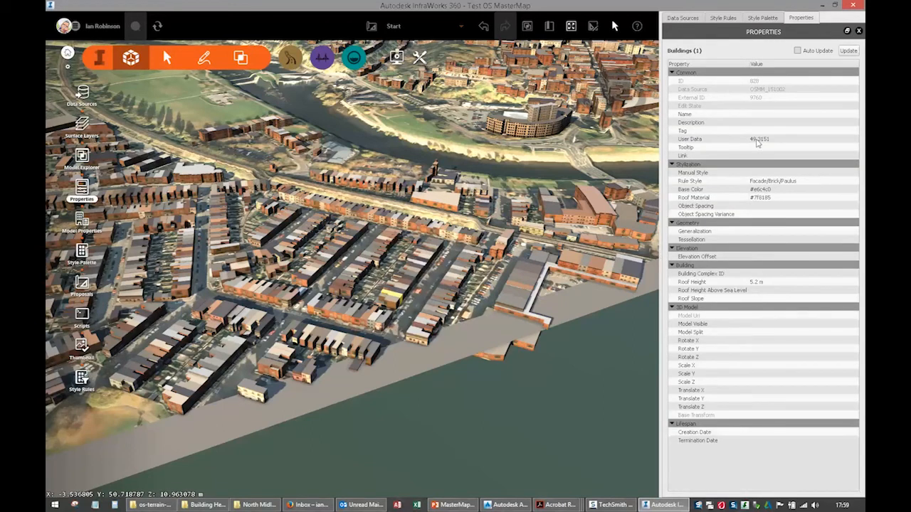
pyautogui.click(758, 139)
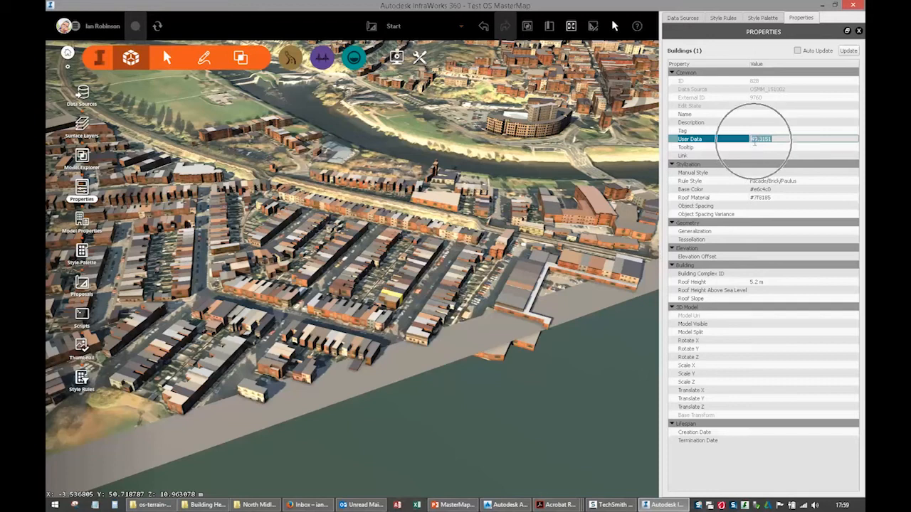
pyautogui.click(761, 281)
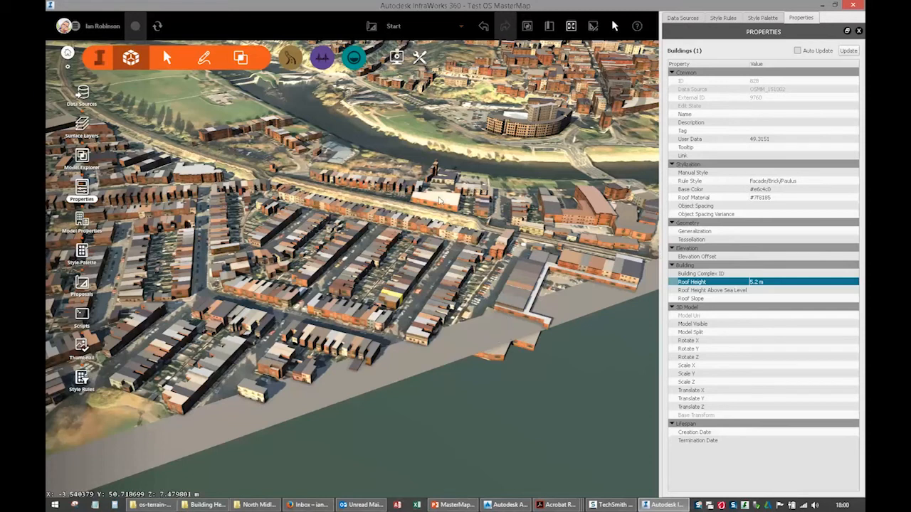
pyautogui.click(433, 202)
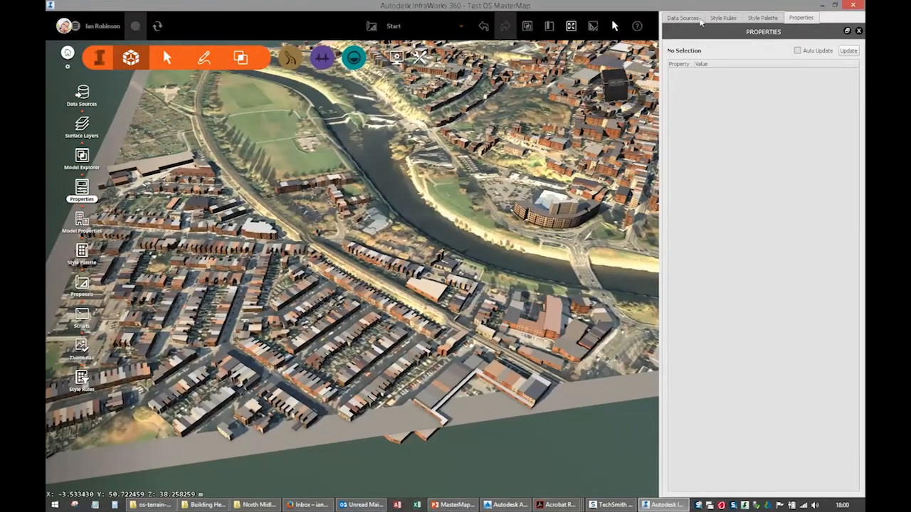
pyautogui.click(682, 17)
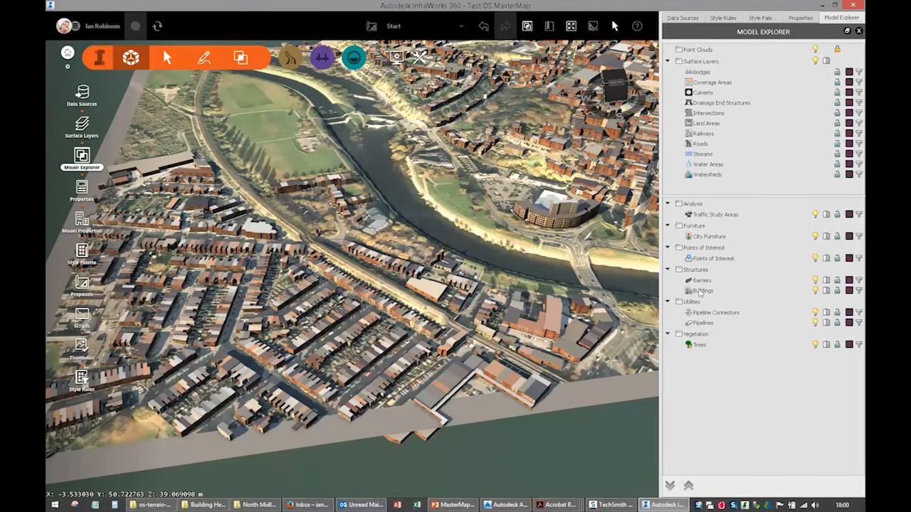
# Step: Choose Create Subset for the Buildings layer under Structures in Model Explorer
pyautogui.rightClick(701, 291)
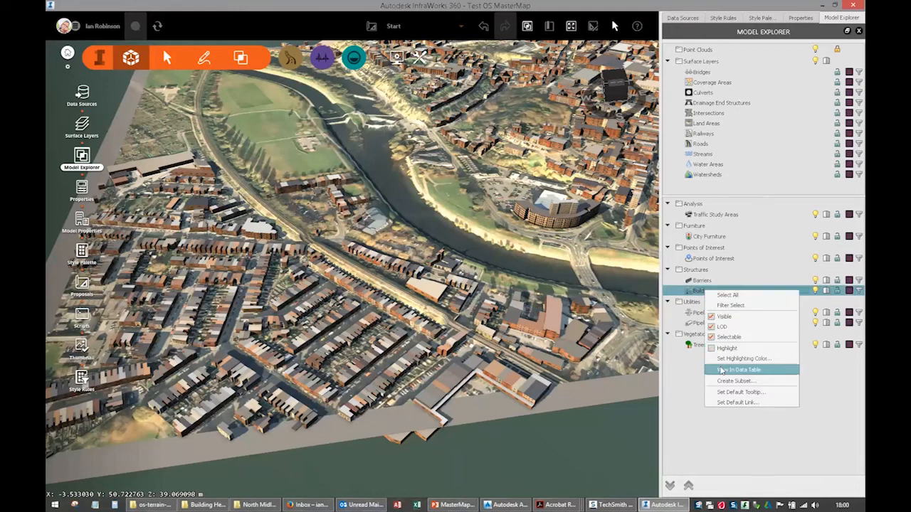
pyautogui.click(737, 381)
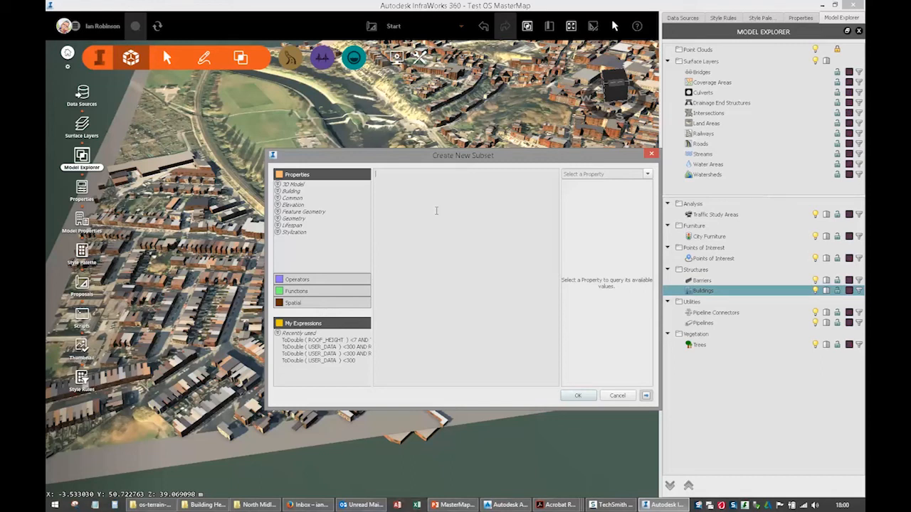
pyautogui.moveTo(298, 300)
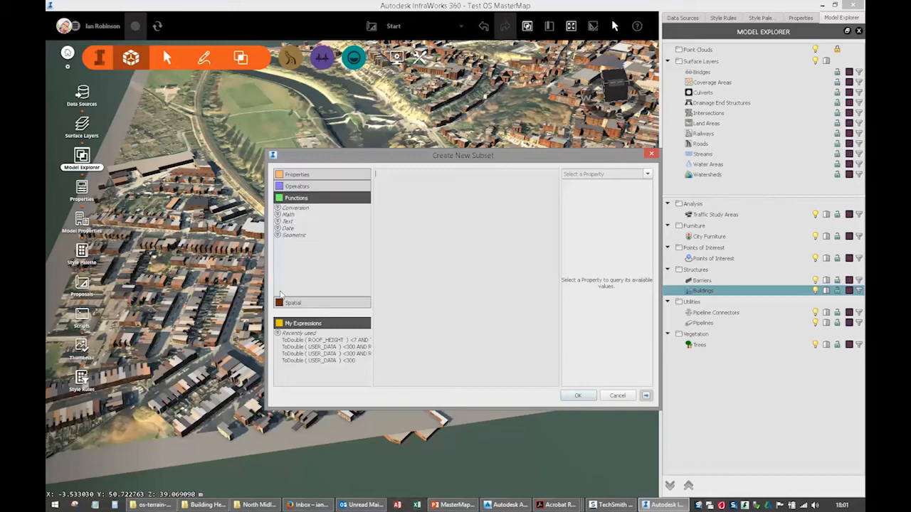
# Step: Build the expression ToDouble(USER_DATA) < 300 in Create New Subset
pyautogui.click(295, 207)
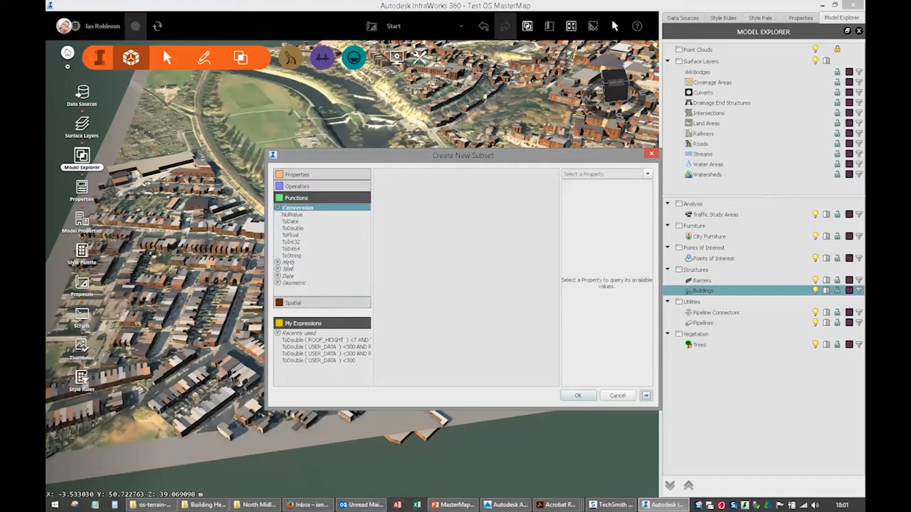
pyautogui.doubleClick(292, 228)
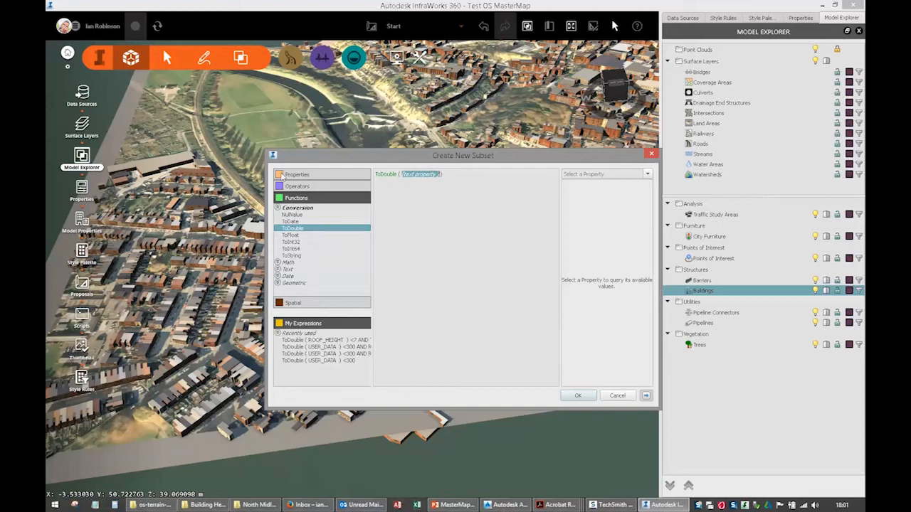
pyautogui.click(297, 175)
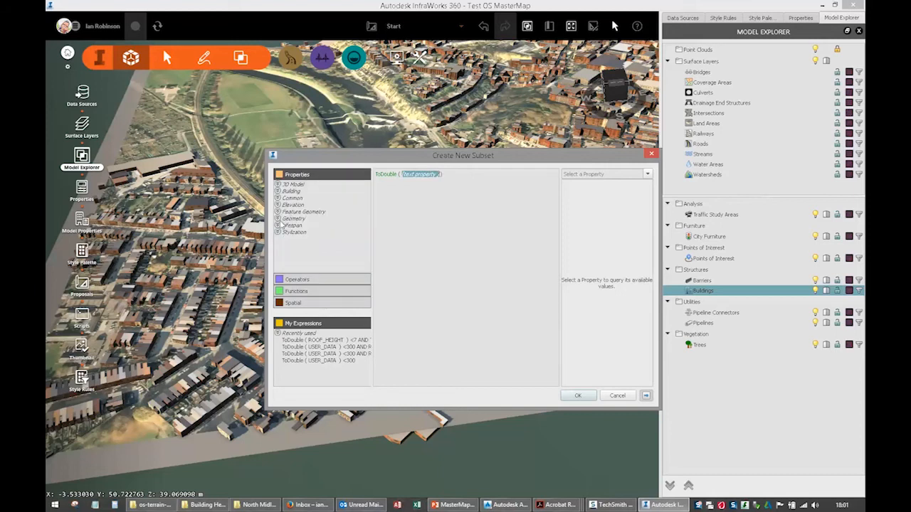
pyautogui.click(291, 190)
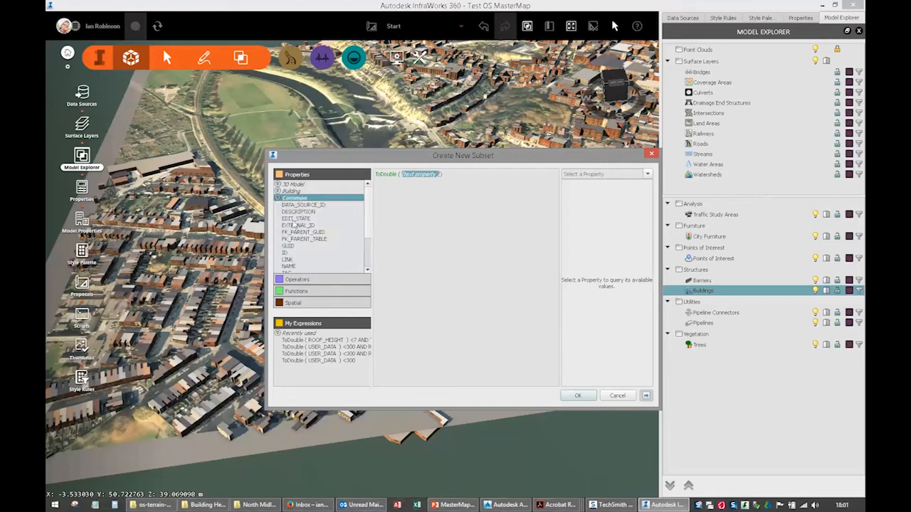
pyautogui.scroll(-3)
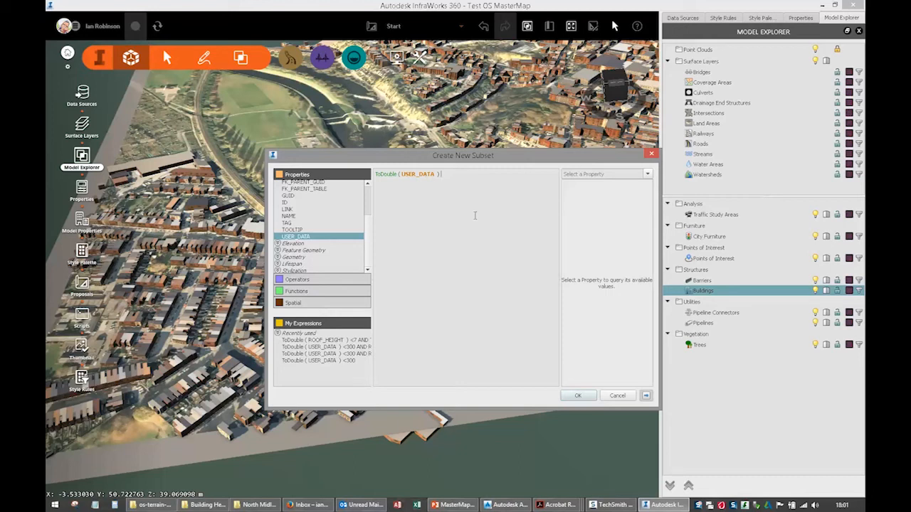
pyautogui.write('<300 AND')
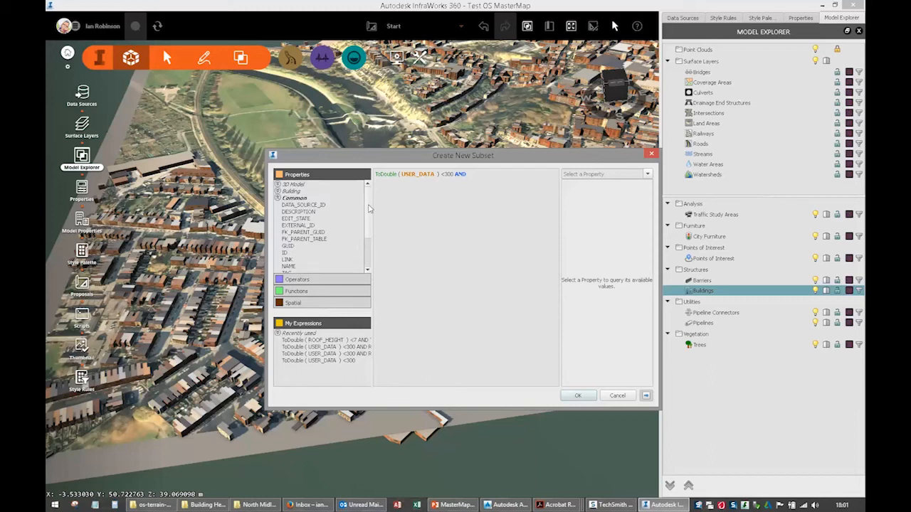
pyautogui.moveTo(296, 223)
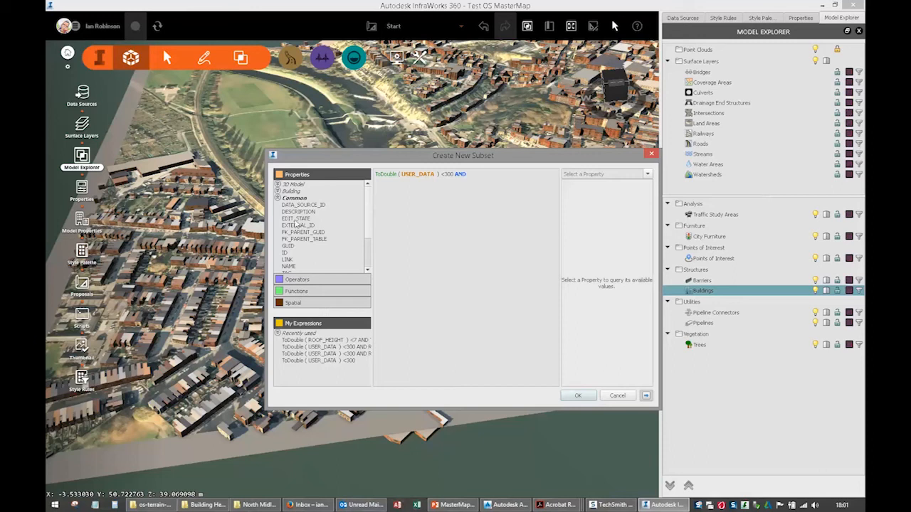
# Step: Add the condition ROOF_HEIGHT < 8 and create the subset
pyautogui.click(277, 190)
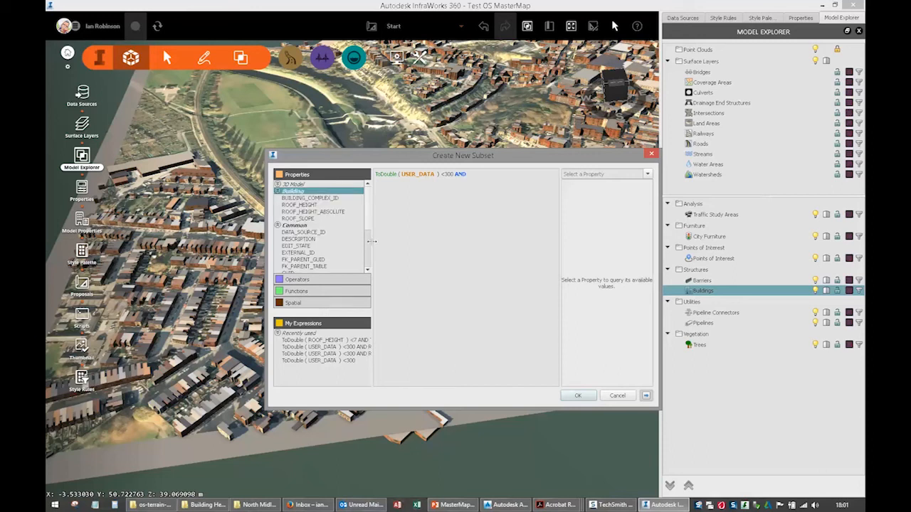
pyautogui.doubleClick(299, 205)
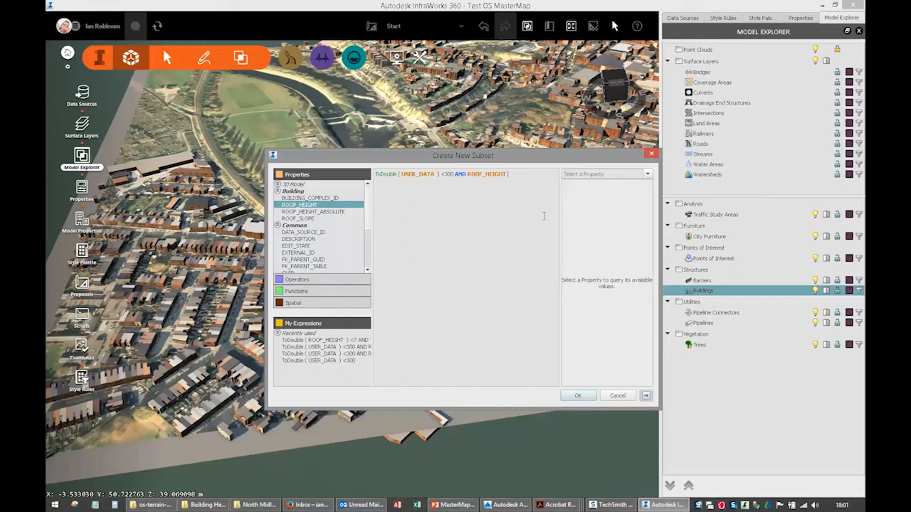
pyautogui.write('<')
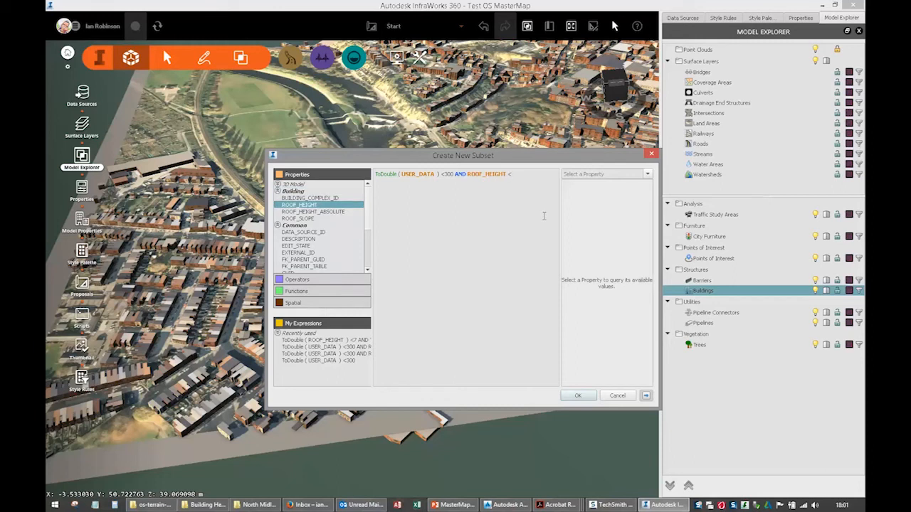
pyautogui.write('8')
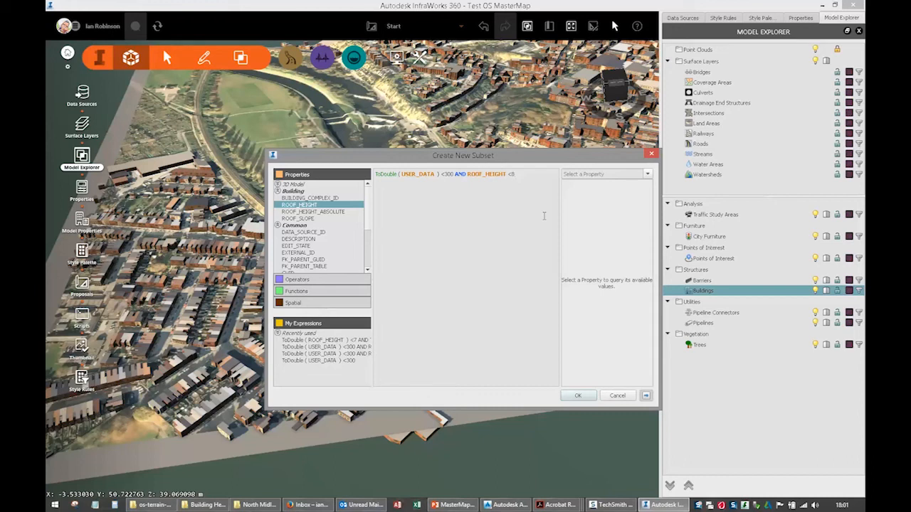
pyautogui.click(578, 395)
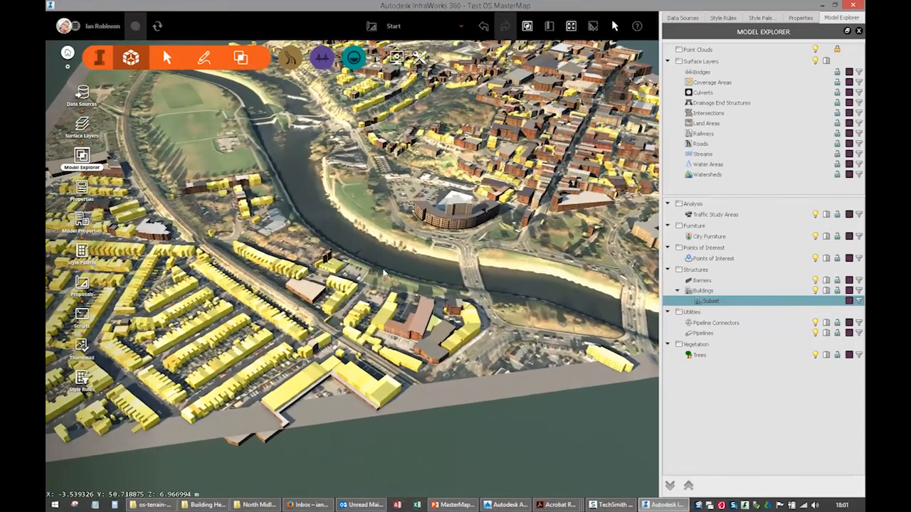
# Step: Set the roof slope of the 2156 subset buildings to 35°
pyautogui.click(801, 17)
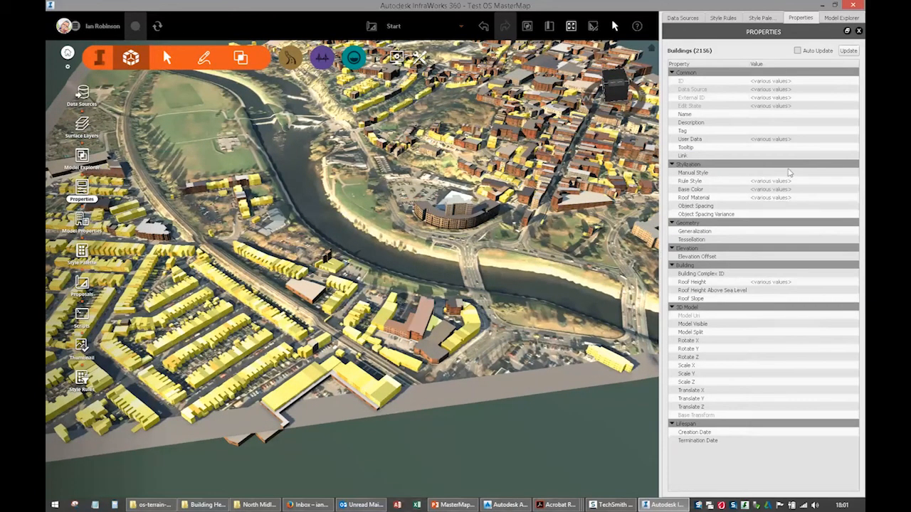
pyautogui.moveTo(756, 296)
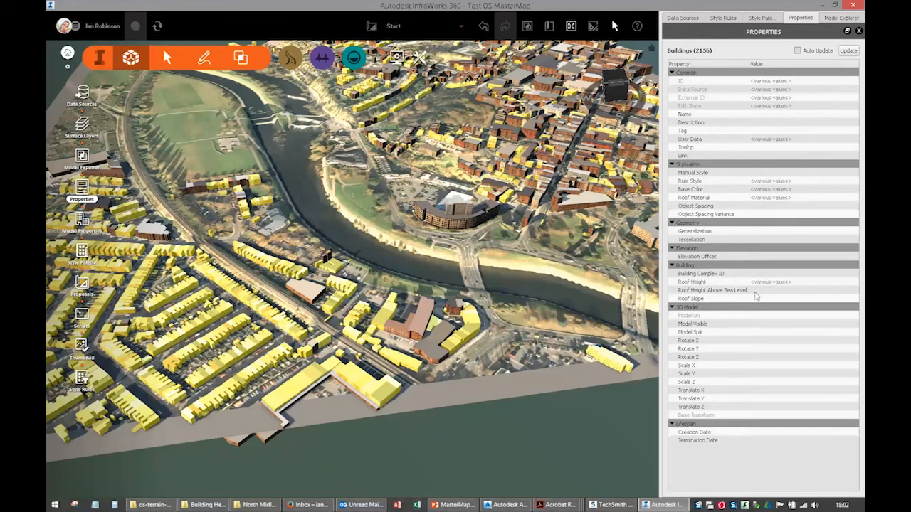
pyautogui.click(712, 299)
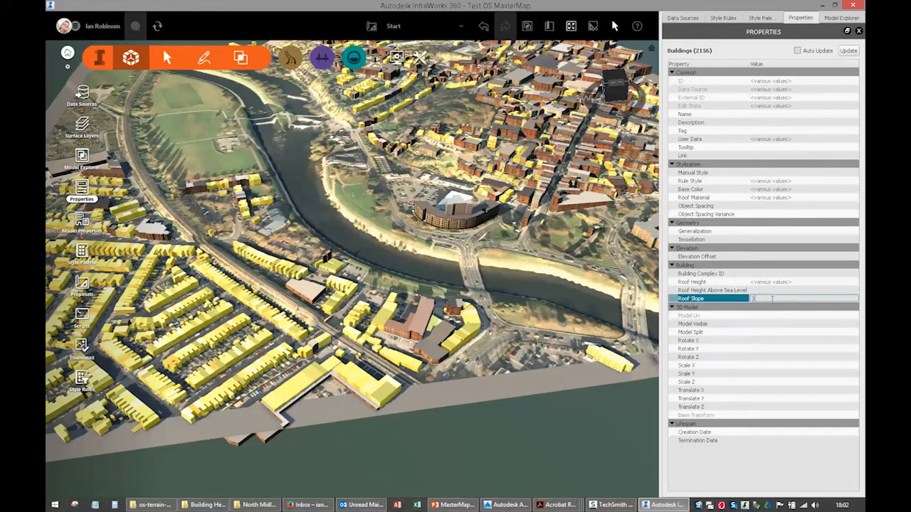
pyautogui.write('35')
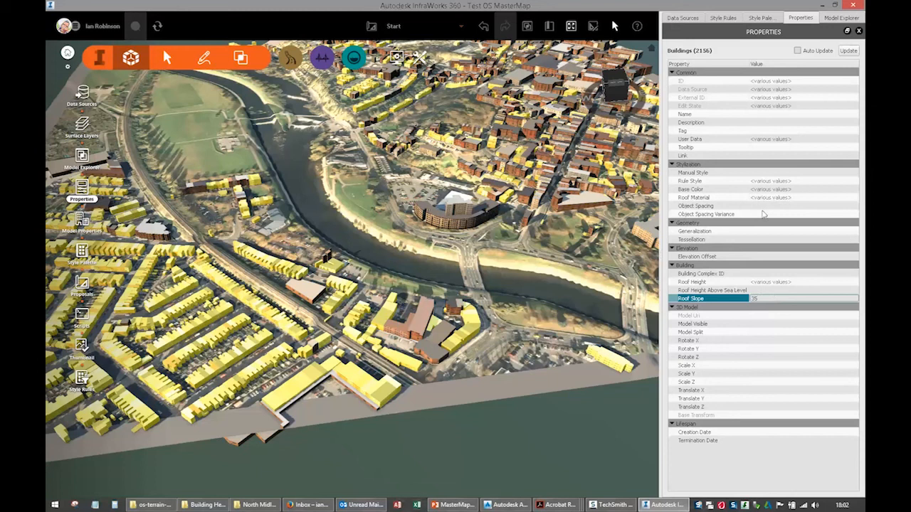
pyautogui.moveTo(764, 313)
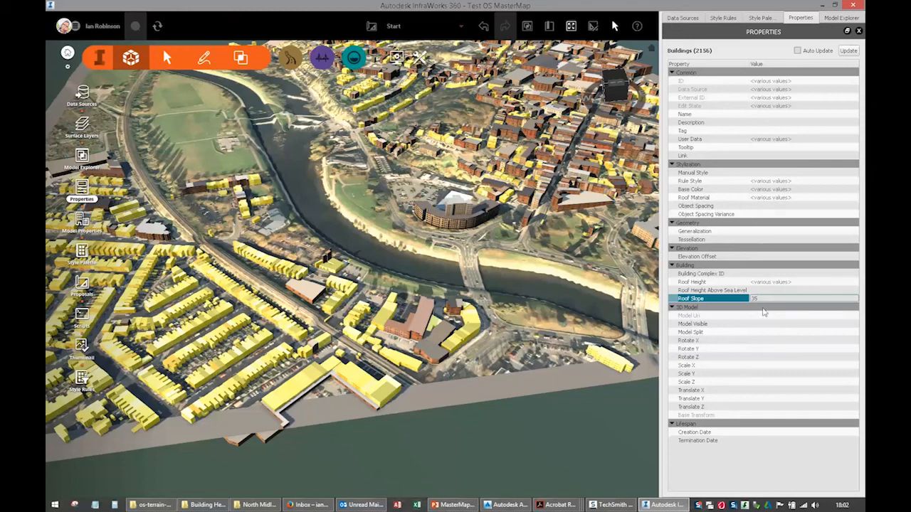
pyautogui.moveTo(708, 198)
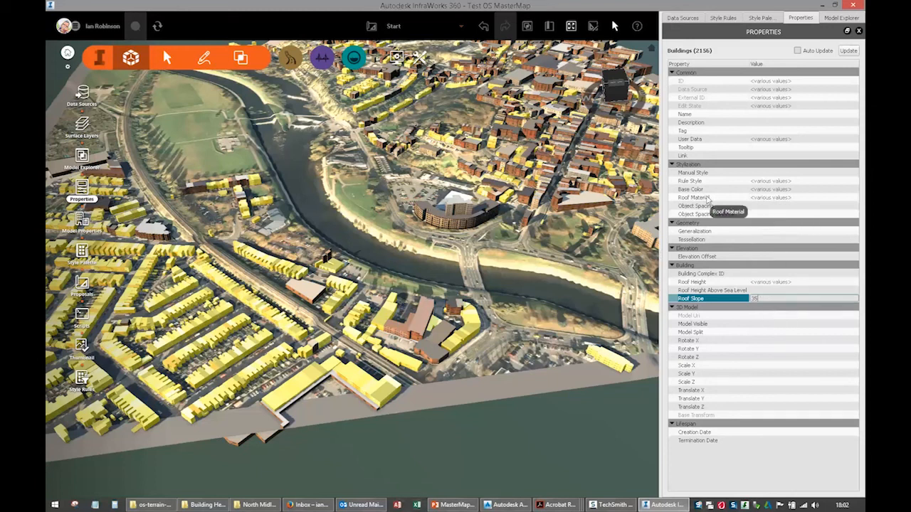
# Step: Give the subset buildings a brown Spanish Tile roof material
pyautogui.click(854, 198)
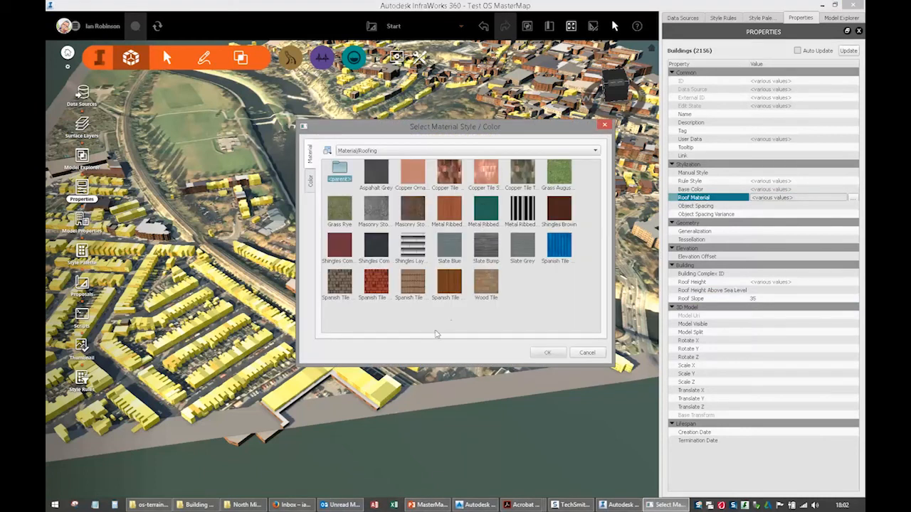
pyautogui.click(411, 281)
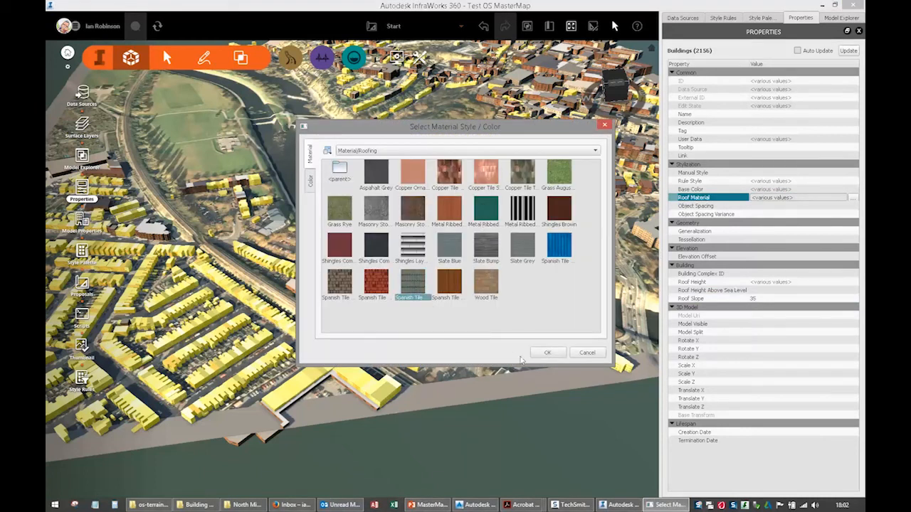
pyautogui.click(547, 352)
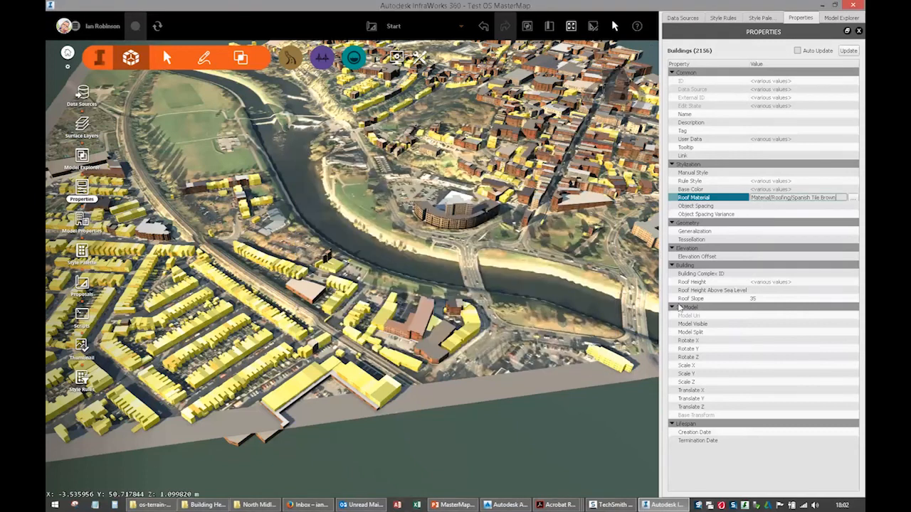